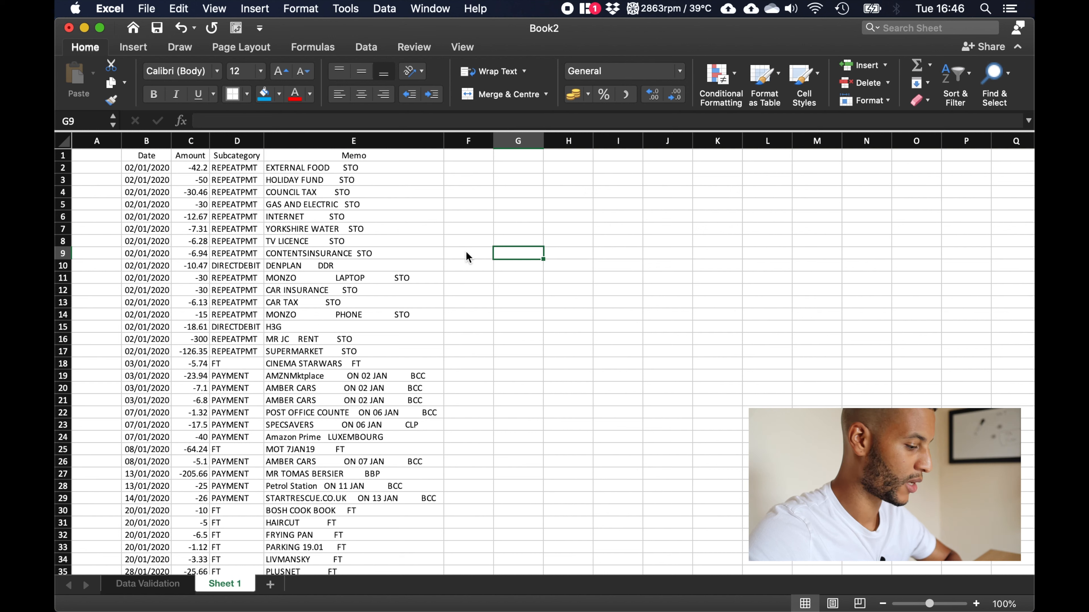
{"action": "mouse_move", "coordinate": [456, 244]}
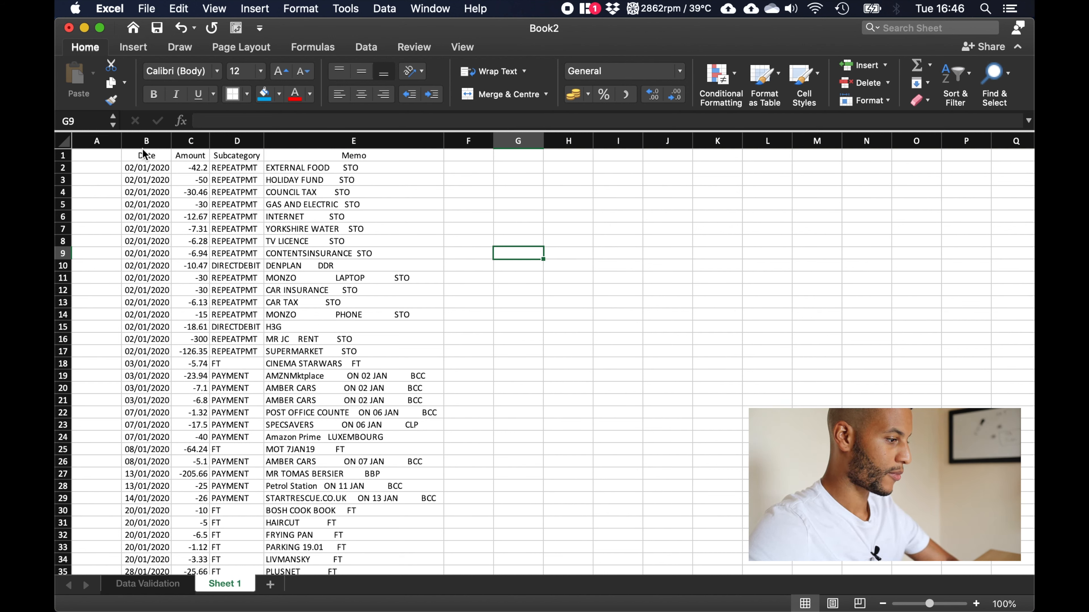
- Format the whole Amount column C as pound Currency, e.g. -£42.20 and -£300.00
{"action": "left_click", "coordinate": [145, 155]}
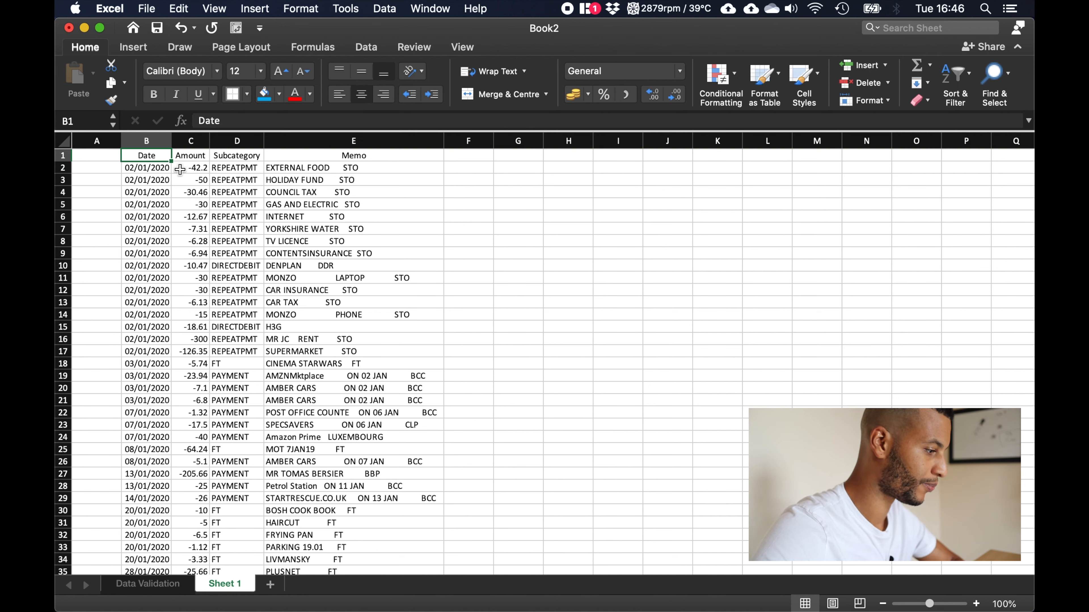
{"action": "left_click", "coordinate": [190, 155]}
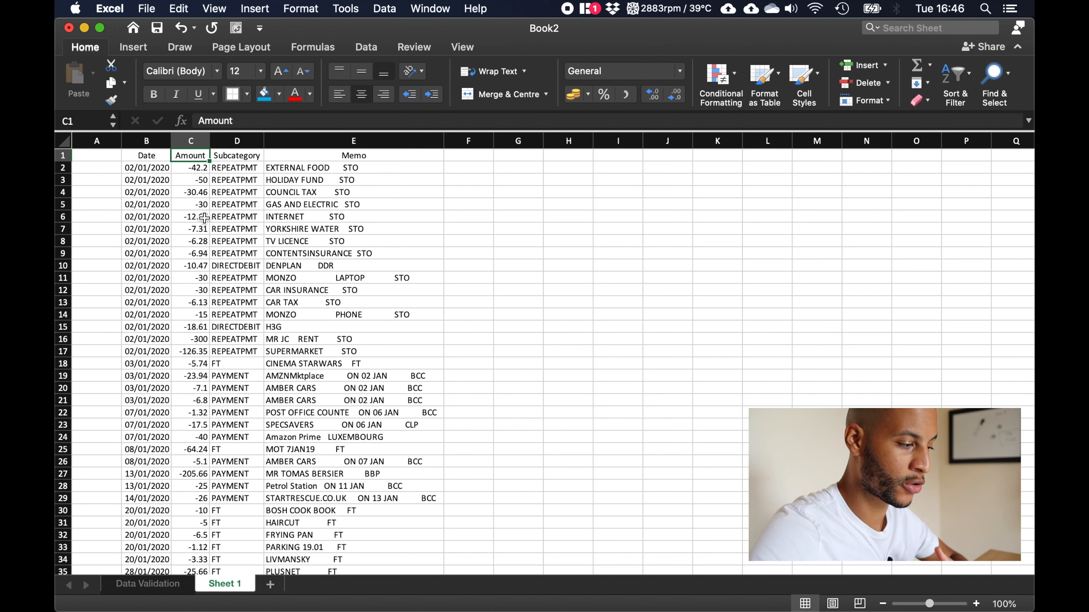
{"action": "left_click", "coordinate": [191, 140]}
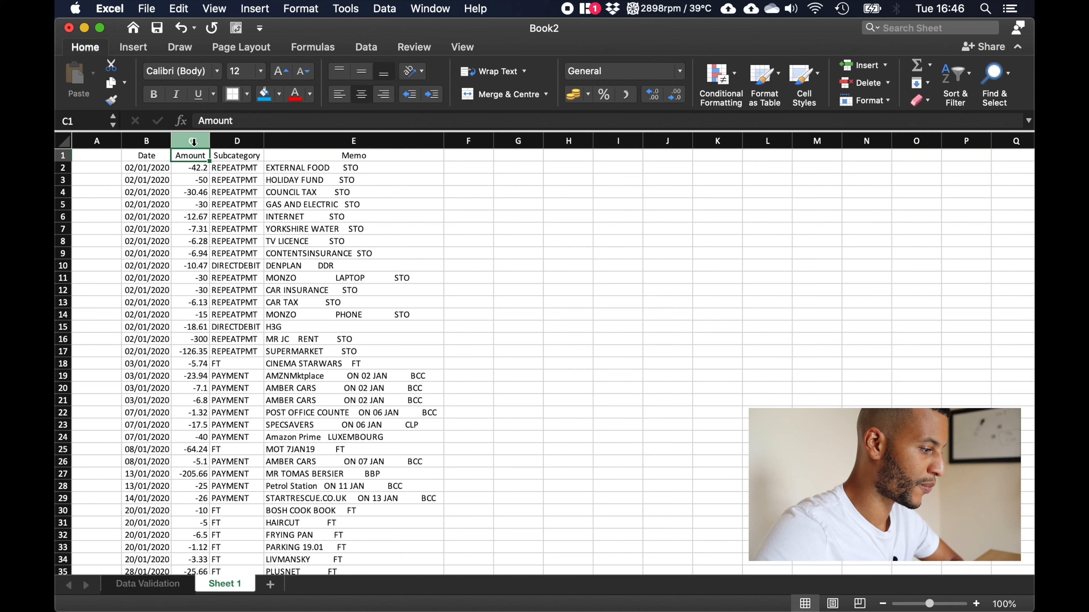
{"action": "left_click", "coordinate": [189, 140]}
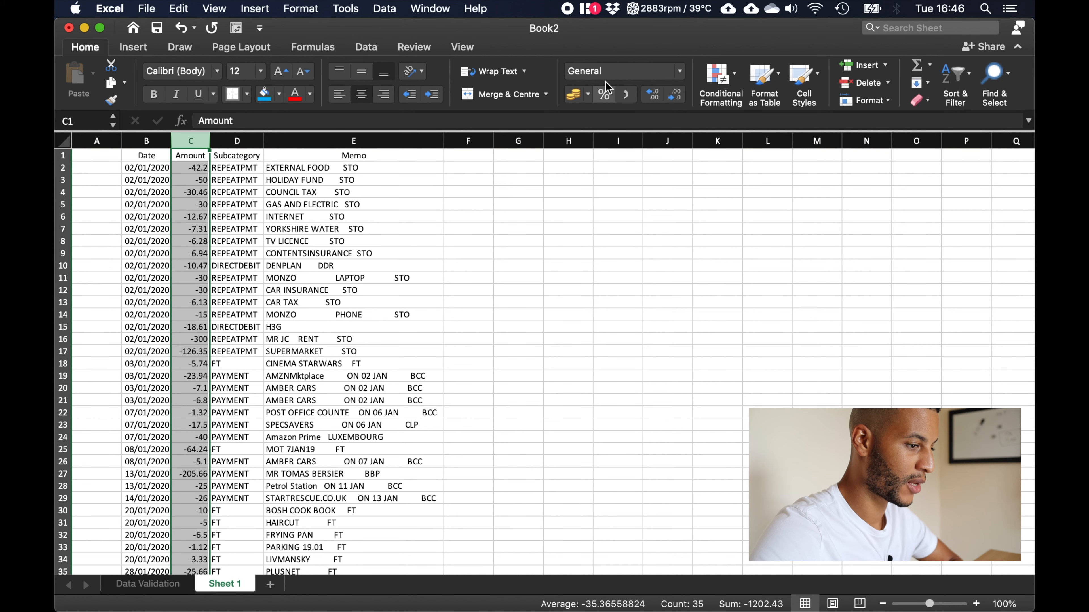
{"action": "left_click", "coordinate": [677, 71]}
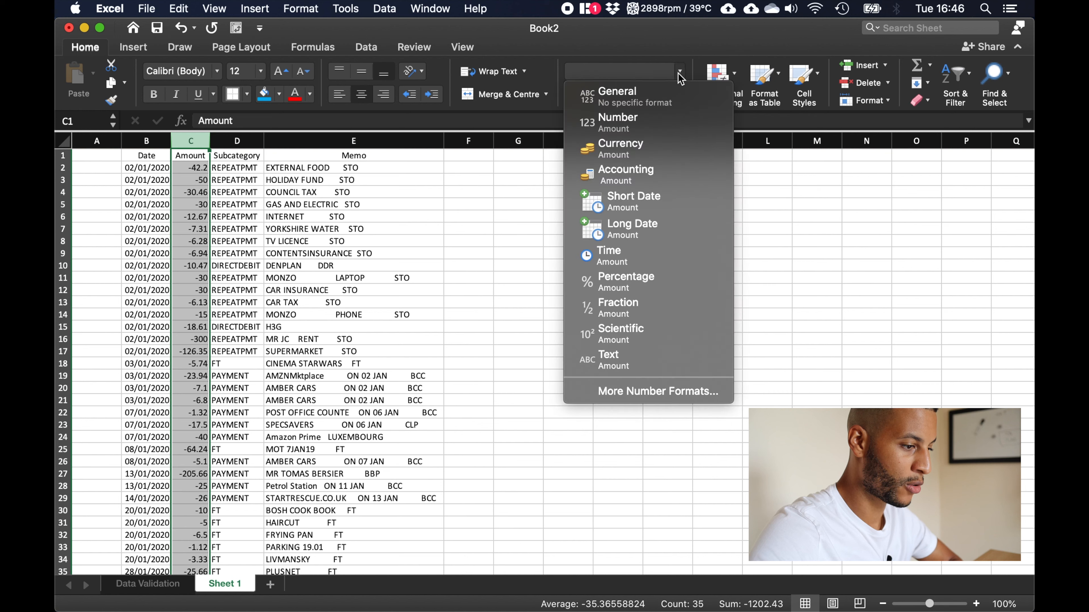
{"action": "mouse_move", "coordinate": [619, 148]}
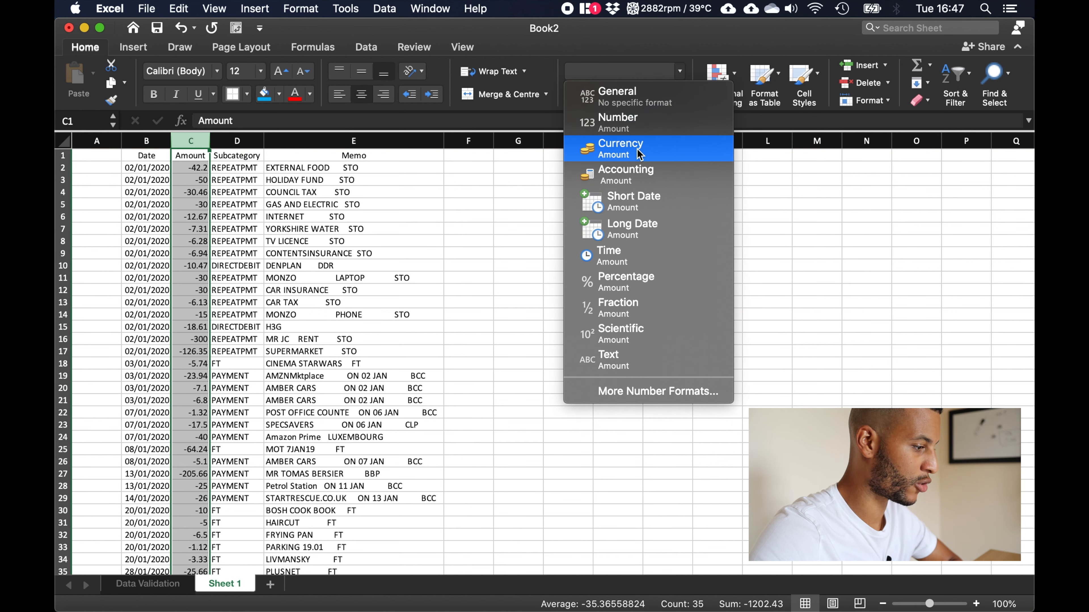
{"action": "left_click", "coordinate": [620, 143]}
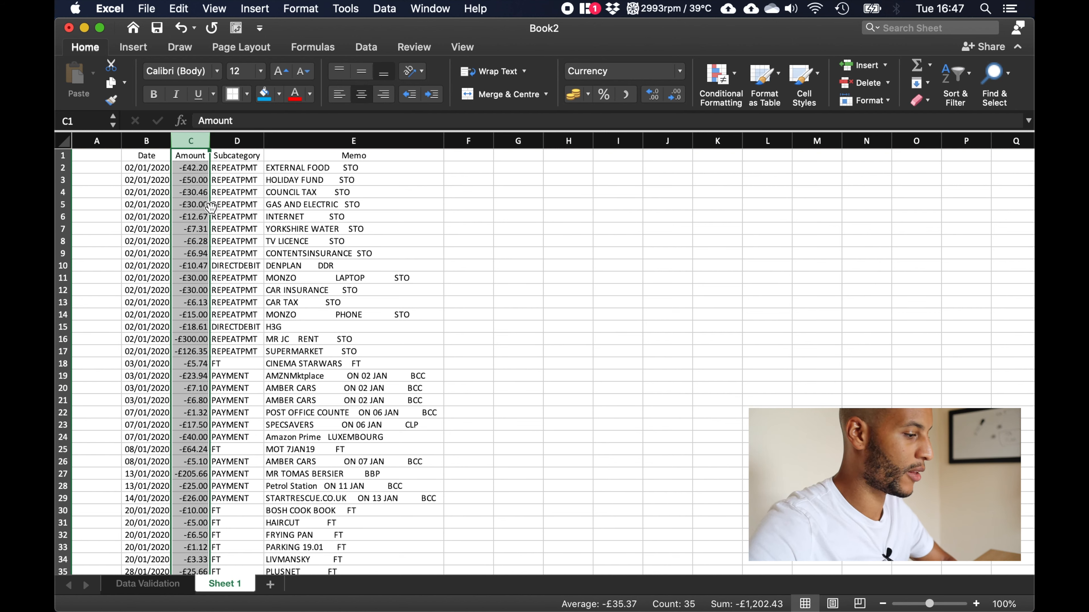
{"action": "left_click", "coordinate": [237, 154]}
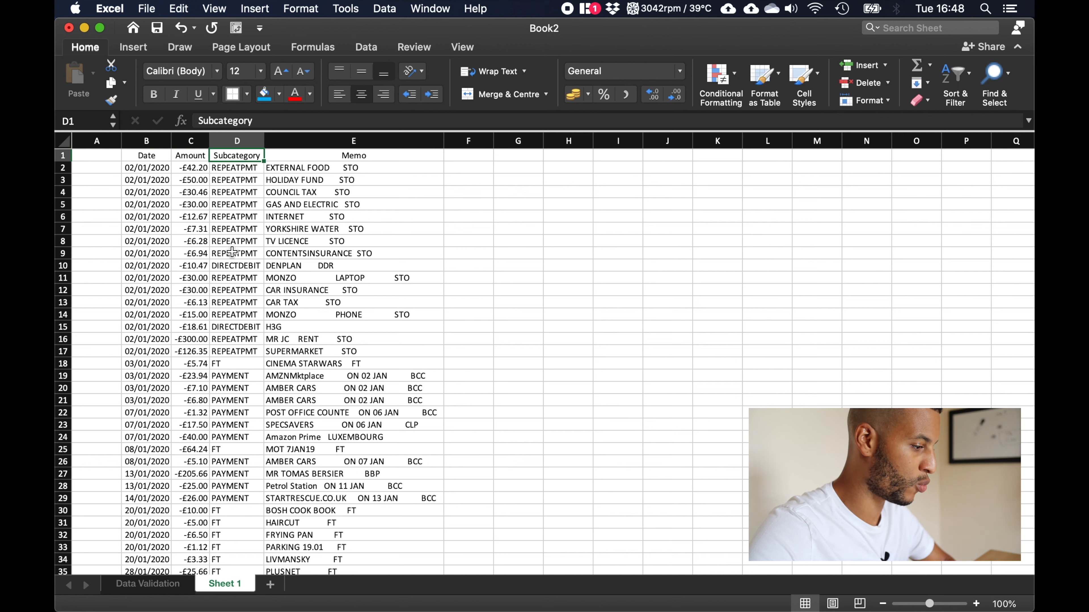
{"action": "left_click", "coordinate": [235, 265]}
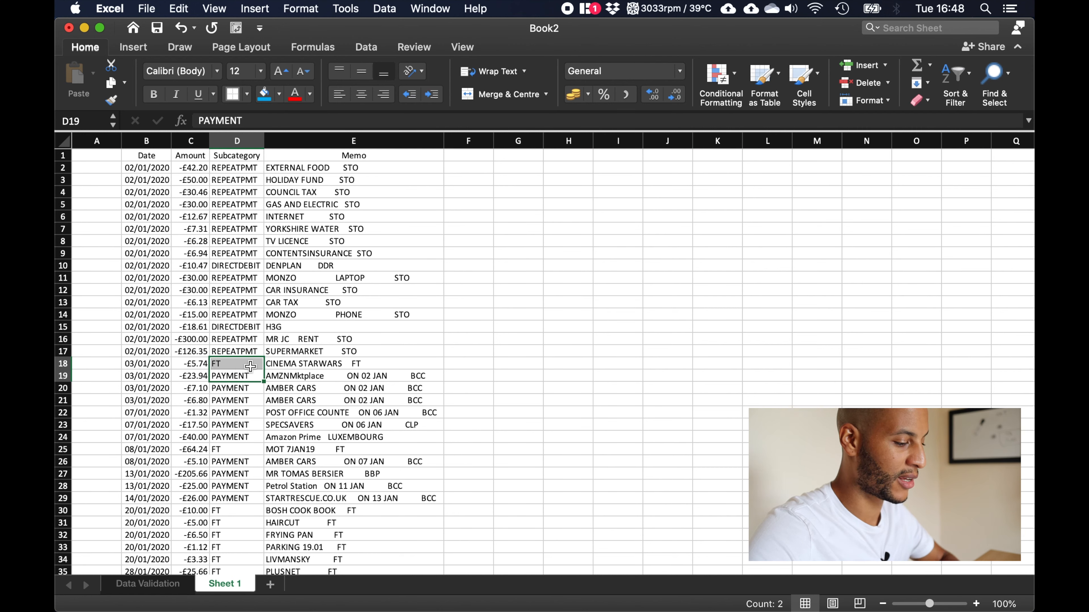
{"action": "mouse_move", "coordinate": [250, 319]}
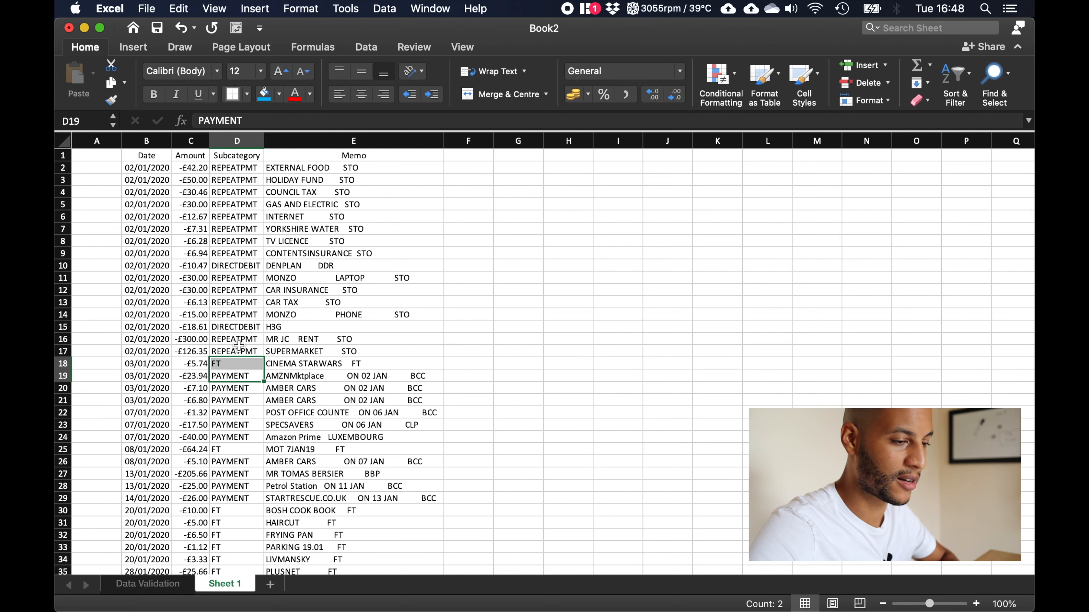
{"action": "mouse_move", "coordinate": [241, 235]}
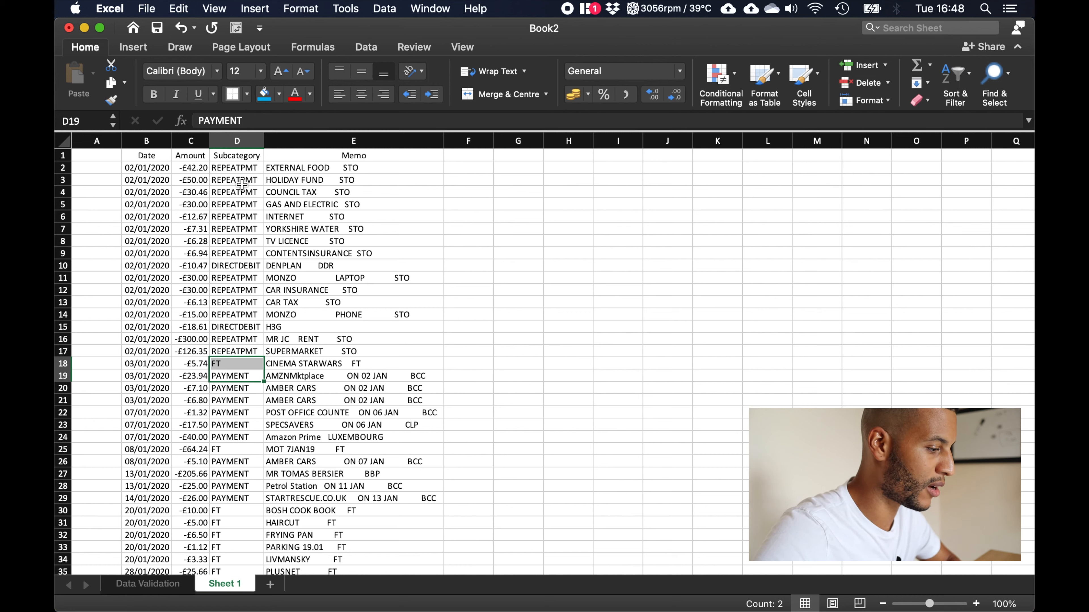
{"action": "mouse_move", "coordinate": [312, 168]}
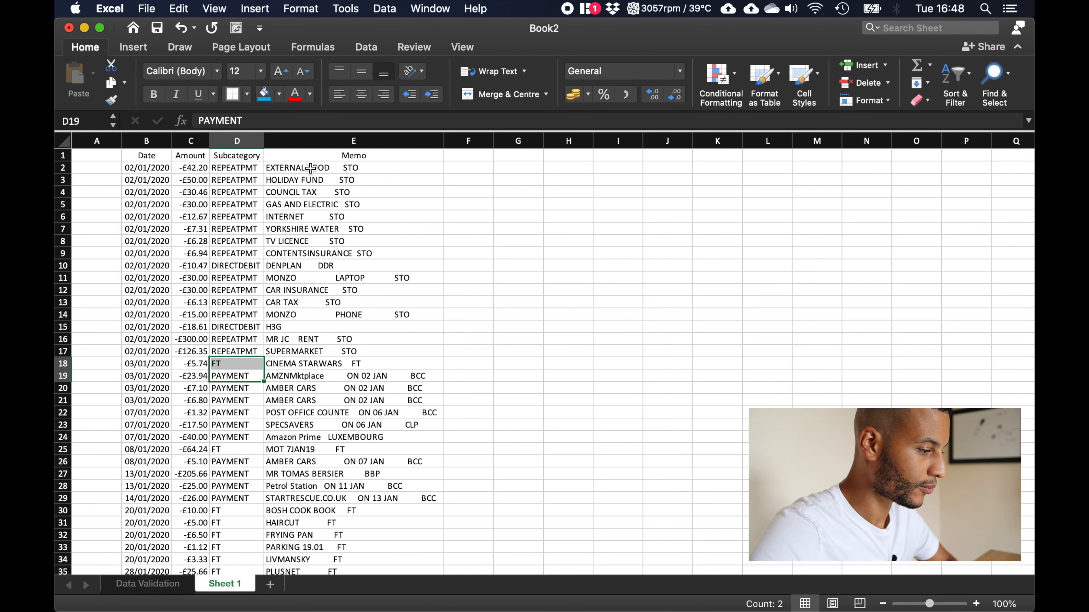
{"action": "left_click", "coordinate": [353, 155]}
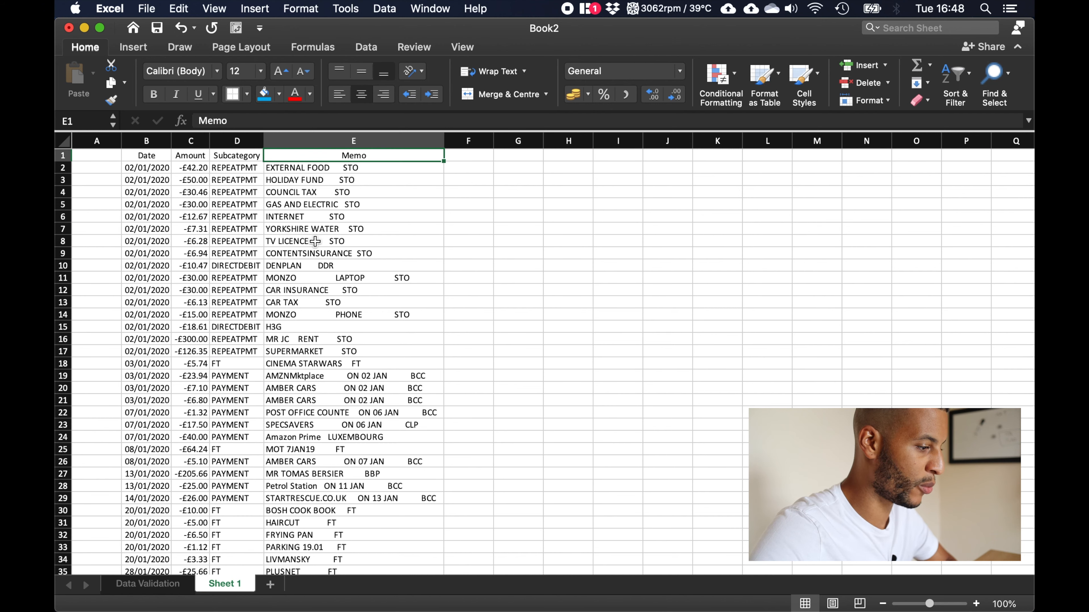
{"action": "mouse_move", "coordinate": [339, 177]}
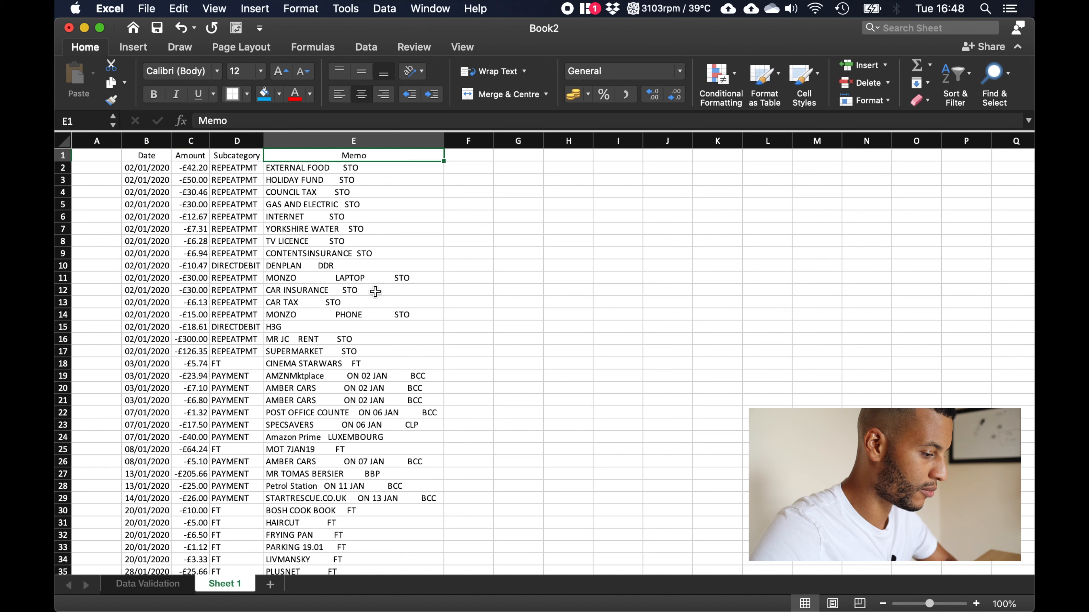
{"action": "left_click", "coordinate": [353, 204]}
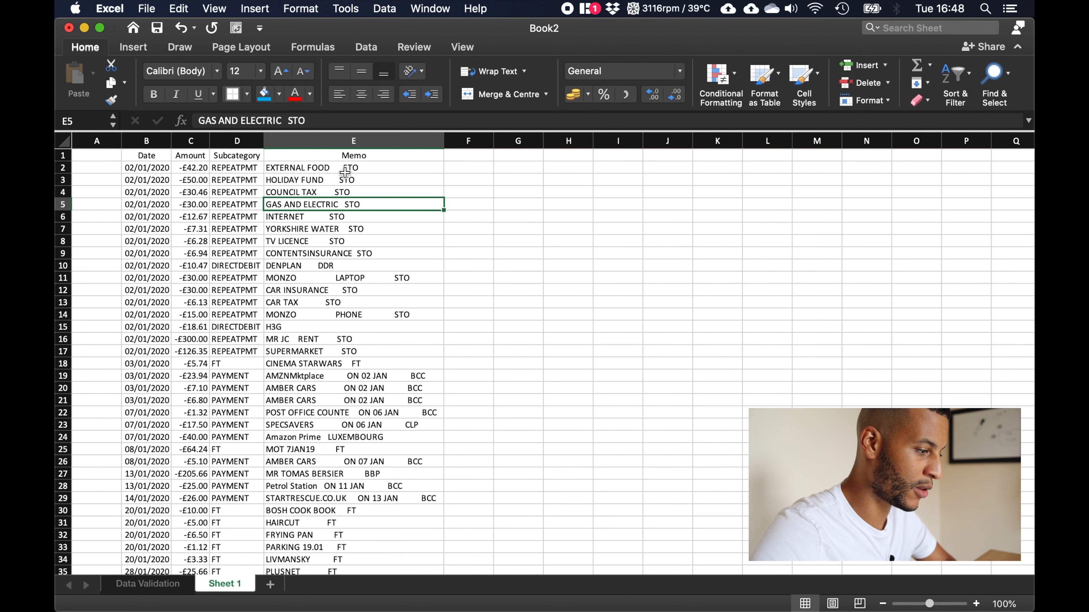
{"action": "left_click_drag", "start_coordinate": [352, 168], "coordinate": [353, 302]}
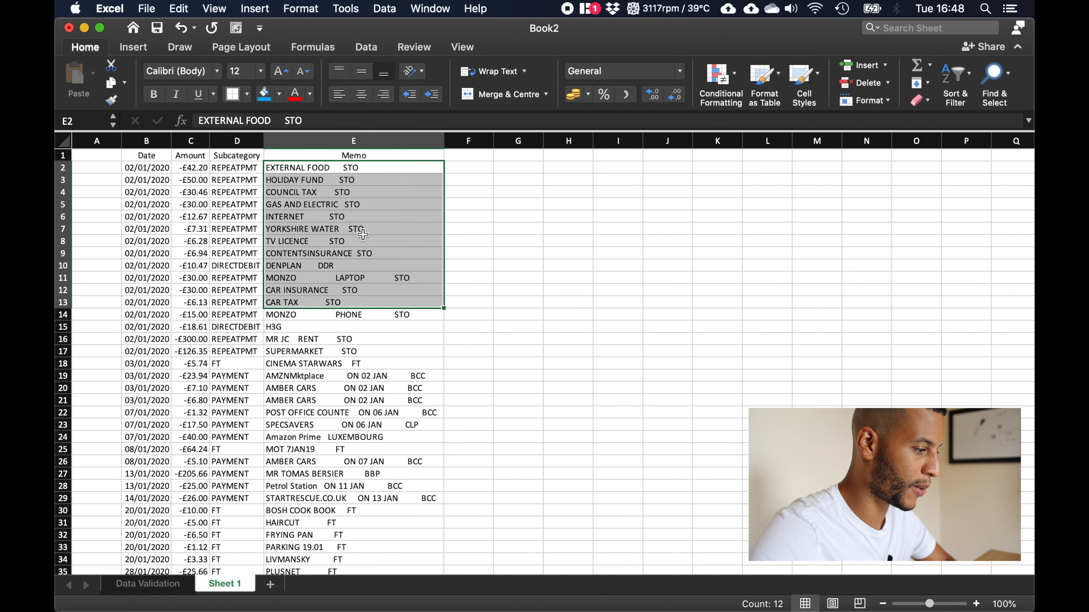
{"action": "left_click", "coordinate": [353, 229]}
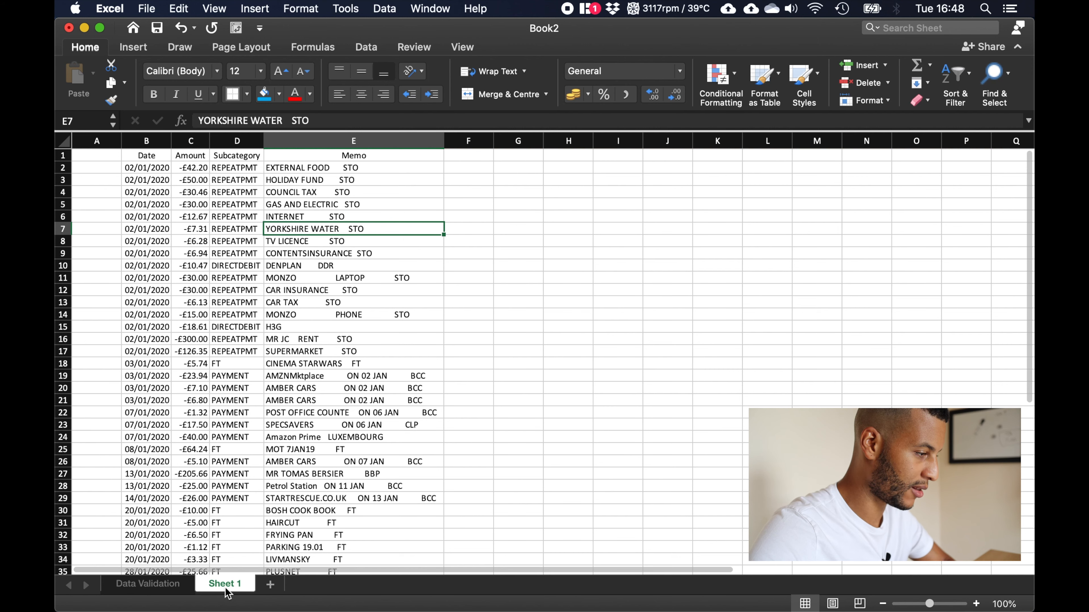
- Rename Sheet 1 to 'January 2020' and add a Category heading in cell A1
{"action": "right_click", "coordinate": [224, 583]}
{"action": "type", "text": "January 2020"}
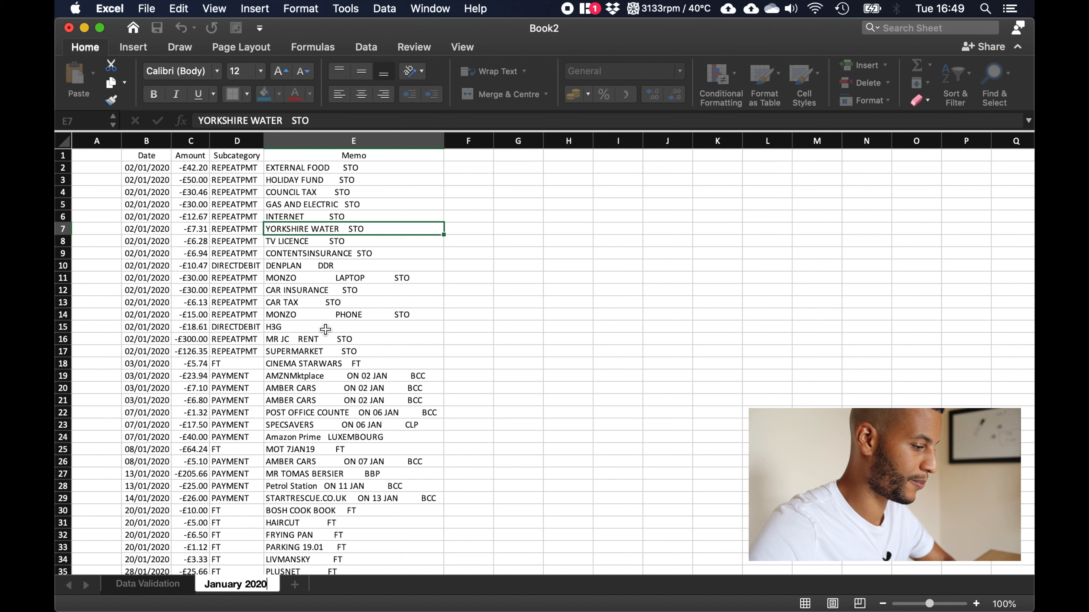
{"action": "left_click", "coordinate": [353, 350]}
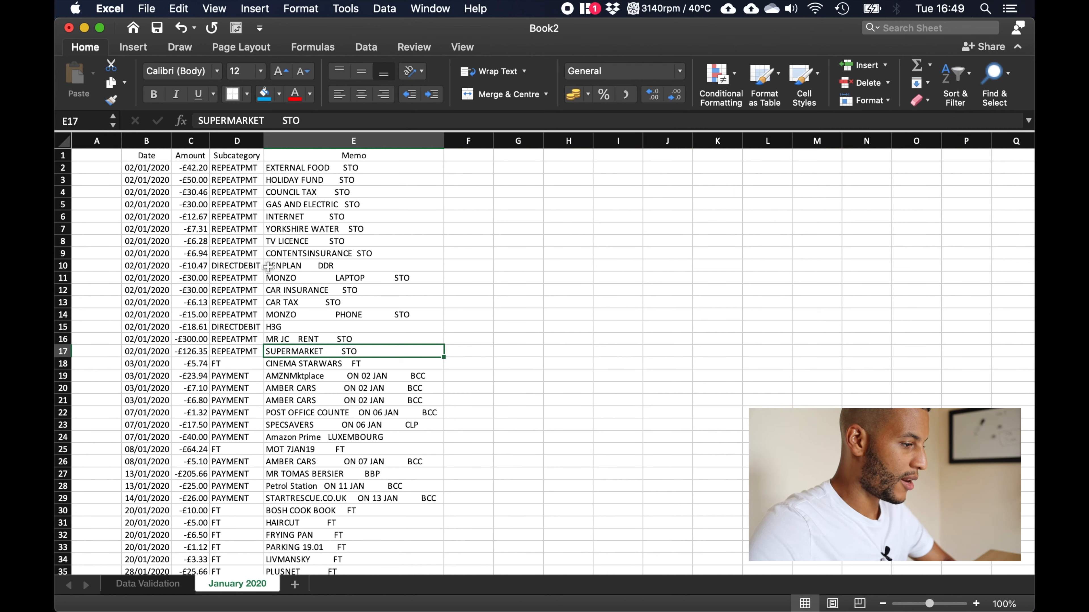
{"action": "left_click", "coordinate": [96, 155]}
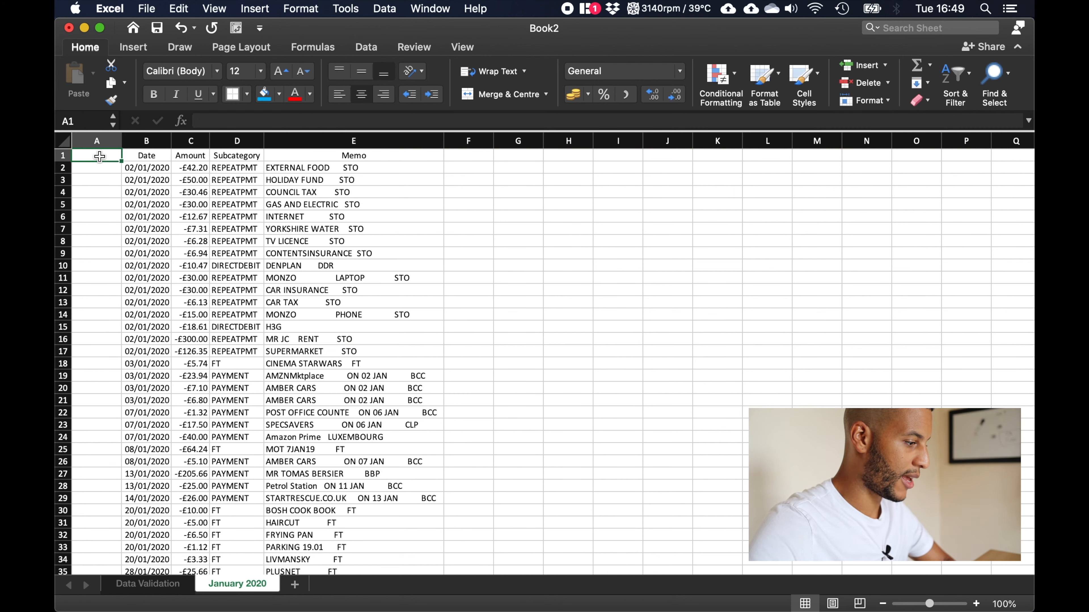
{"action": "type", "text": "Category"}
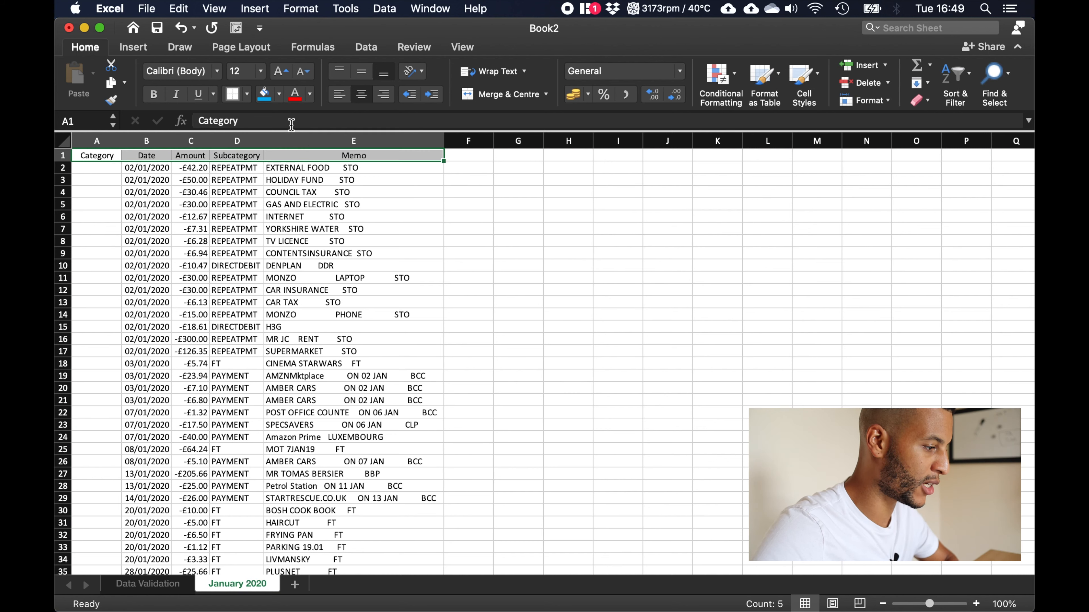
- Give the Category-to-Memo heading row a blue fill and All Borders
{"action": "left_click", "coordinate": [278, 93]}
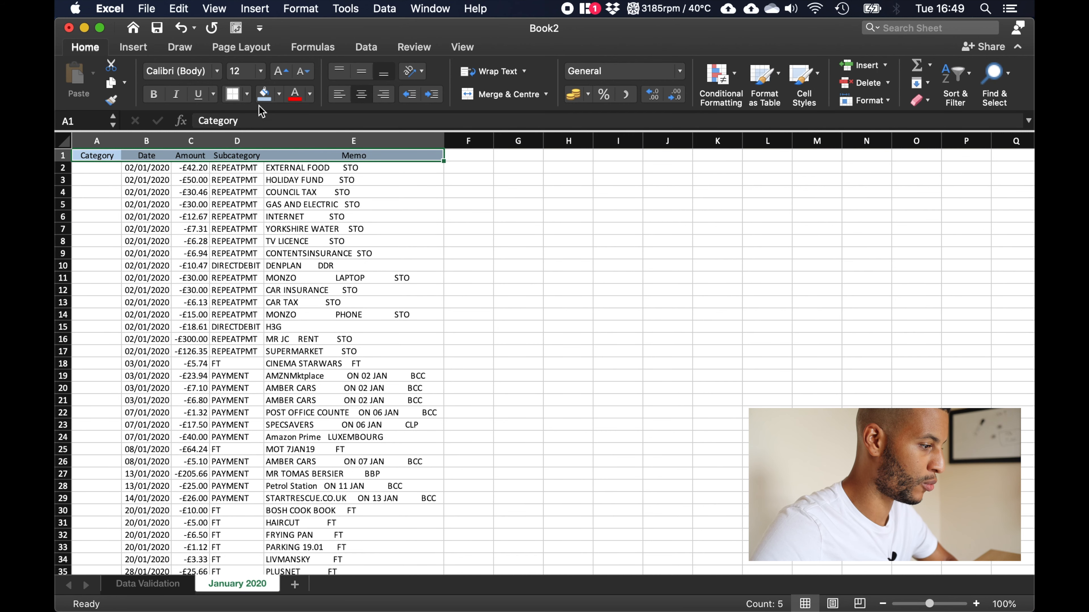
{"action": "left_click", "coordinate": [233, 94]}
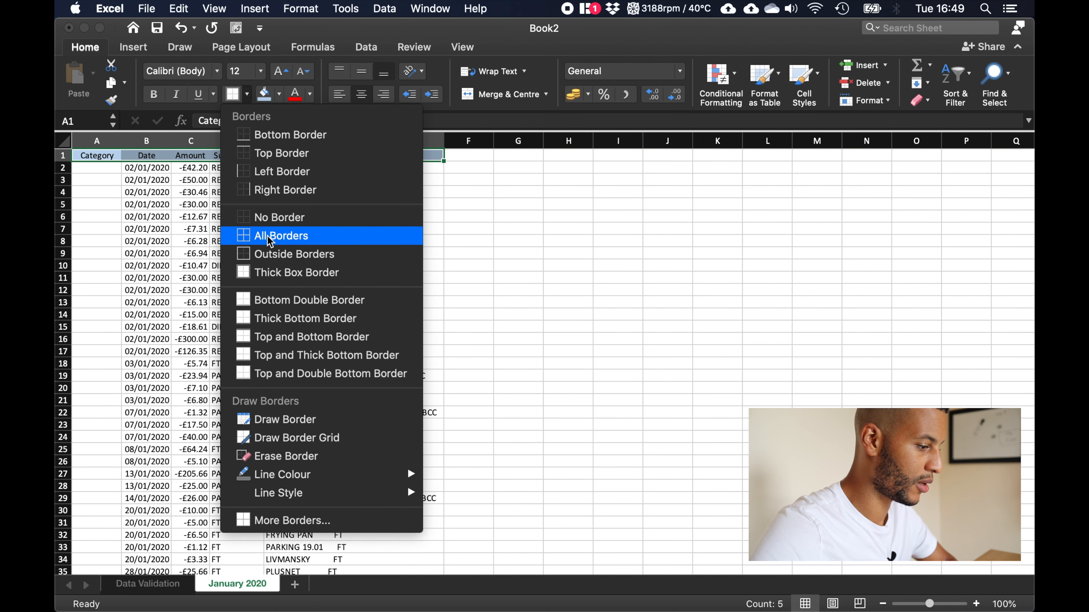
{"action": "left_click", "coordinate": [280, 236]}
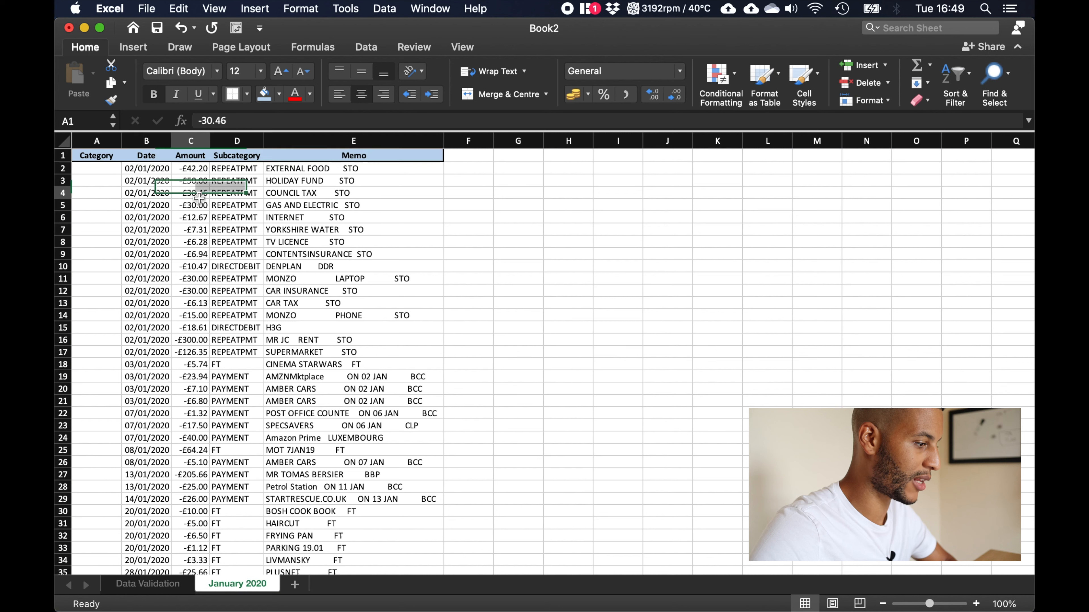
- Start entering a 'House B...' category for the transaction in cell A4
{"action": "left_click", "coordinate": [191, 192]}
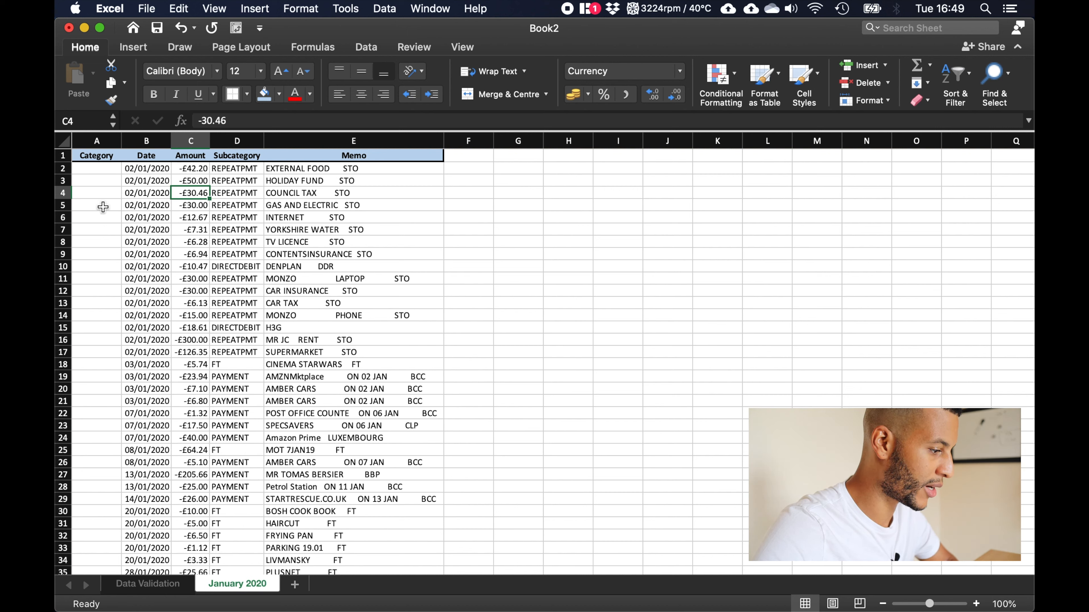
{"action": "mouse_move", "coordinate": [93, 192]}
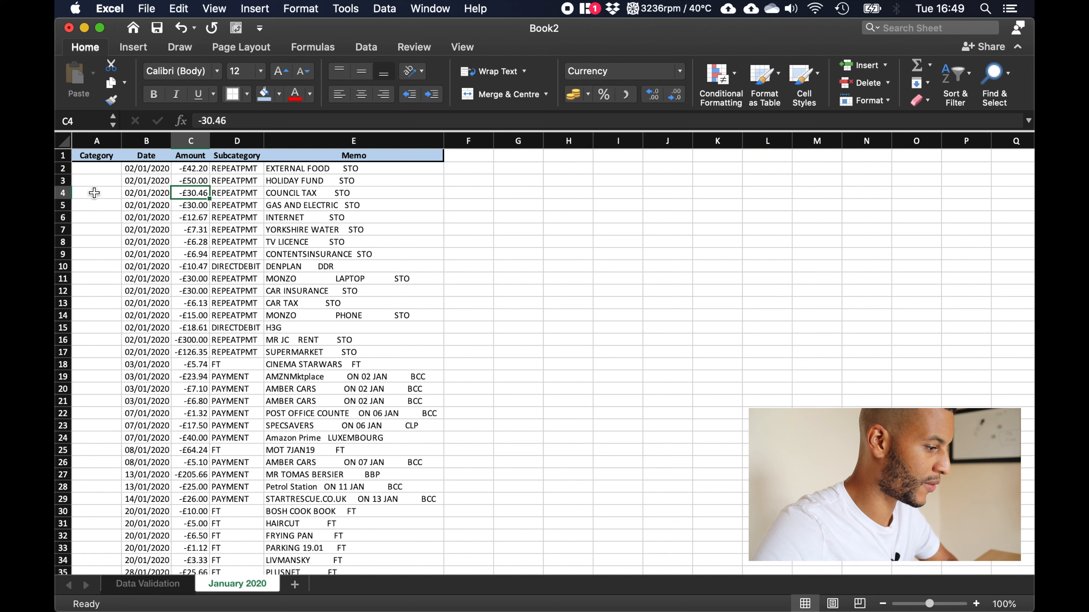
{"action": "left_click", "coordinate": [96, 192]}
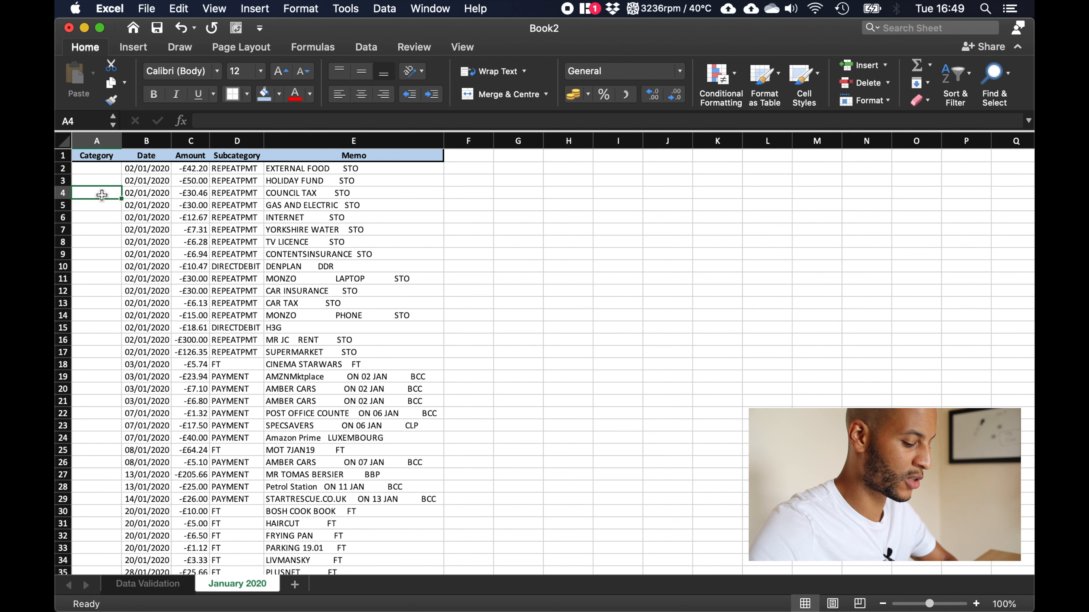
{"action": "type", "text": "House B"}
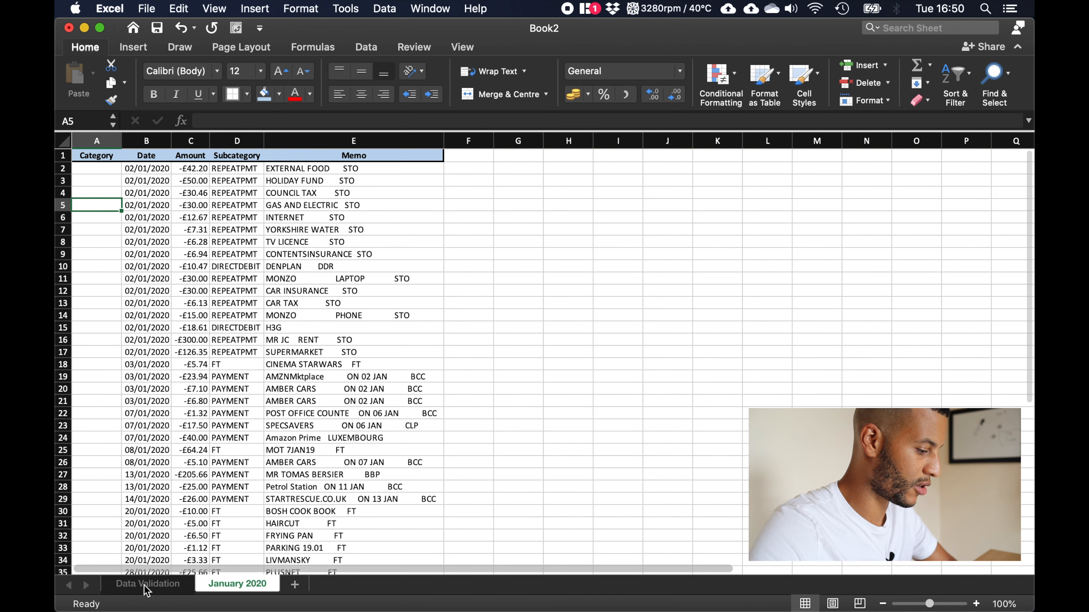
- Colour the Data Validation tab green and sort its 21 categories A to Z
{"action": "right_click", "coordinate": [147, 584]}
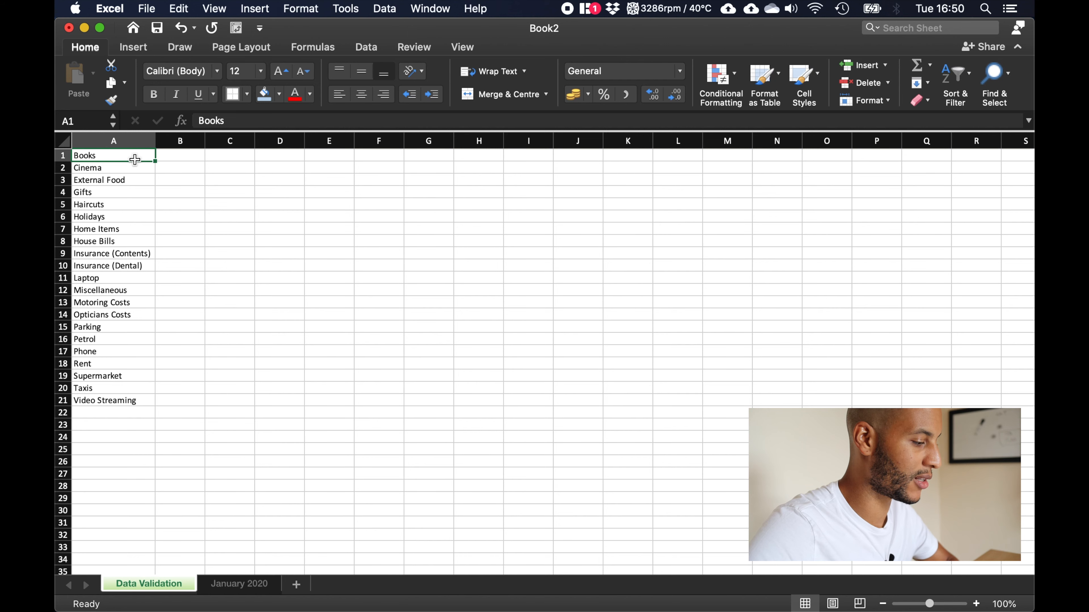
{"action": "left_click", "coordinate": [113, 192]}
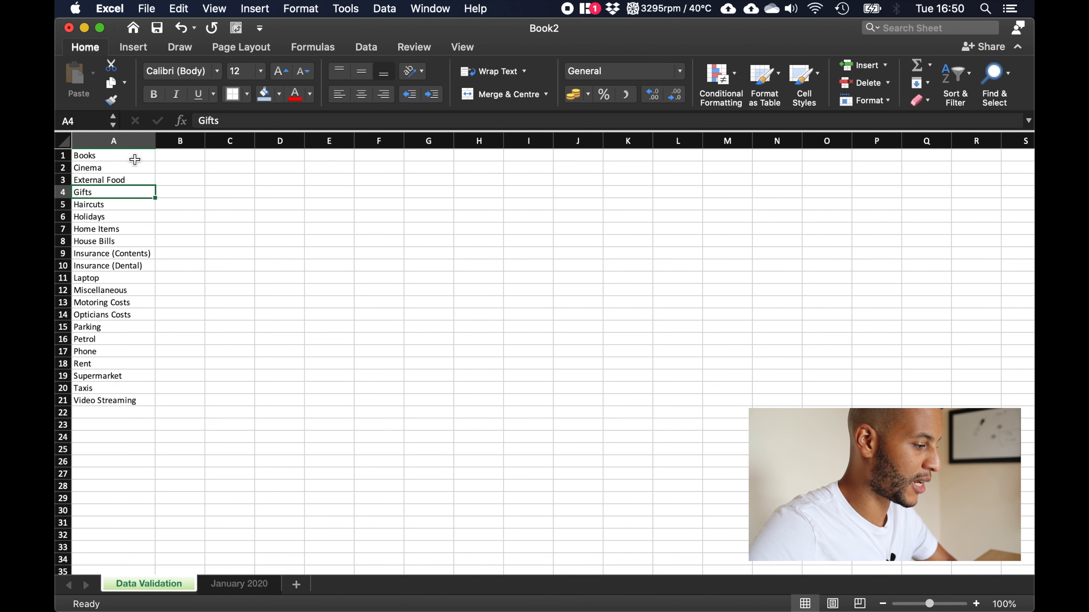
{"action": "left_click", "coordinate": [86, 278]}
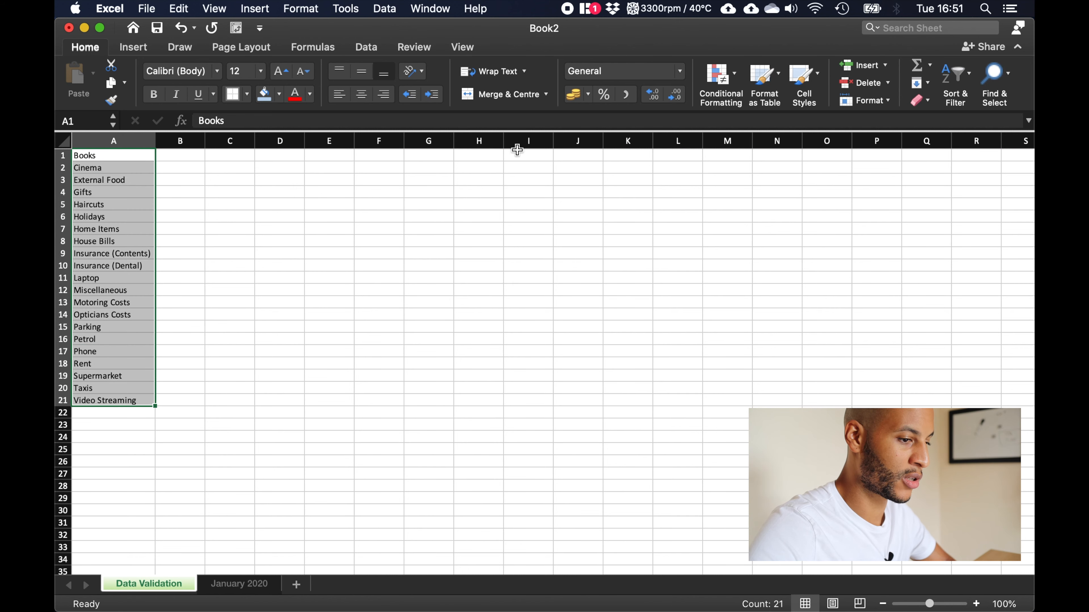
{"action": "left_click", "coordinate": [952, 72]}
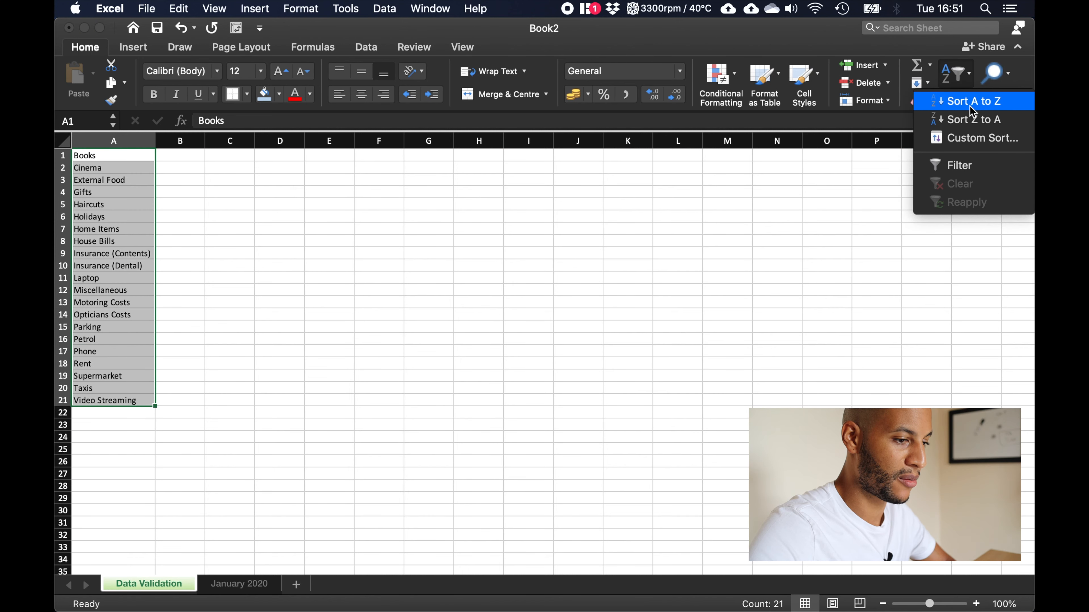
{"action": "mouse_move", "coordinate": [705, 135]}
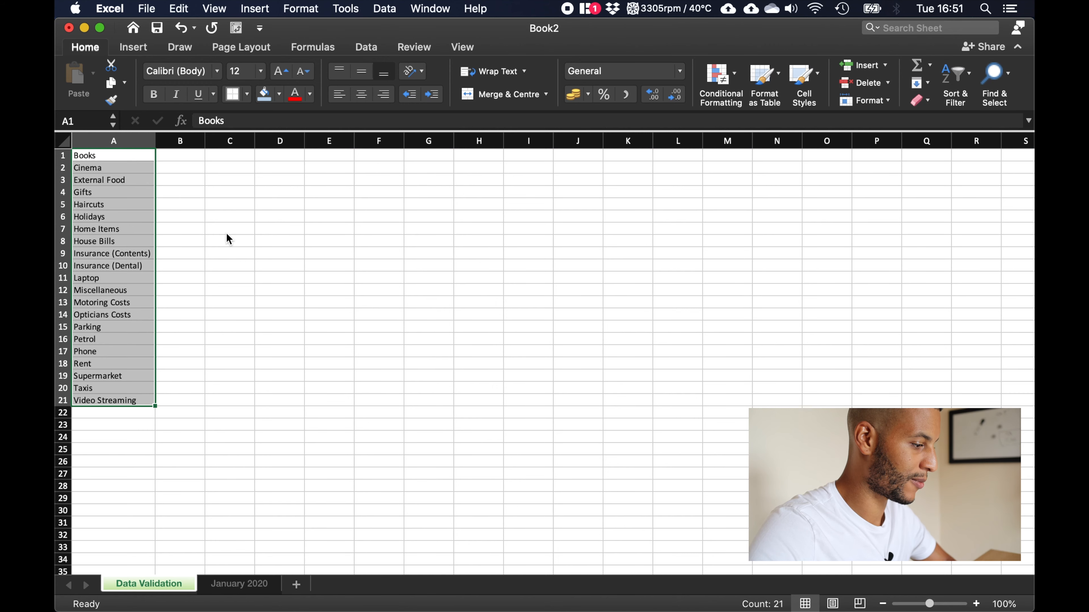
{"action": "left_click", "coordinate": [238, 584]}
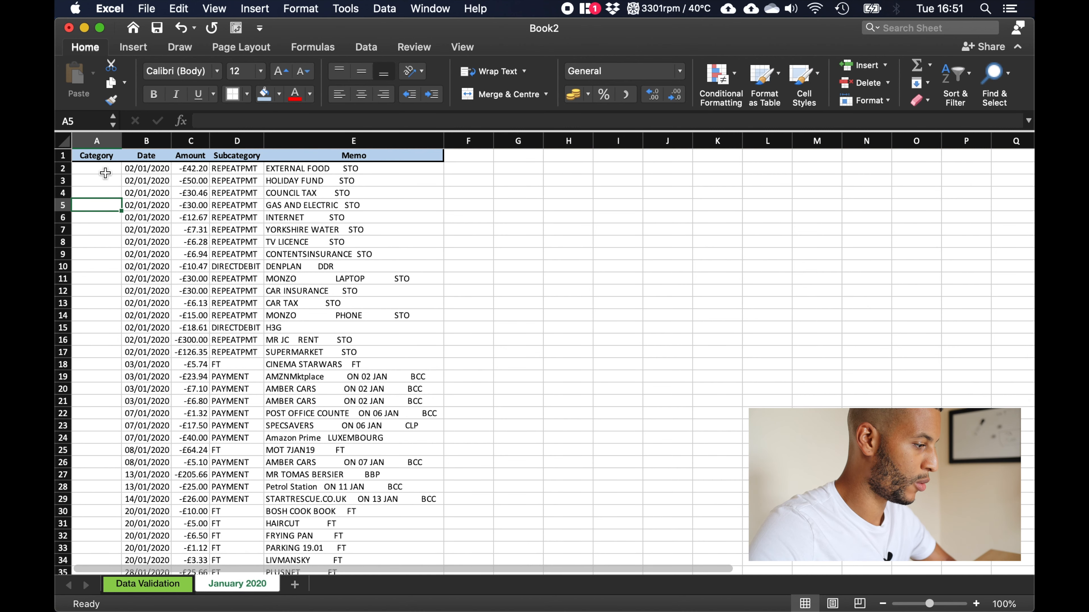
- Restrict Category cells A2:A35 to a List sourced from ='Data Validation'!$A$1:$A$21
{"action": "left_click_drag", "start_coordinate": [96, 168], "coordinate": [96, 388]}
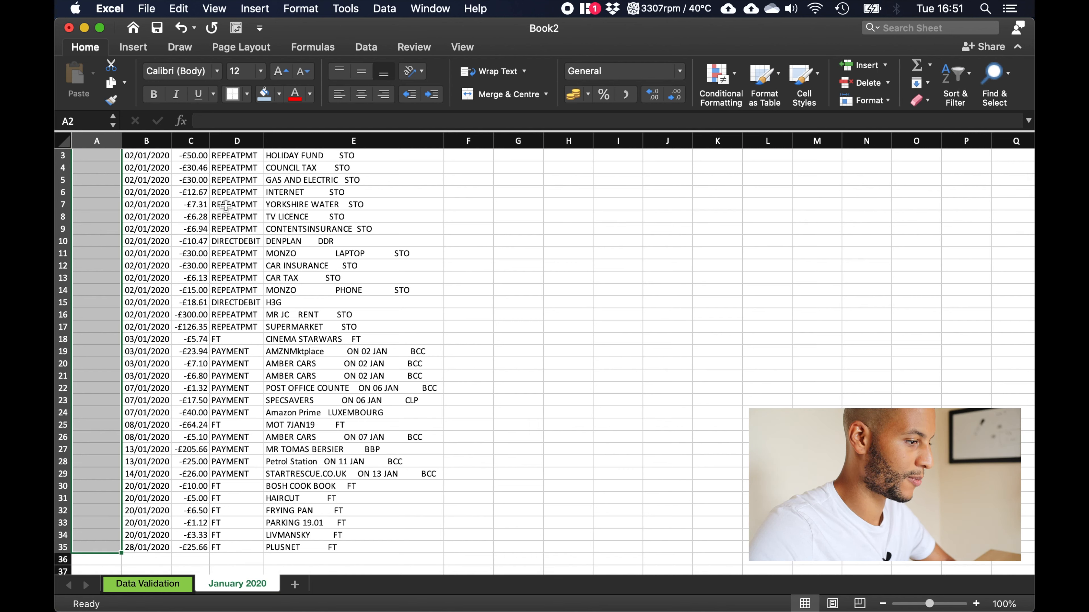
{"action": "mouse_move", "coordinate": [349, 65]}
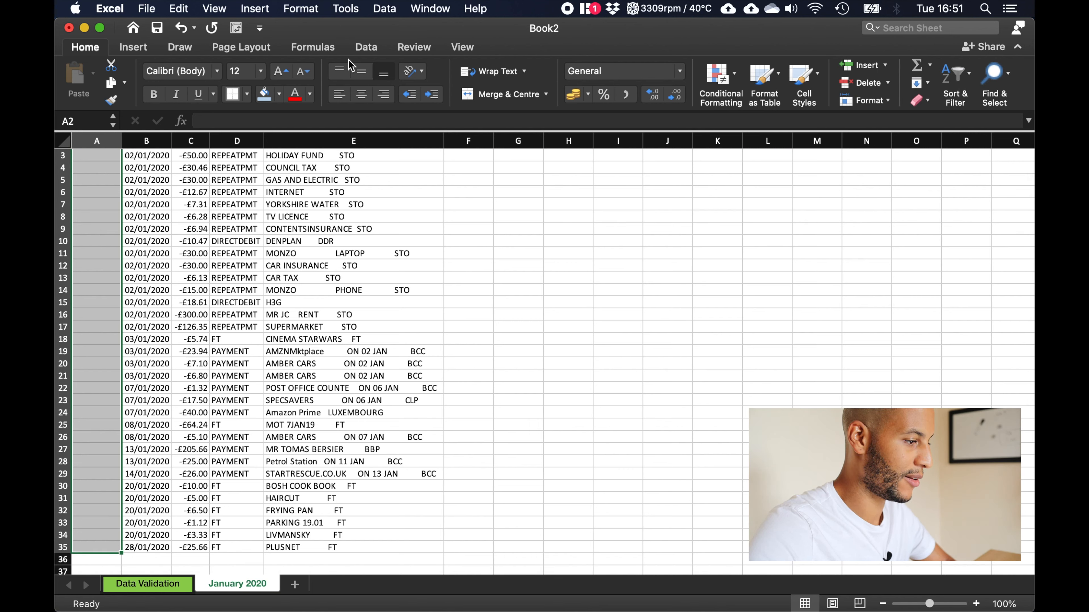
{"action": "left_click", "coordinate": [365, 46]}
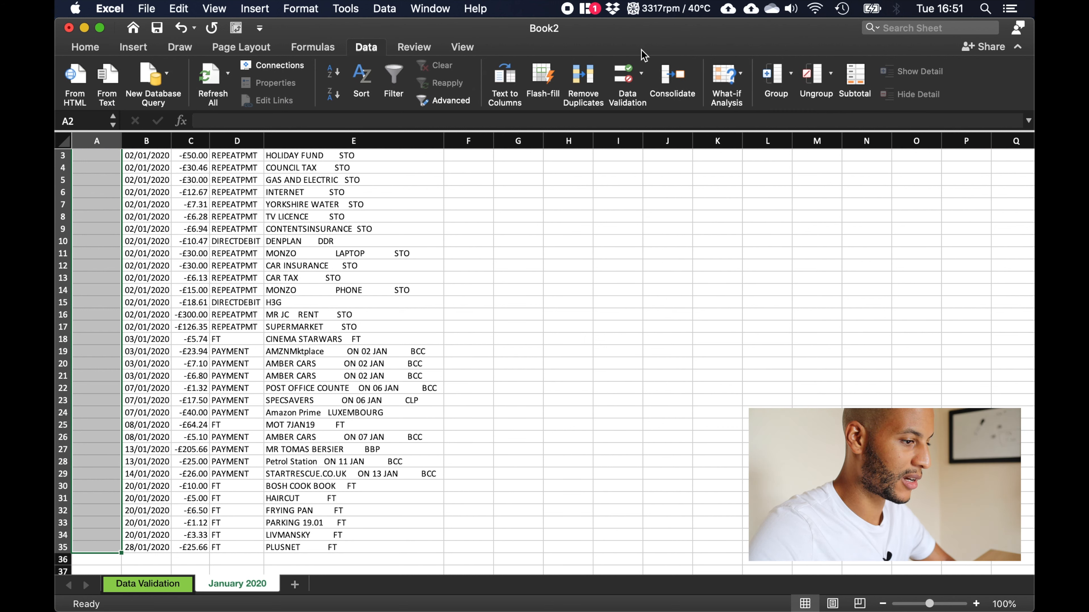
{"action": "mouse_move", "coordinate": [625, 83]}
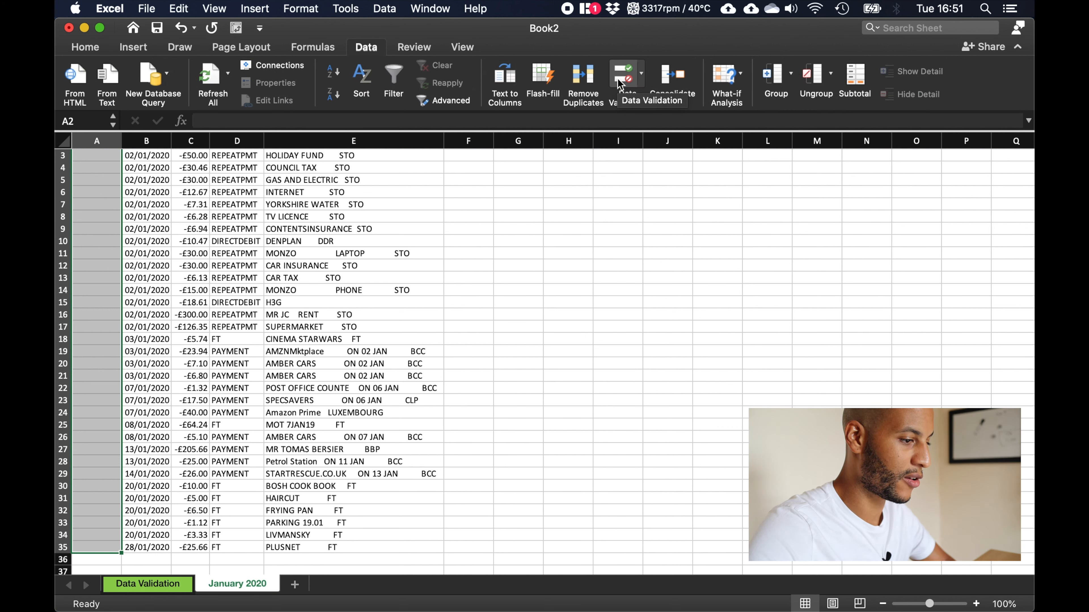
{"action": "left_click", "coordinate": [626, 71]}
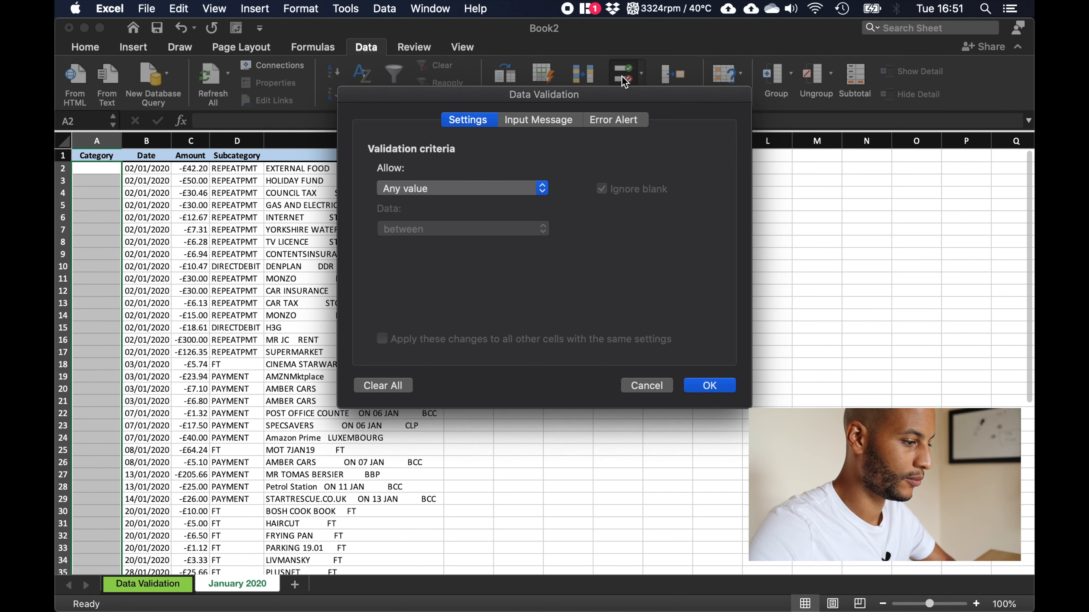
{"action": "mouse_move", "coordinate": [445, 193]}
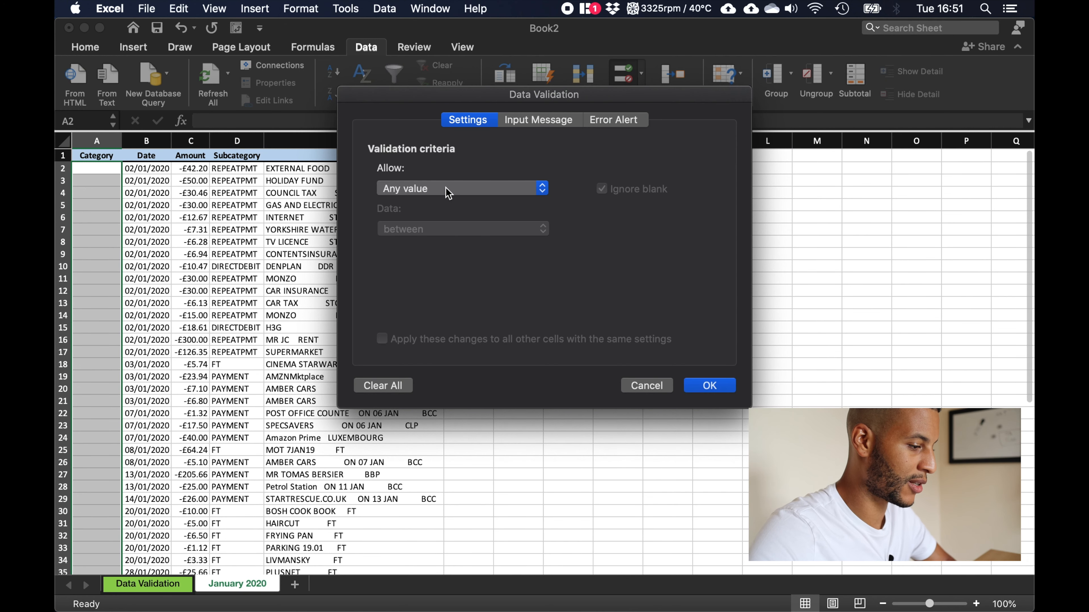
{"action": "left_click", "coordinate": [462, 188]}
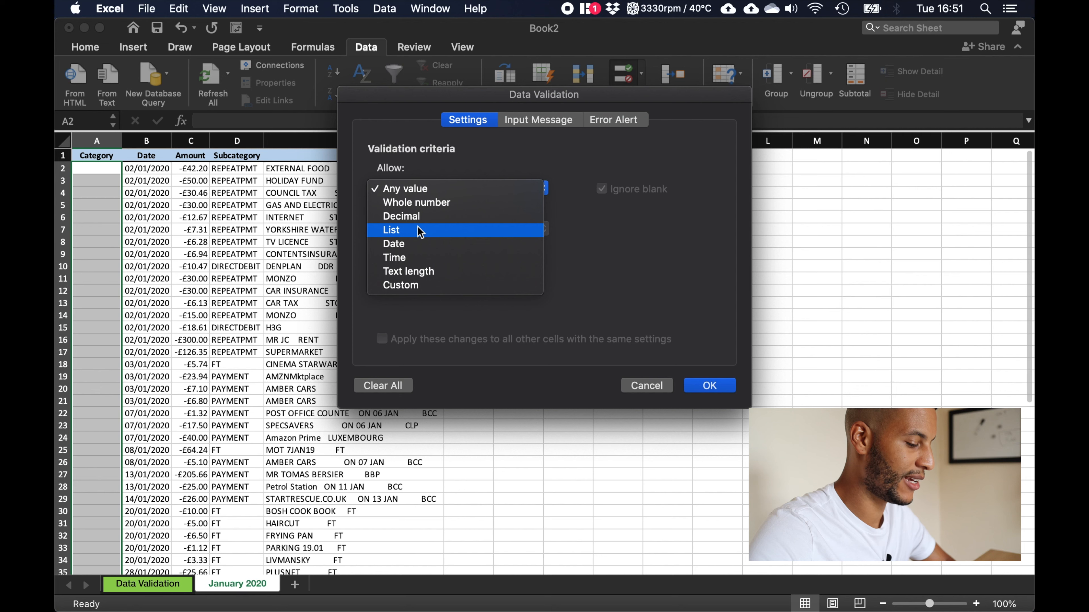
{"action": "left_click", "coordinate": [391, 230]}
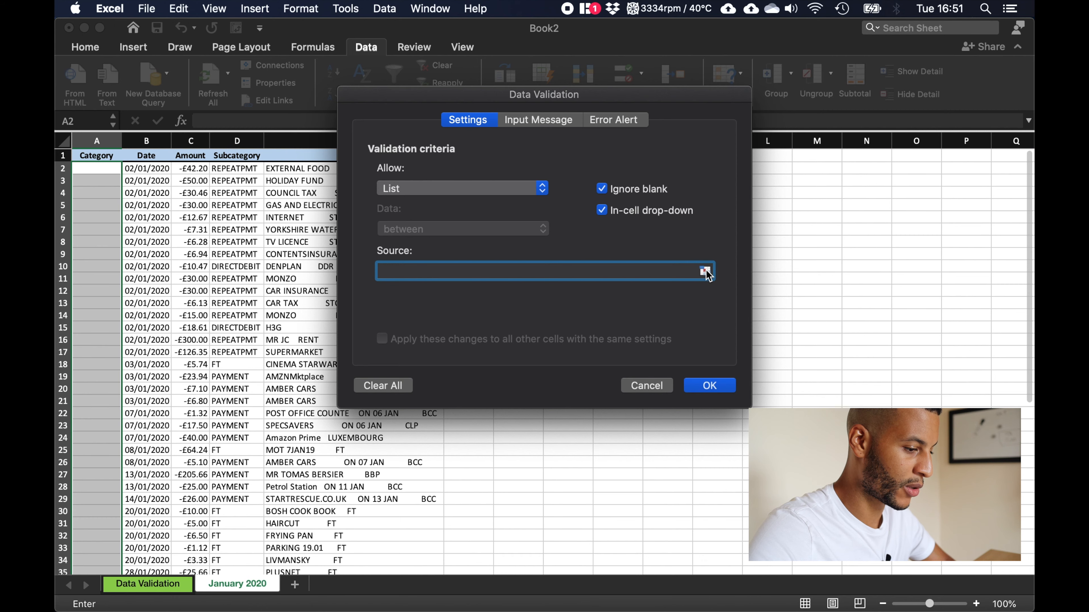
{"action": "left_click", "coordinate": [704, 271]}
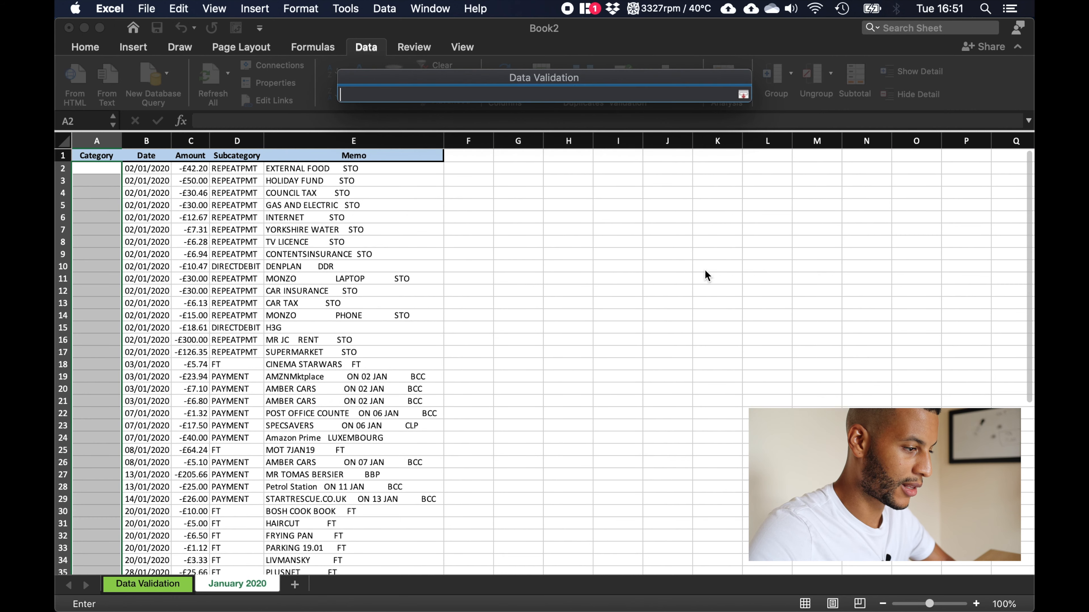
{"action": "left_click", "coordinate": [148, 584]}
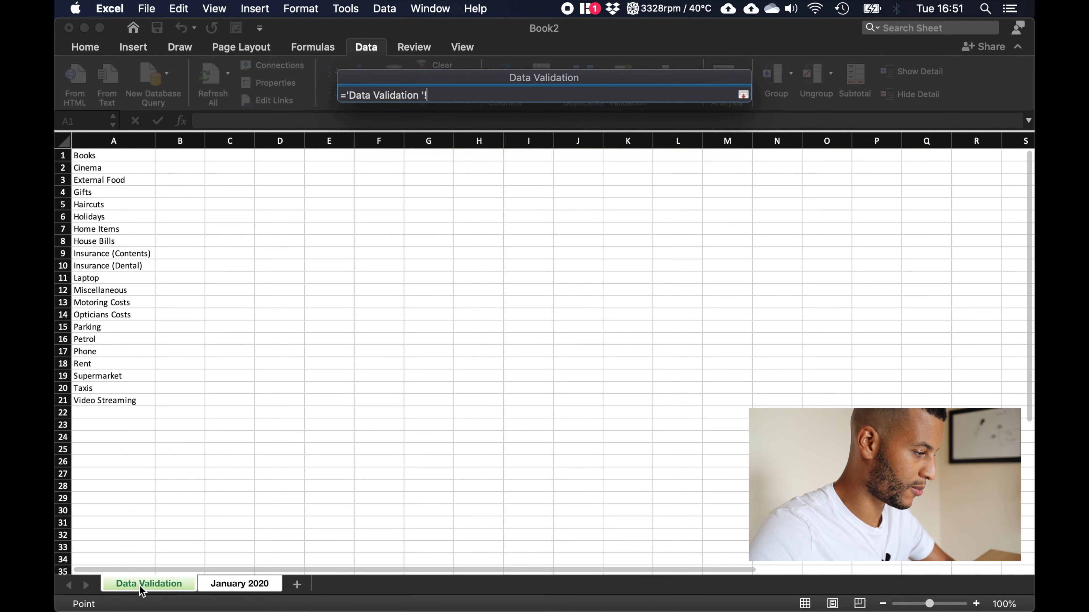
{"action": "left_click_drag", "start_coordinate": [113, 155], "coordinate": [114, 302]}
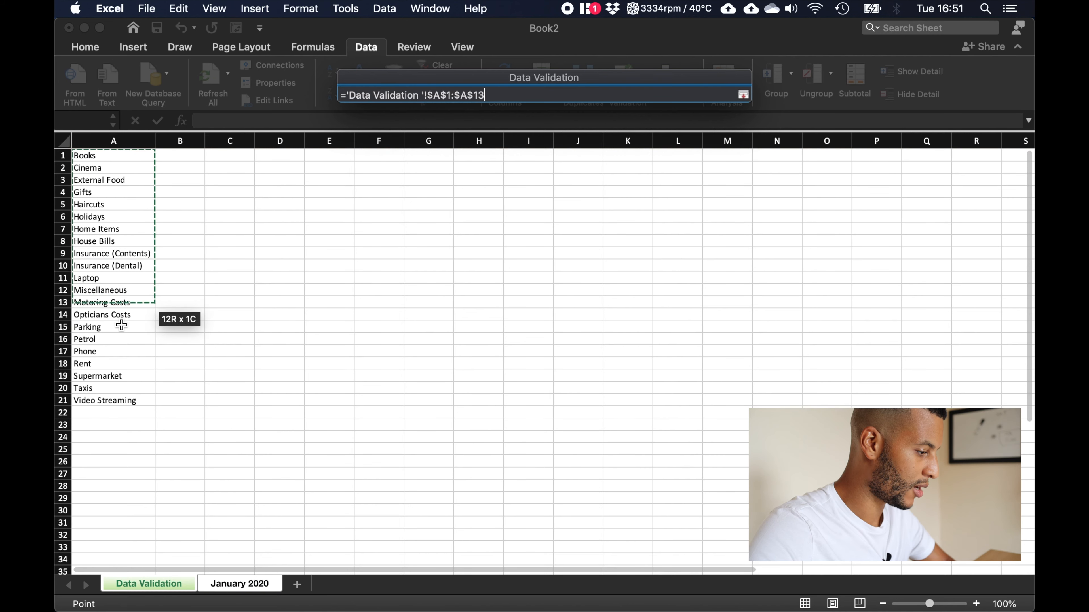
{"action": "left_click_drag", "start_coordinate": [121, 302], "coordinate": [108, 400]}
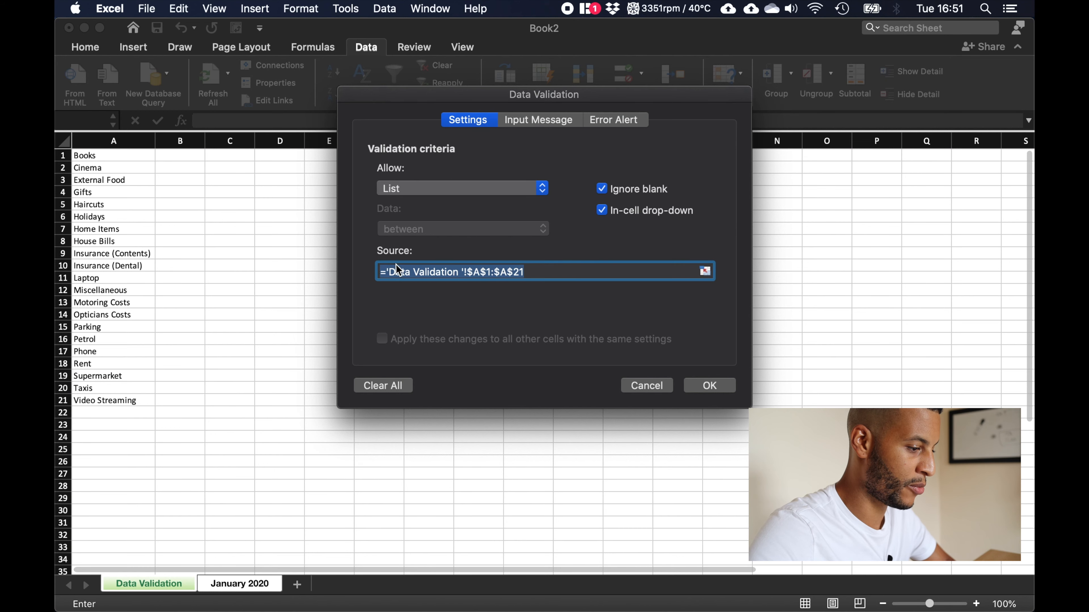
{"action": "mouse_move", "coordinate": [709, 386]}
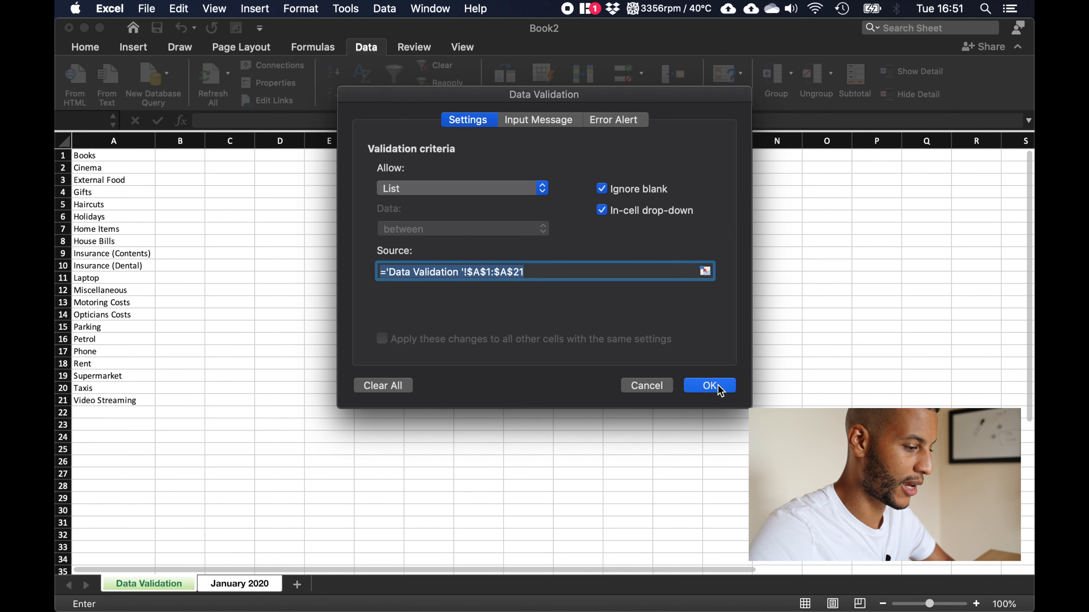
{"action": "left_click", "coordinate": [708, 385]}
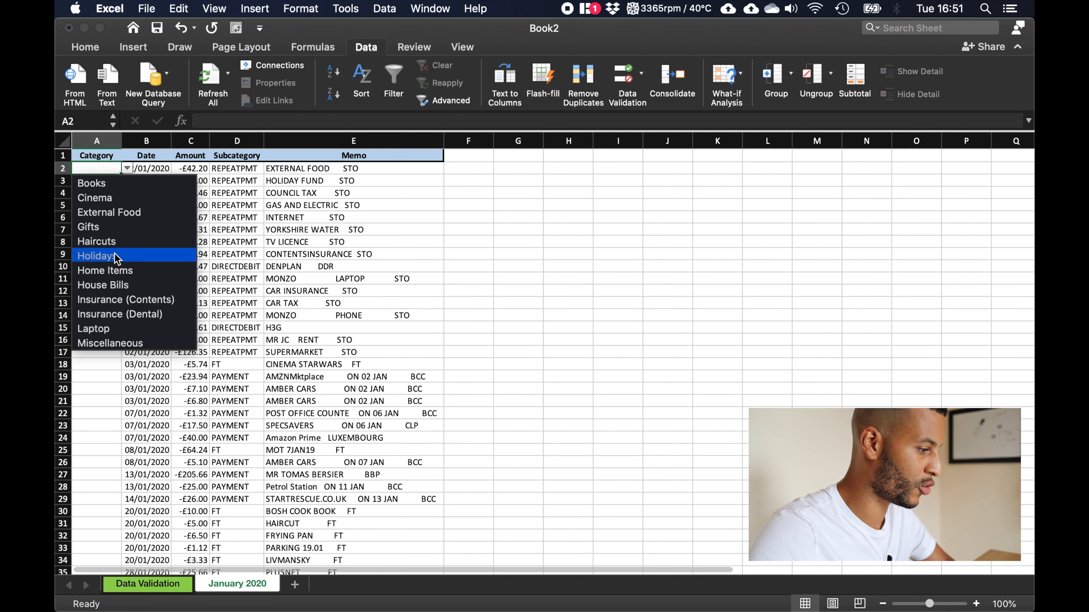
- Pick categories from the dropdowns for the first transactions: External Food, Holidays, and onward
{"action": "left_click", "coordinate": [109, 213]}
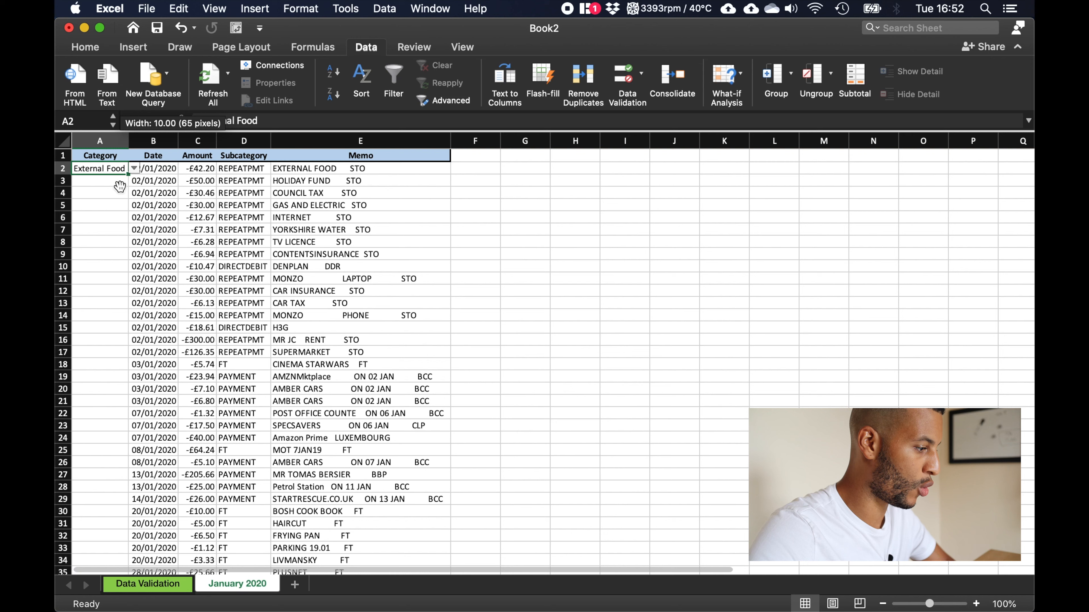
{"action": "left_click", "coordinate": [99, 181]}
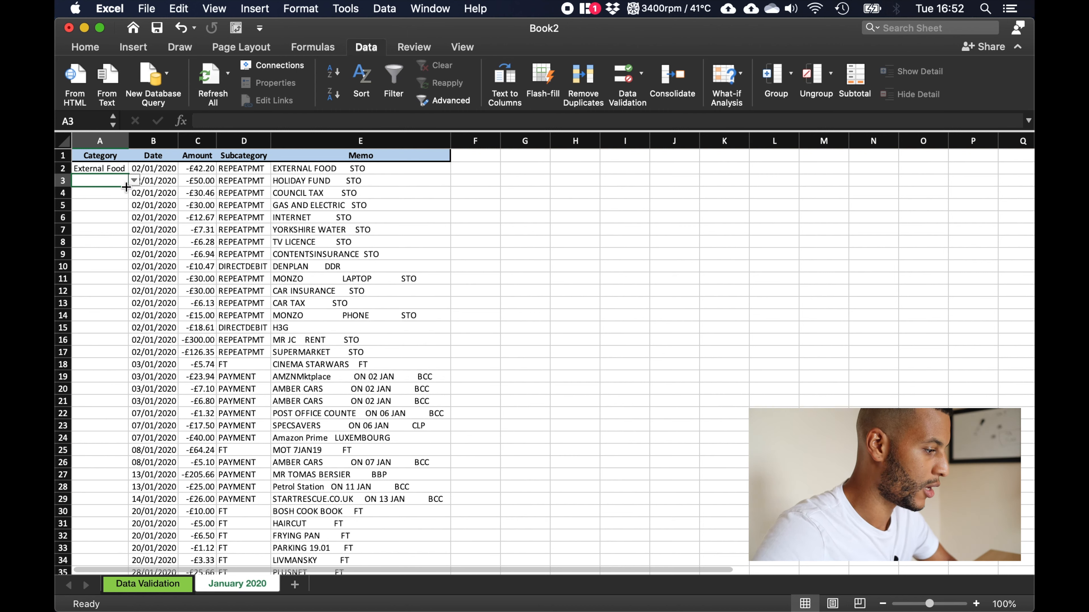
{"action": "left_click", "coordinate": [134, 181]}
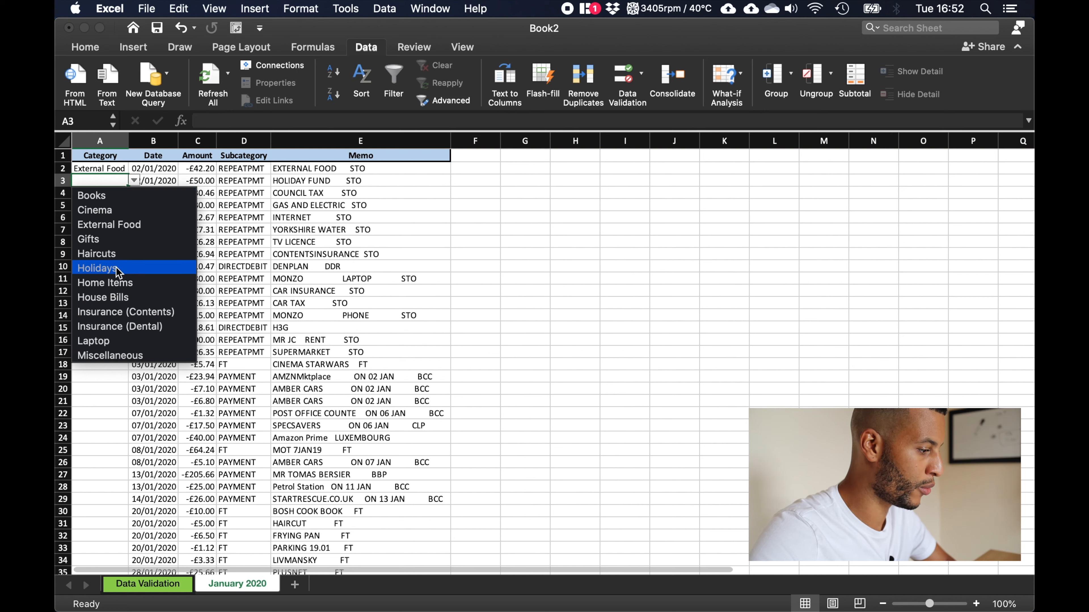
{"action": "left_click", "coordinate": [96, 268]}
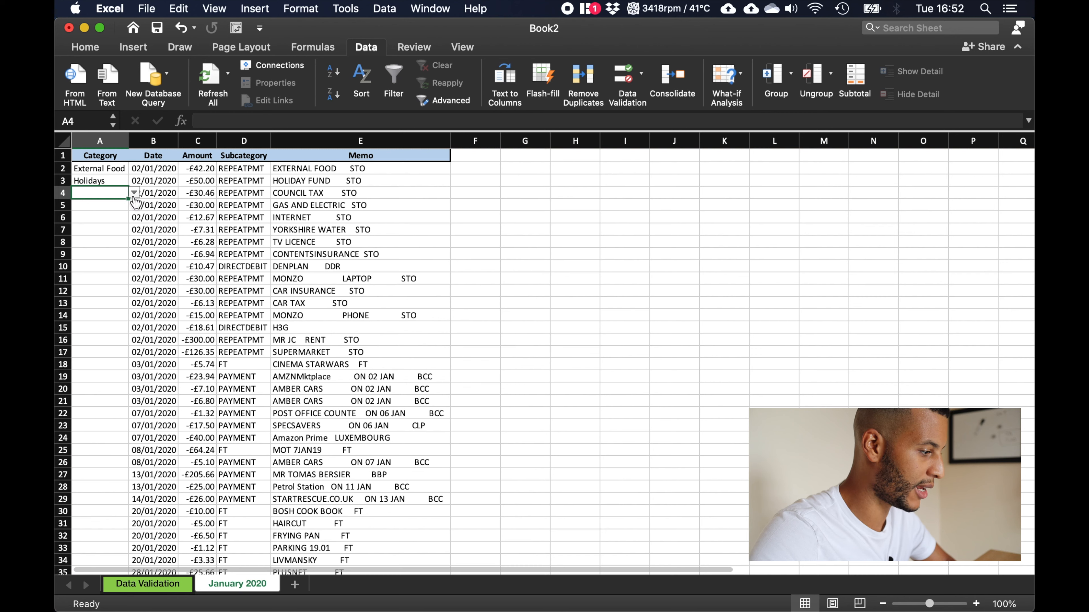
{"action": "left_click", "coordinate": [132, 192]}
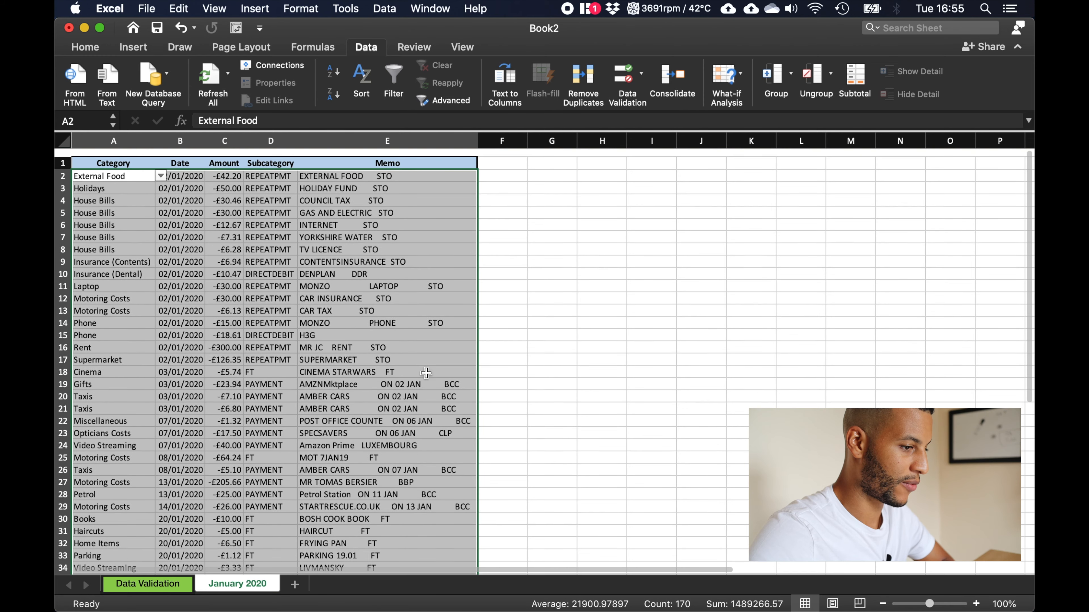
- Sort the January 2020 transactions A to Z by category
{"action": "left_click", "coordinate": [84, 46]}
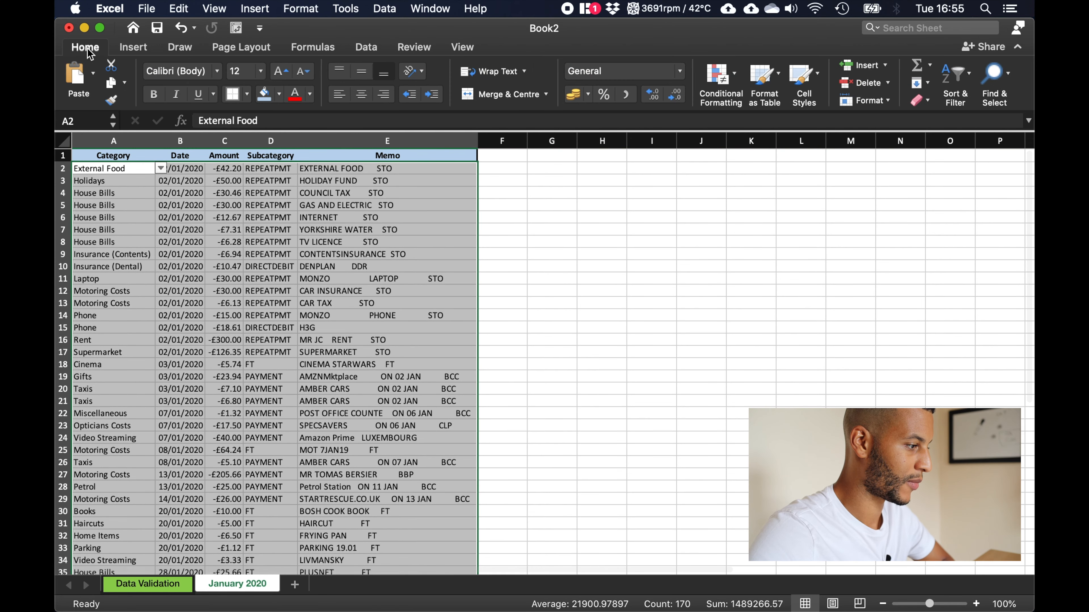
{"action": "left_click", "coordinate": [955, 74]}
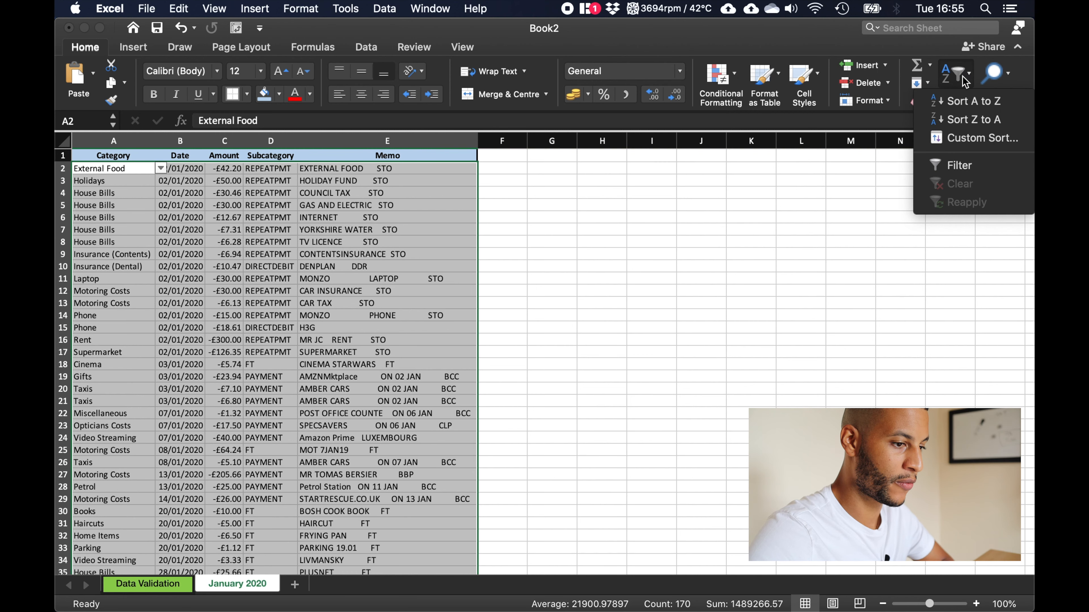
{"action": "left_click", "coordinate": [970, 101]}
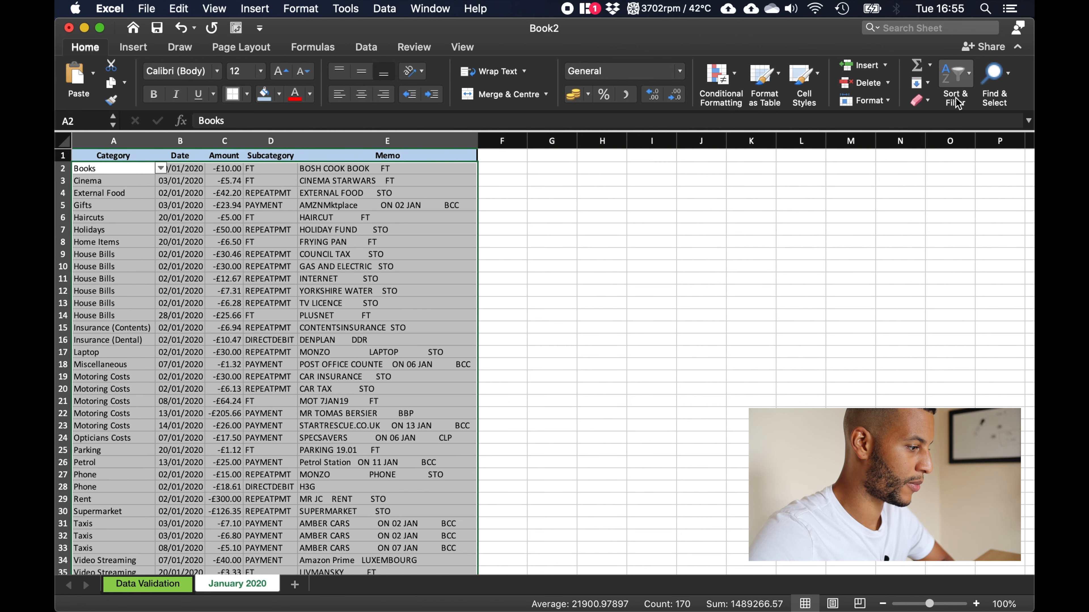
{"action": "mouse_move", "coordinate": [430, 239]}
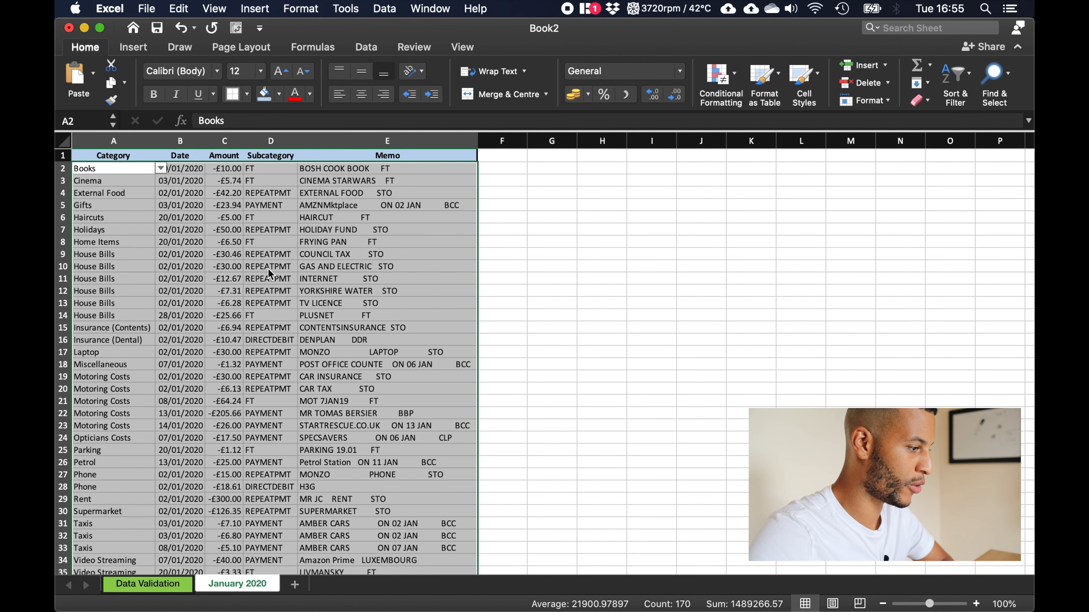
- Fill the transaction table A1:E35 with a light purple from More Colours
{"action": "left_click", "coordinate": [260, 94]}
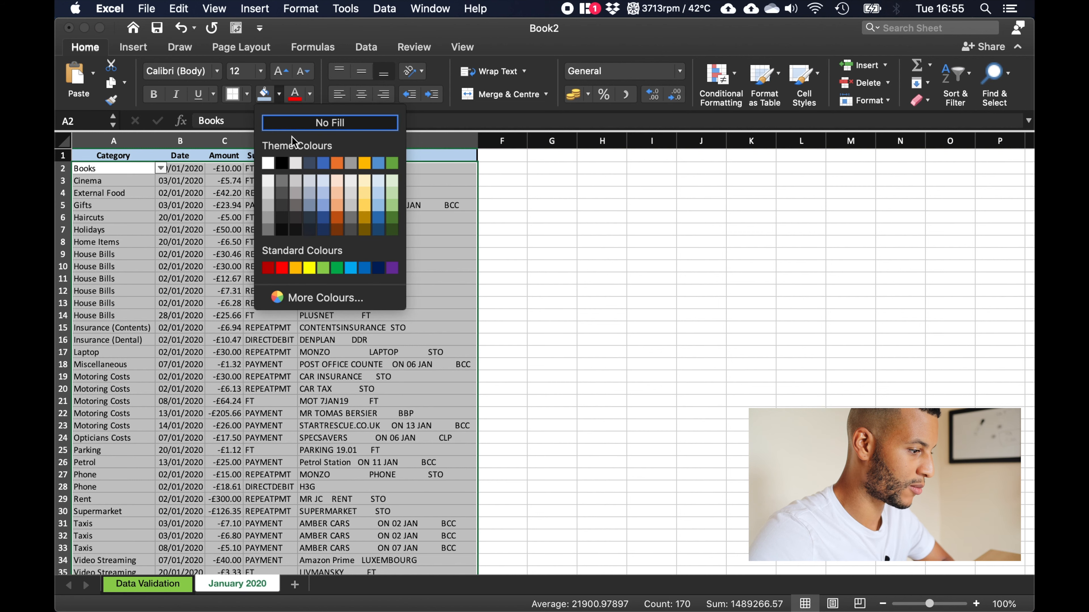
{"action": "mouse_move", "coordinate": [347, 218]}
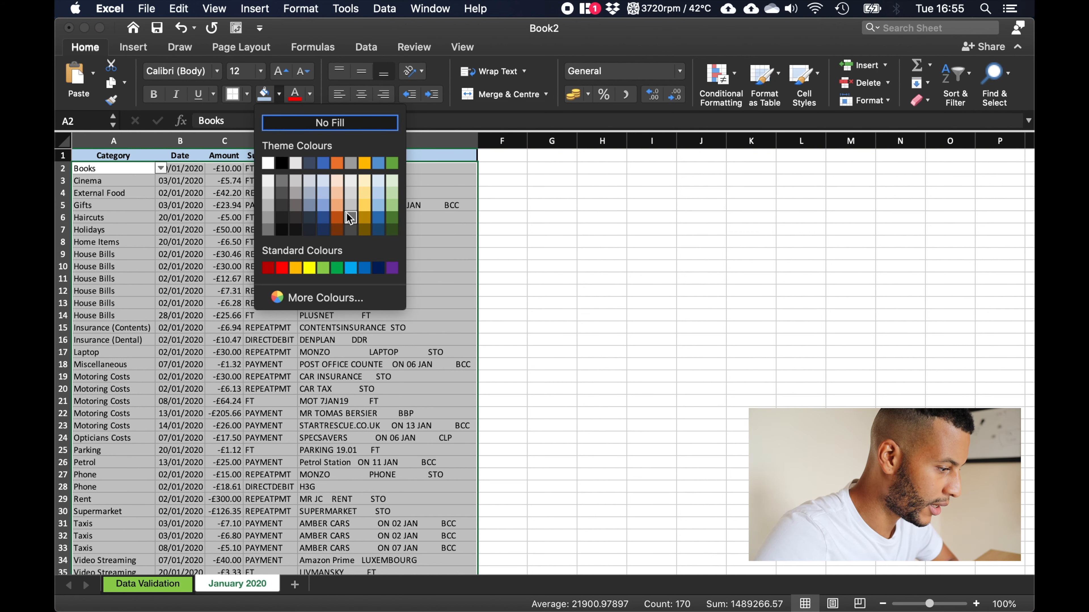
{"action": "left_click", "coordinate": [325, 297]}
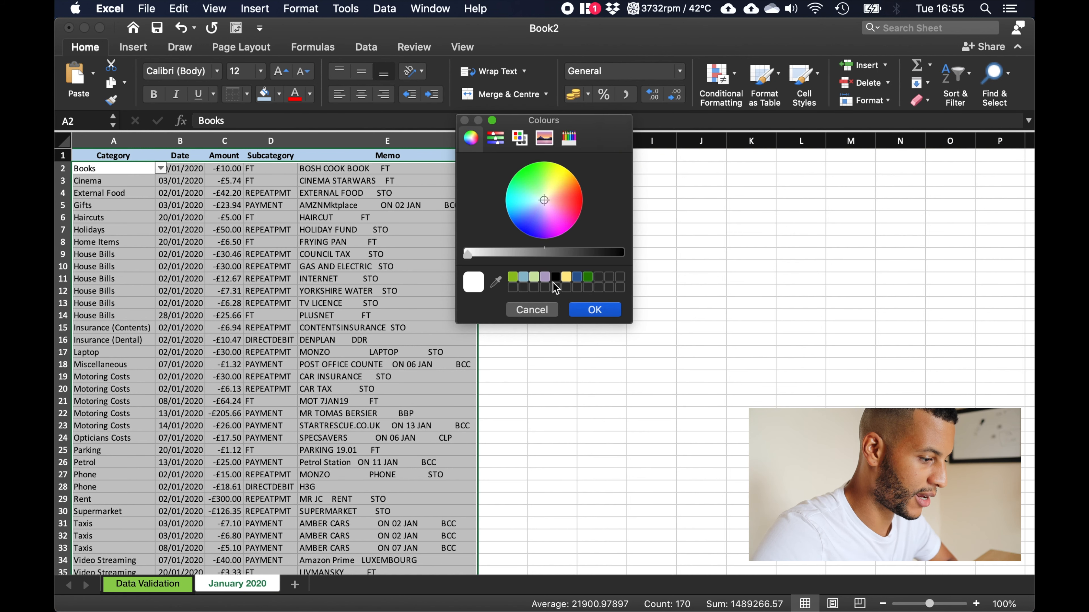
{"action": "left_click", "coordinate": [593, 309]}
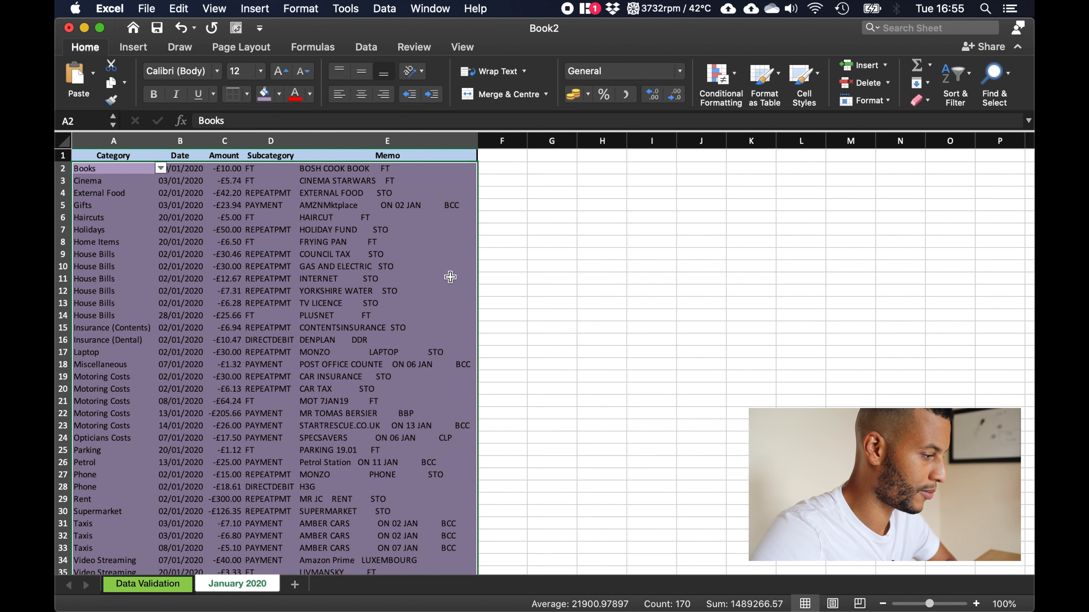
{"action": "left_click", "coordinate": [387, 277]}
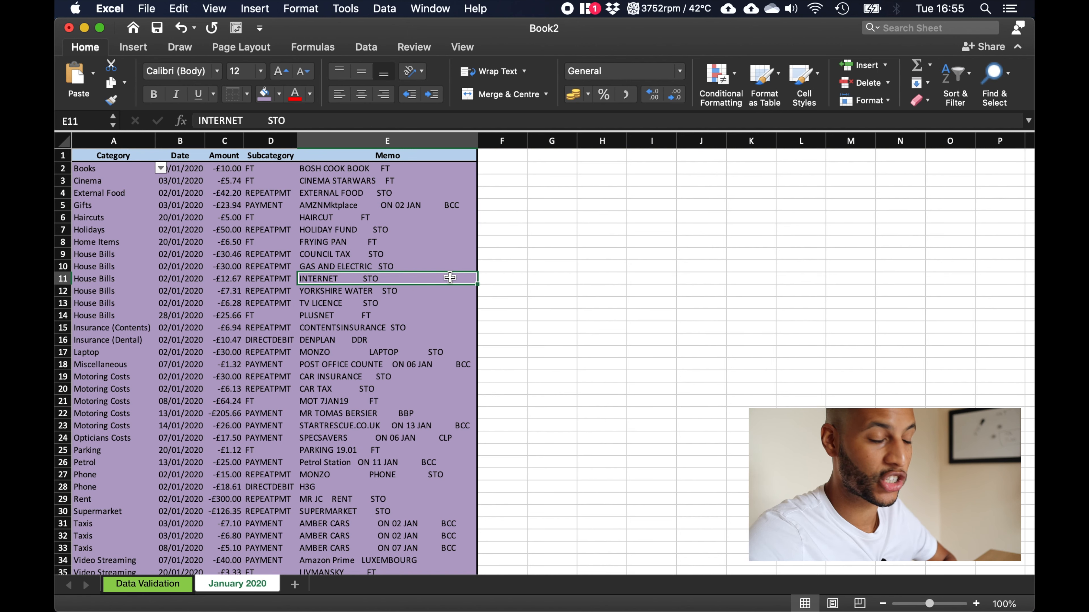
{"action": "mouse_move", "coordinate": [414, 217]}
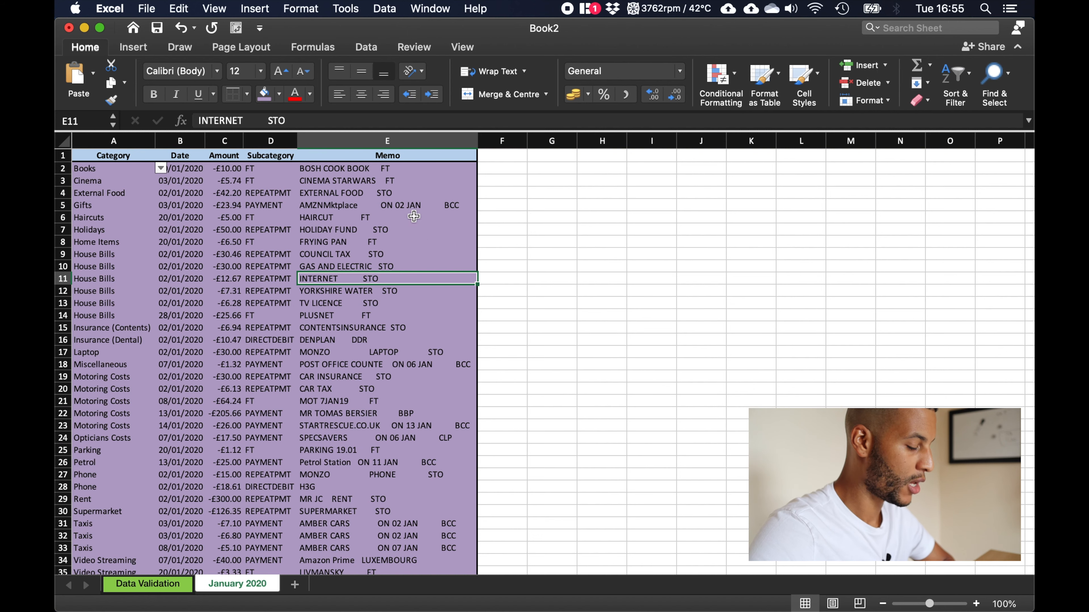
- Add a 'Summary' heading merged and centred across G1:H1 with All Borders
{"action": "left_click", "coordinate": [387, 205]}
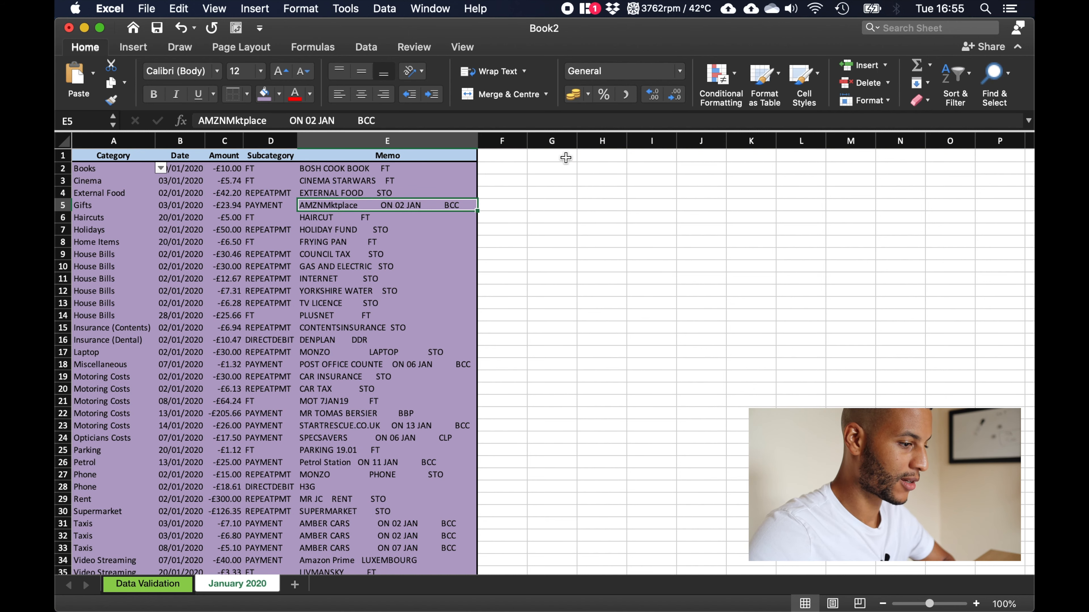
{"action": "type", "text": "Summary"}
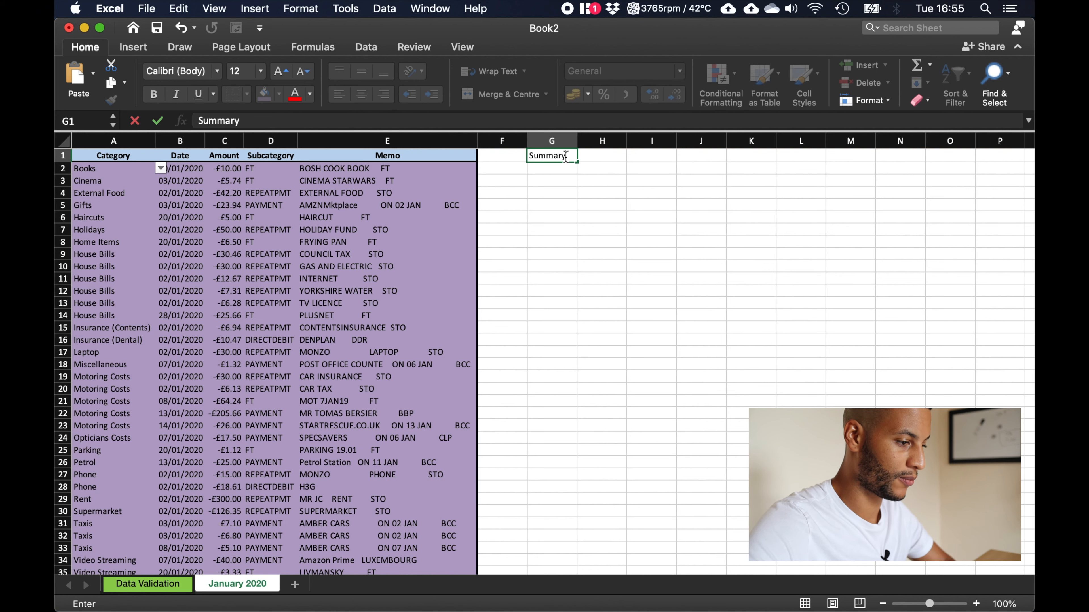
{"action": "left_click", "coordinate": [503, 94]}
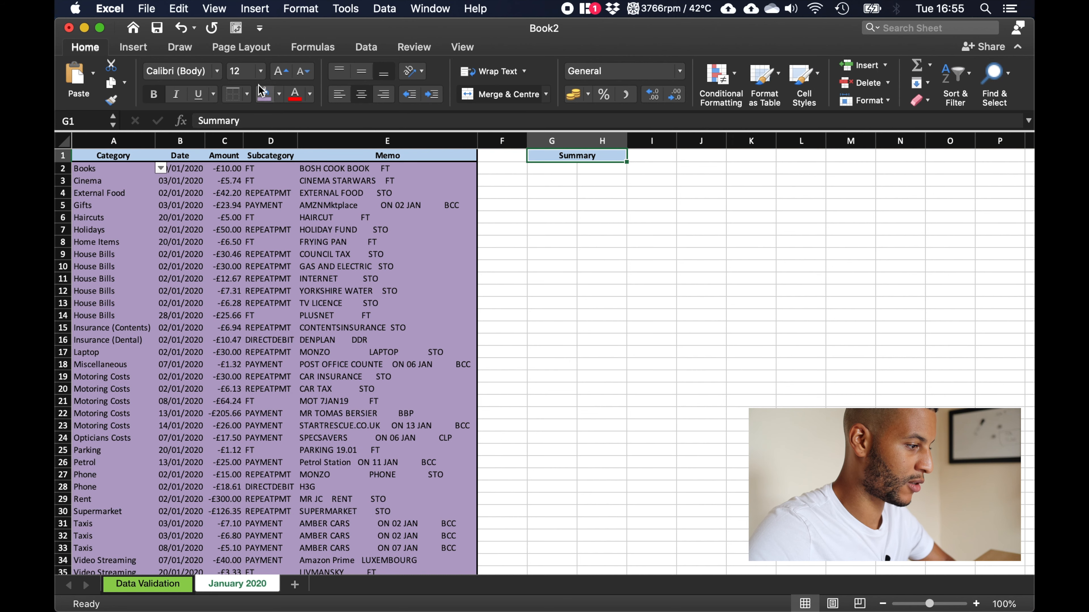
{"action": "left_click", "coordinate": [248, 93]}
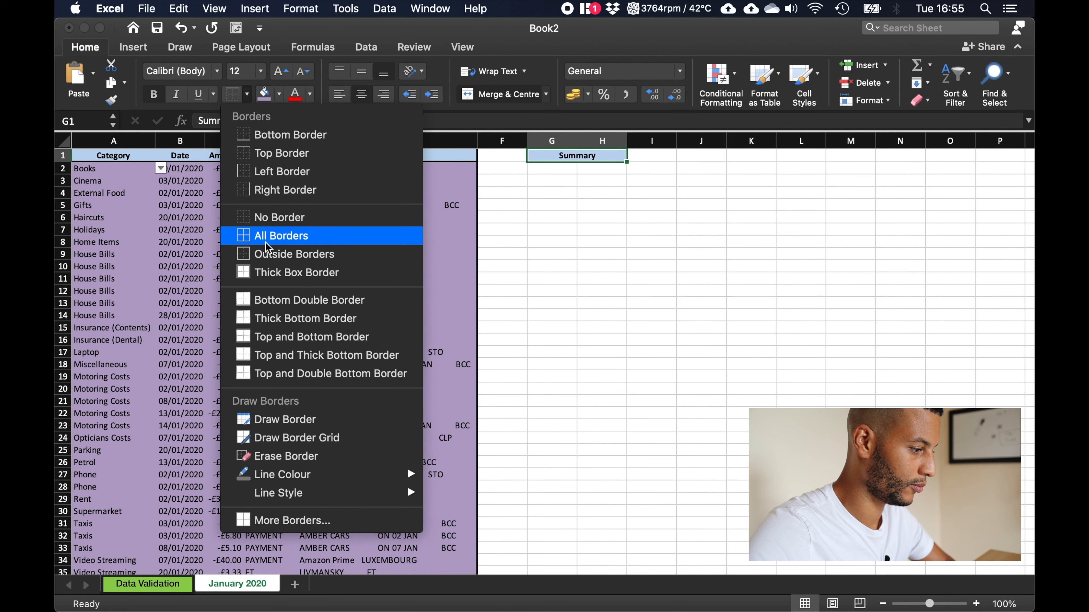
{"action": "left_click", "coordinate": [265, 94]}
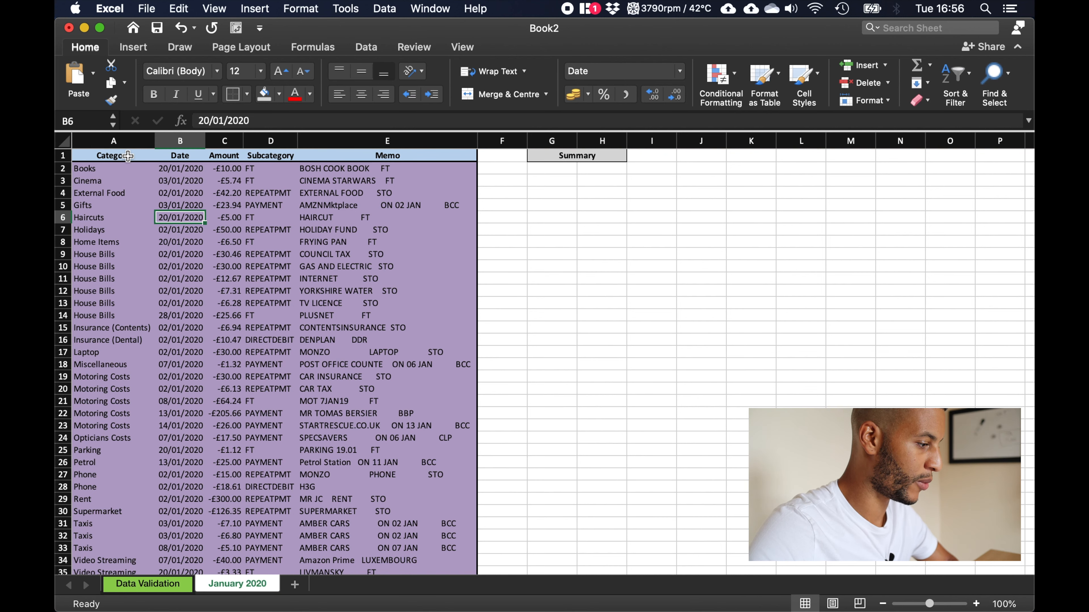
{"action": "left_click", "coordinate": [113, 140]}
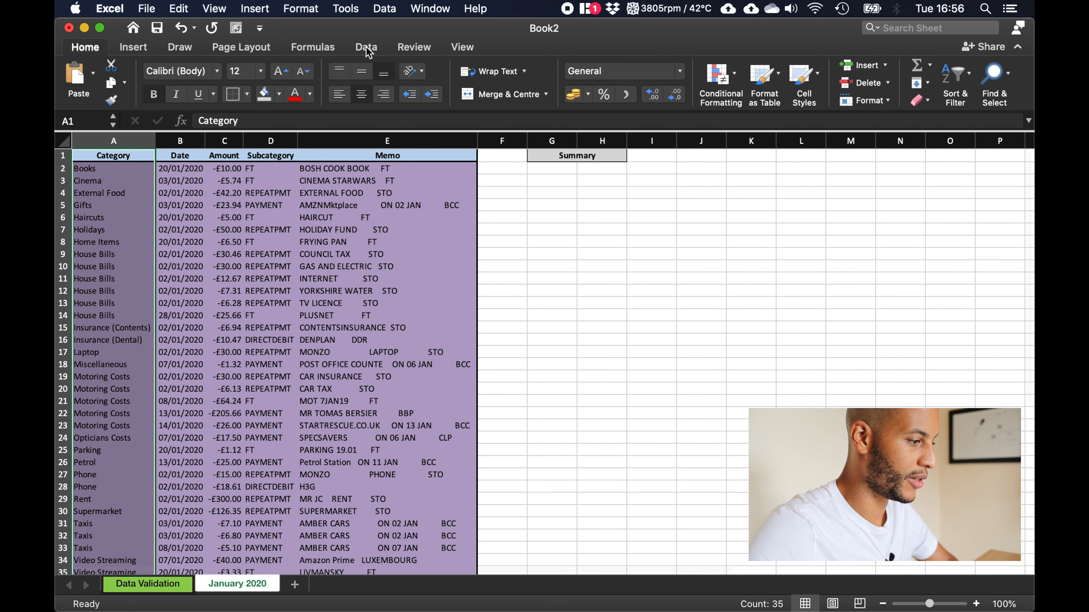
- Advanced-filter column A's unique categories to G2, listing Books to Video Streaming under Summary
{"action": "left_click", "coordinate": [366, 47]}
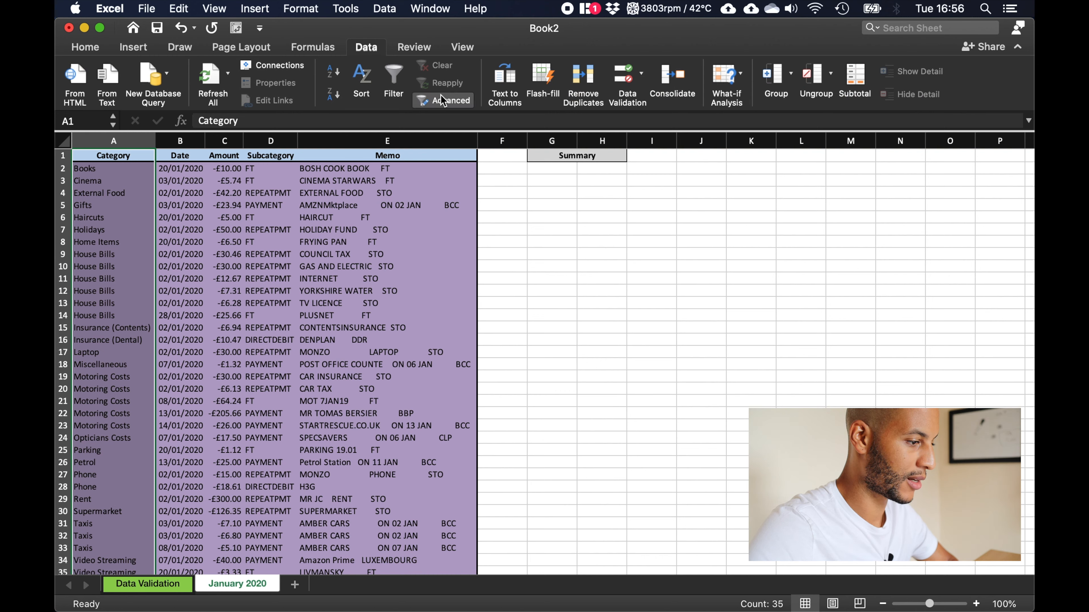
{"action": "left_click", "coordinate": [446, 100]}
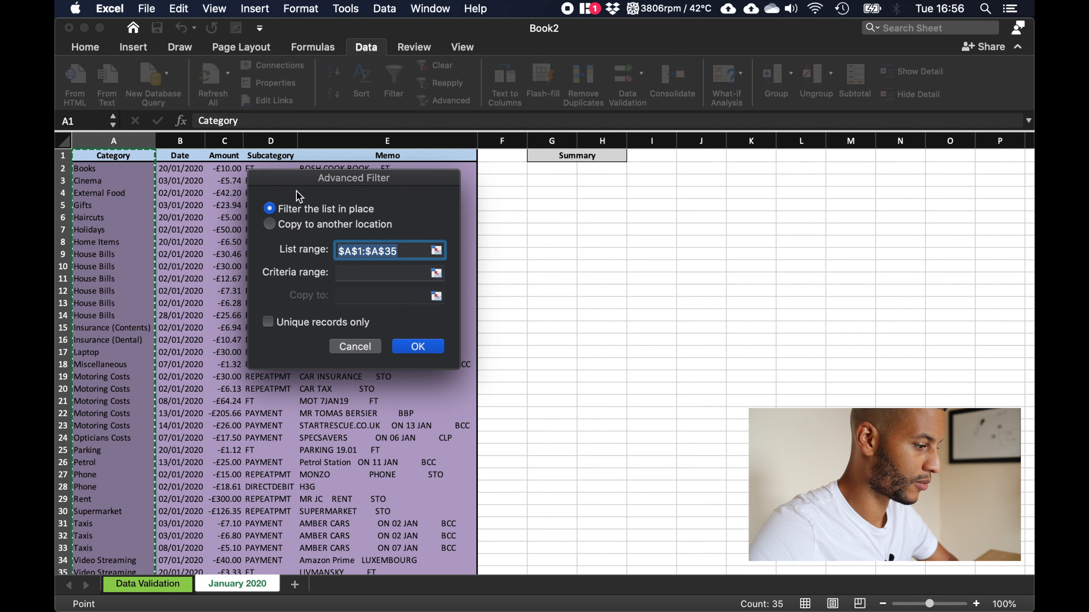
{"action": "left_click", "coordinate": [269, 223]}
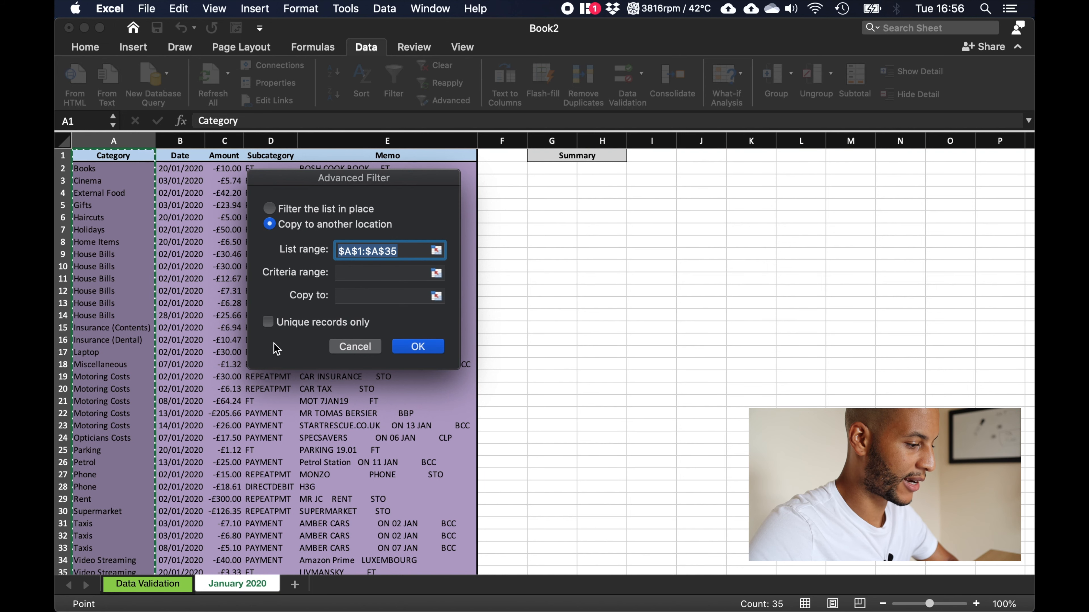
{"action": "left_click", "coordinate": [269, 322]}
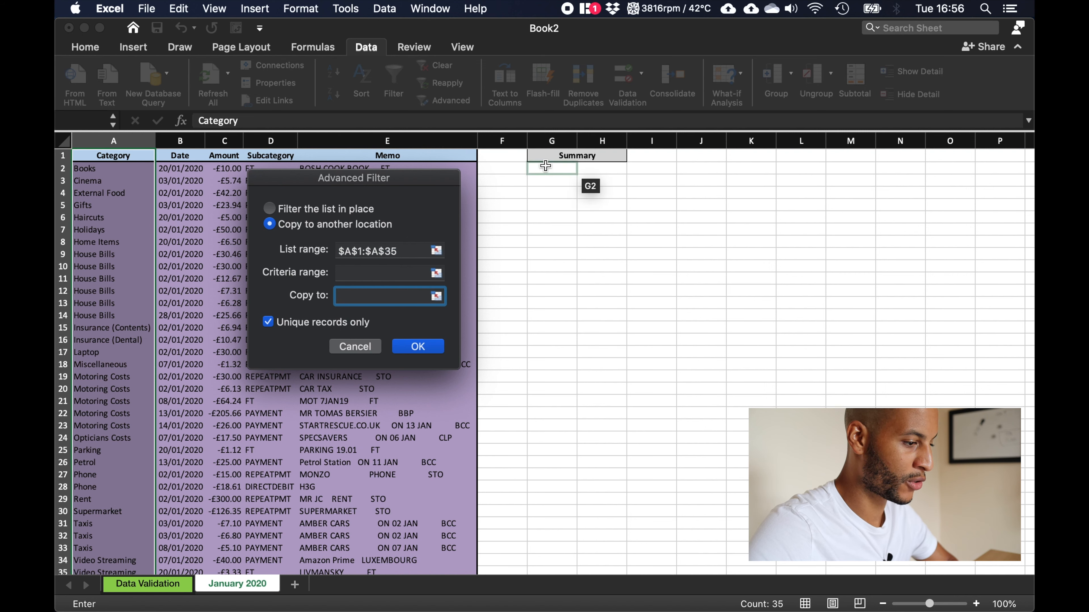
{"action": "left_click", "coordinate": [552, 166]}
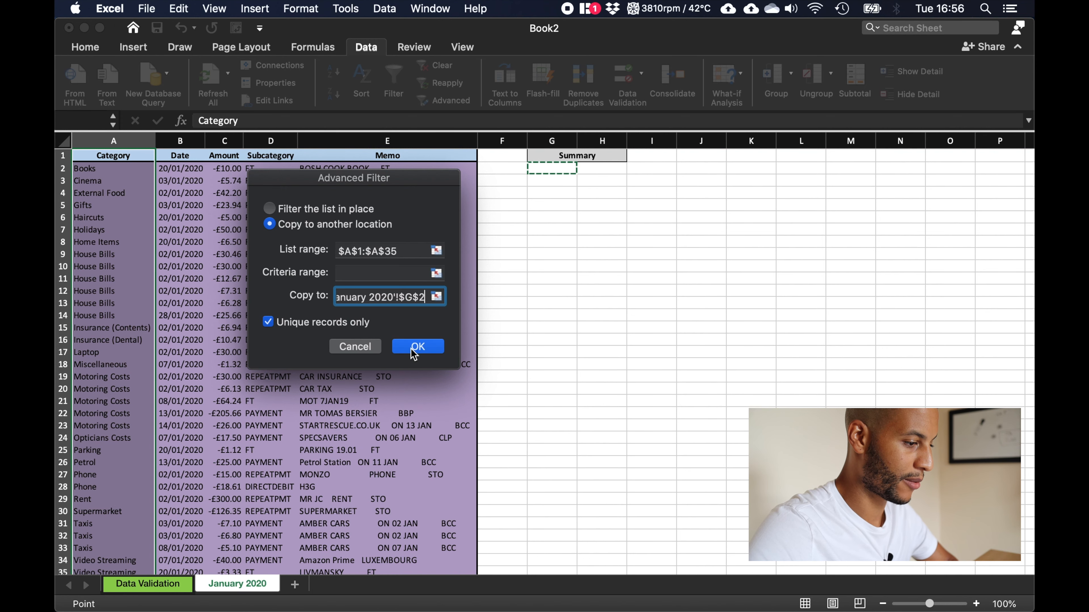
{"action": "left_click", "coordinate": [416, 346]}
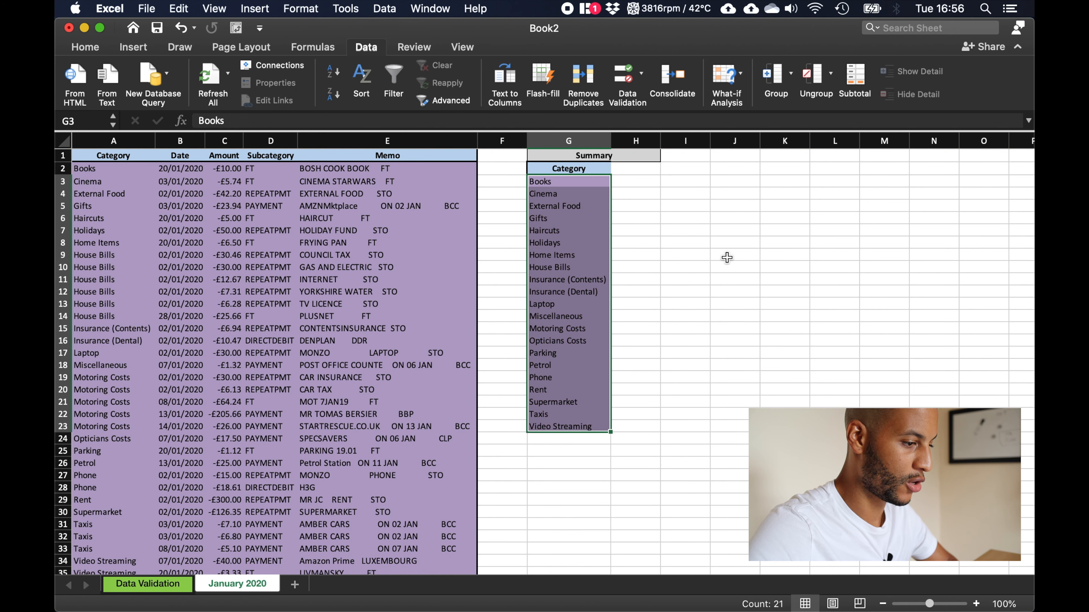
{"action": "left_click", "coordinate": [635, 193]}
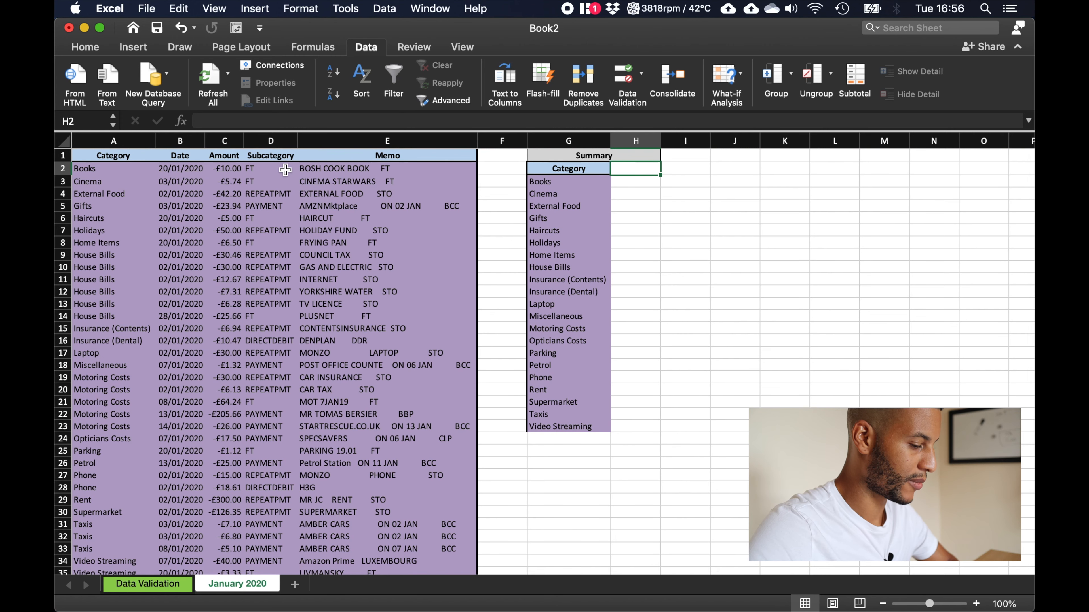
{"action": "left_click", "coordinate": [634, 182]}
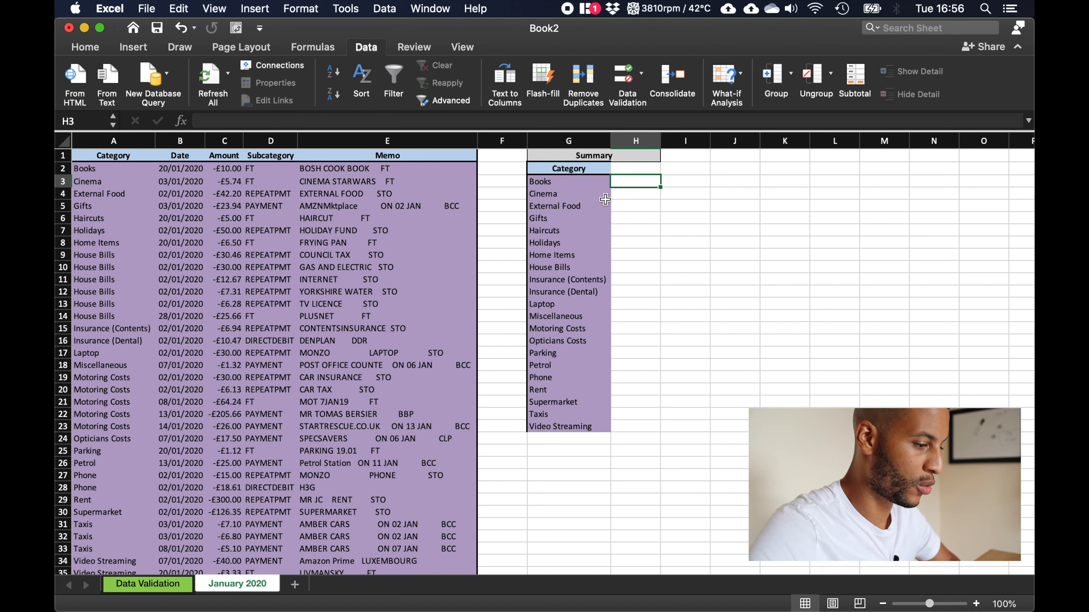
{"action": "mouse_move", "coordinate": [238, 50]}
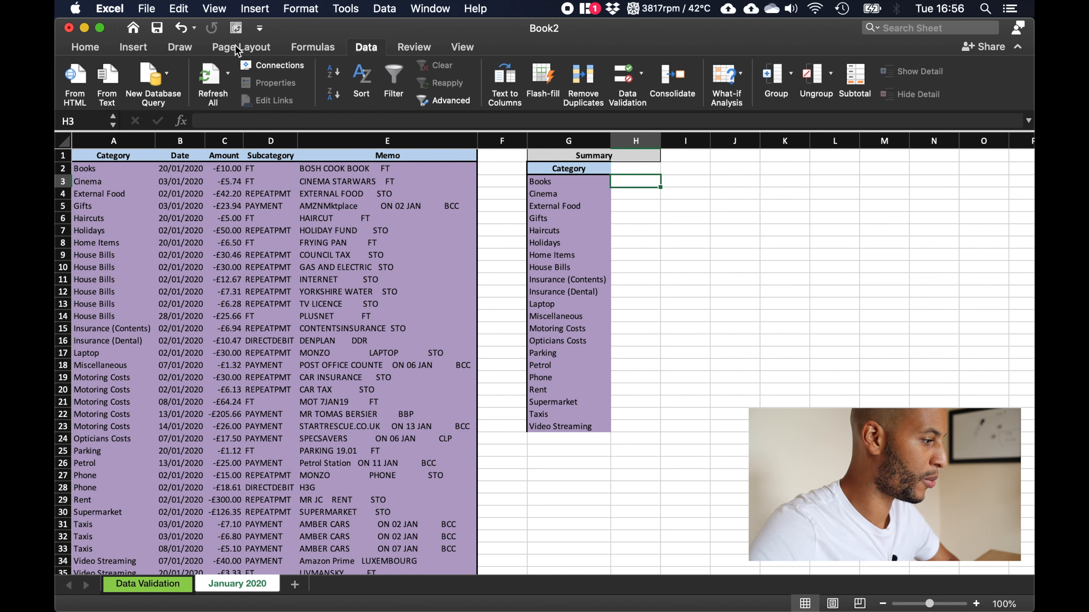
{"action": "left_click", "coordinate": [84, 47]}
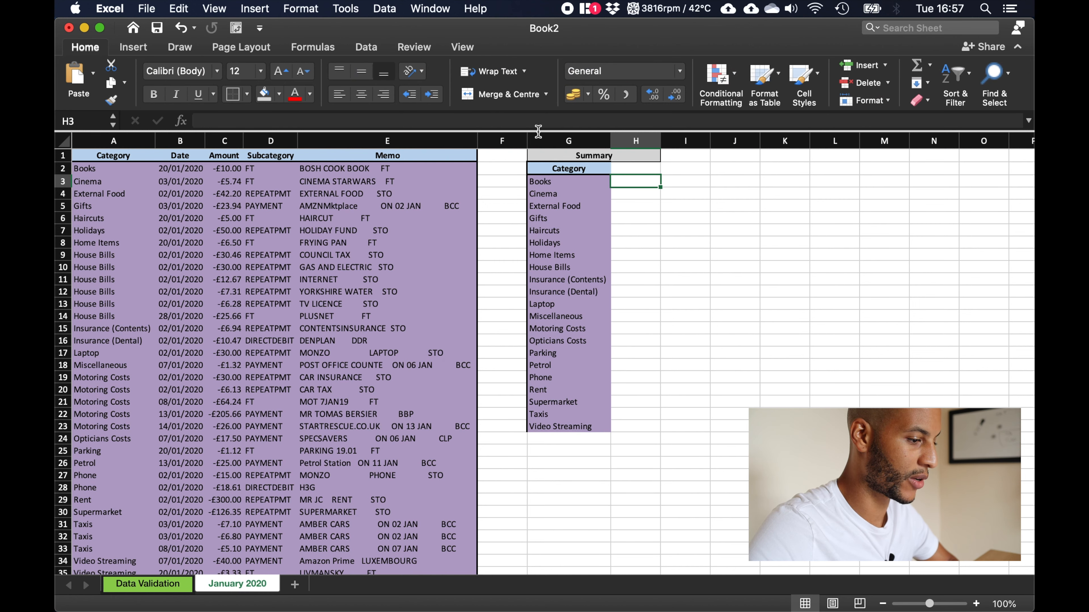
{"action": "mouse_move", "coordinate": [643, 173]}
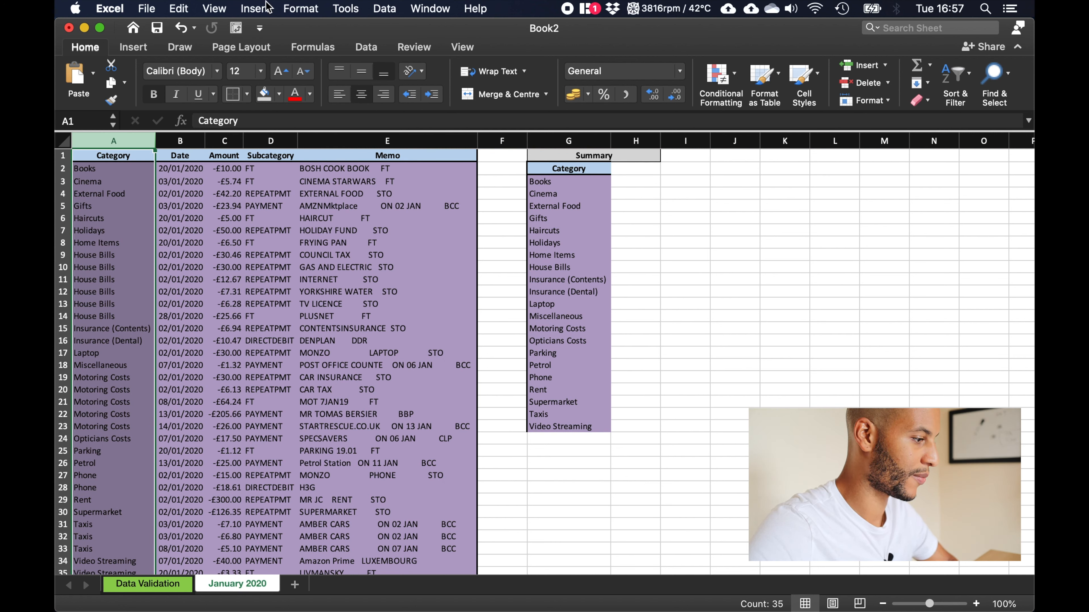
- Define the name January2020Category for column A
{"action": "left_click", "coordinate": [255, 9]}
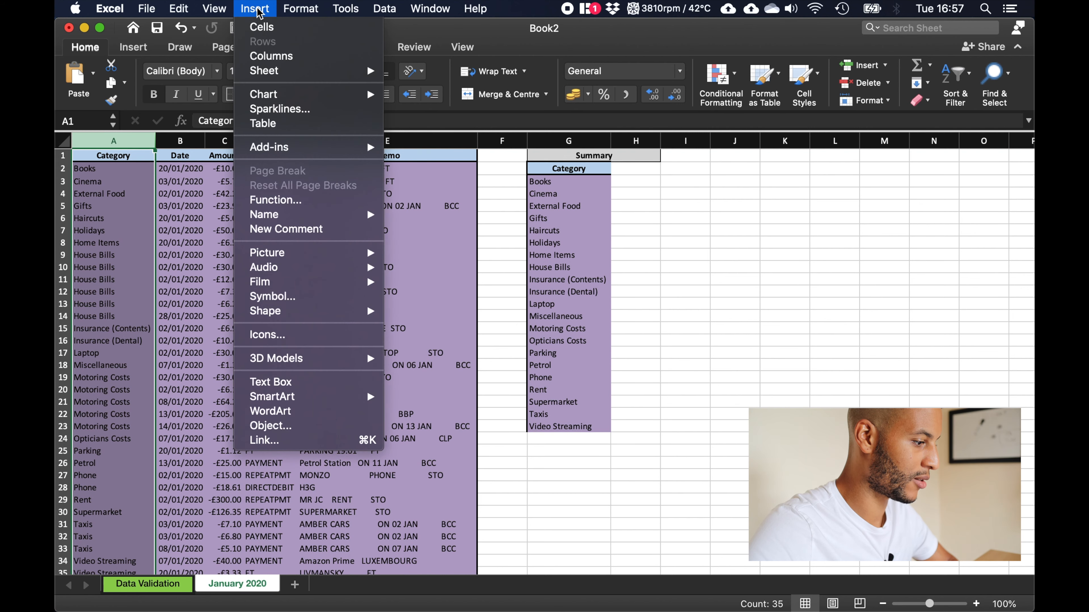
{"action": "mouse_move", "coordinate": [264, 215]}
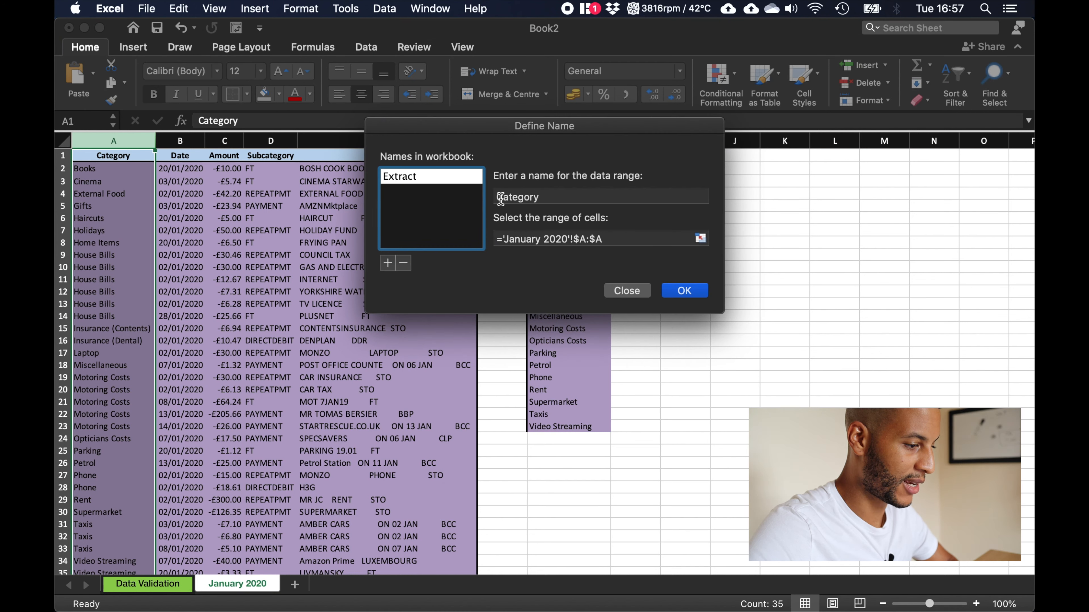
{"action": "left_click", "coordinate": [599, 197]}
{"action": "type", "text": "Janua"}
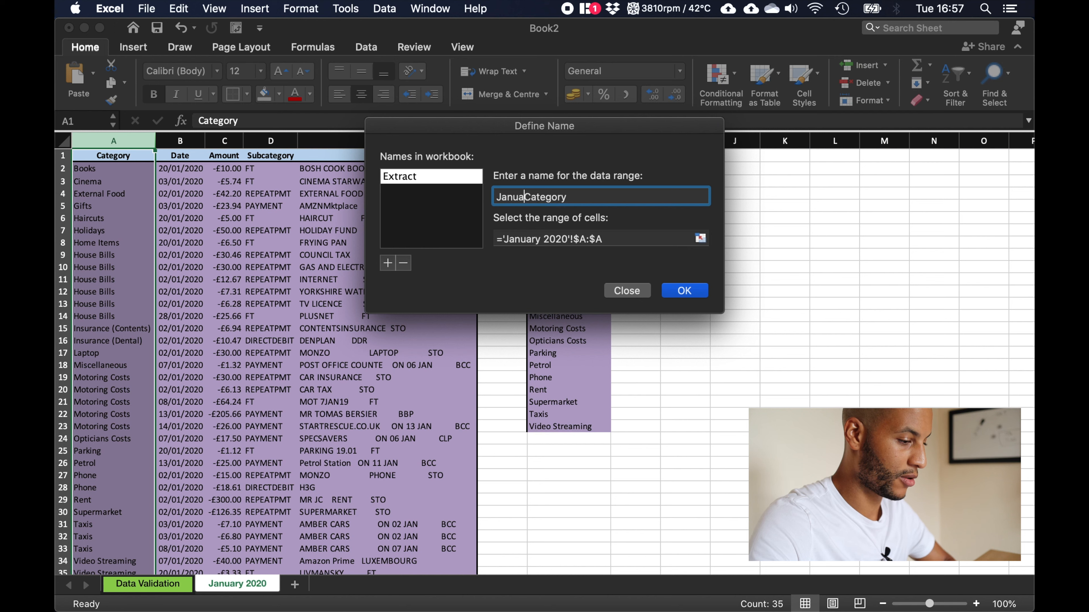
{"action": "type", "text": "ry"}
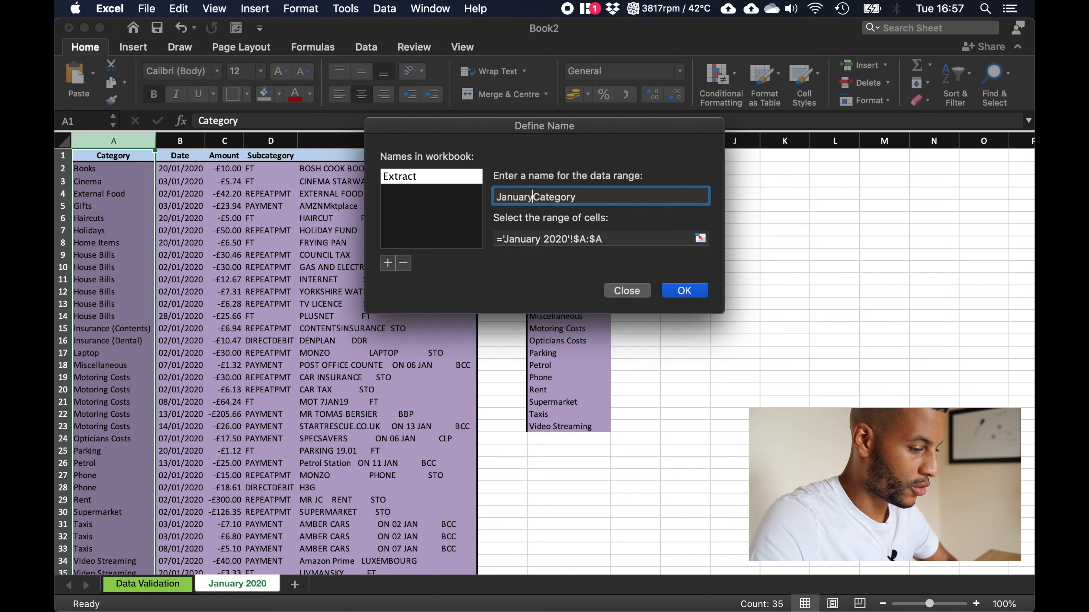
{"action": "type", "text": "2020"}
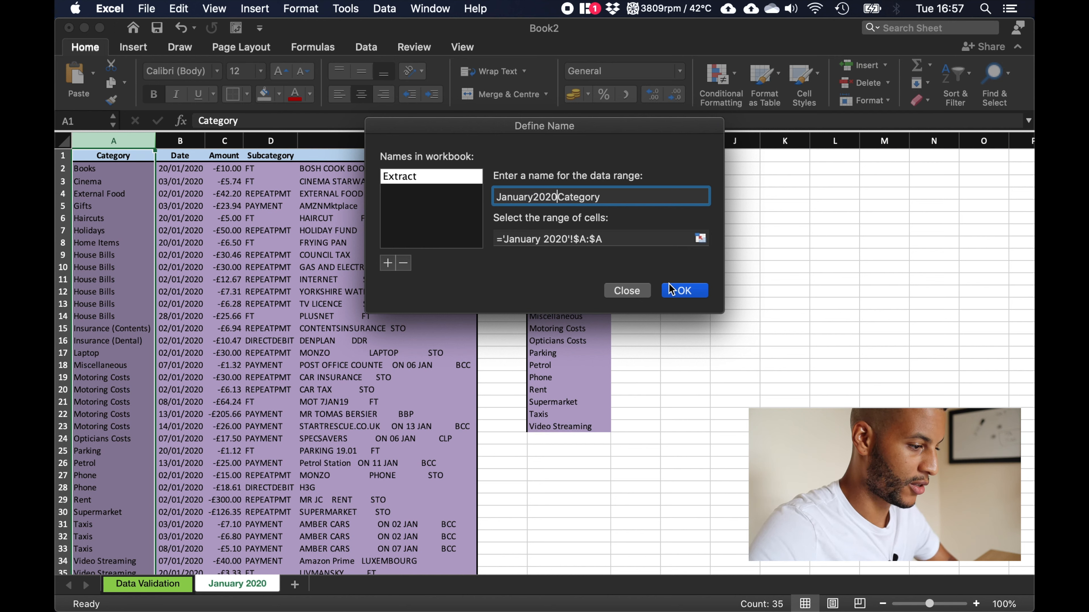
{"action": "mouse_move", "coordinate": [684, 290]}
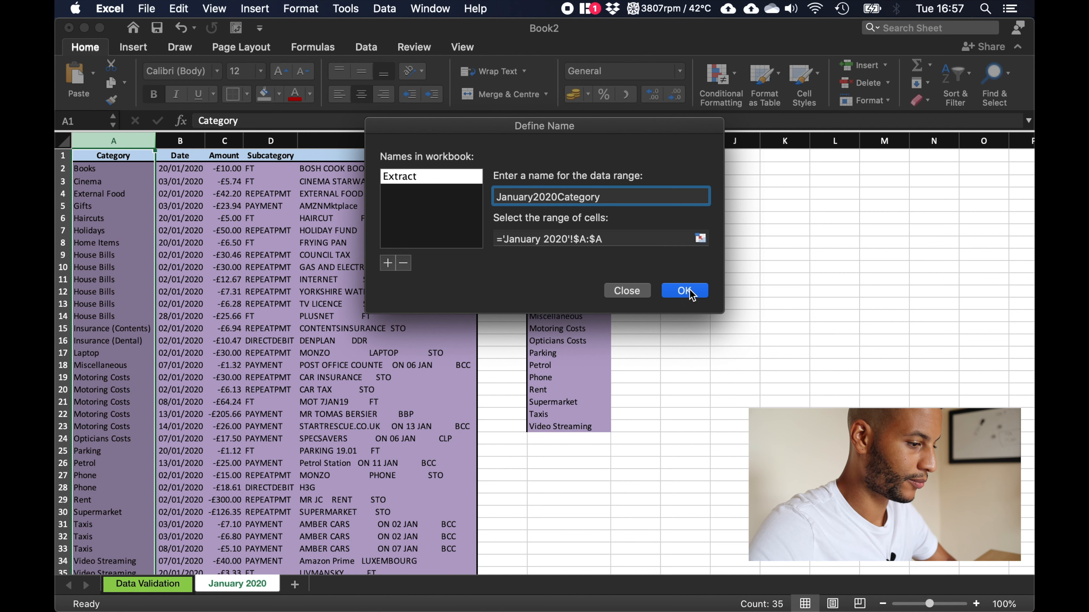
{"action": "left_click", "coordinate": [683, 290]}
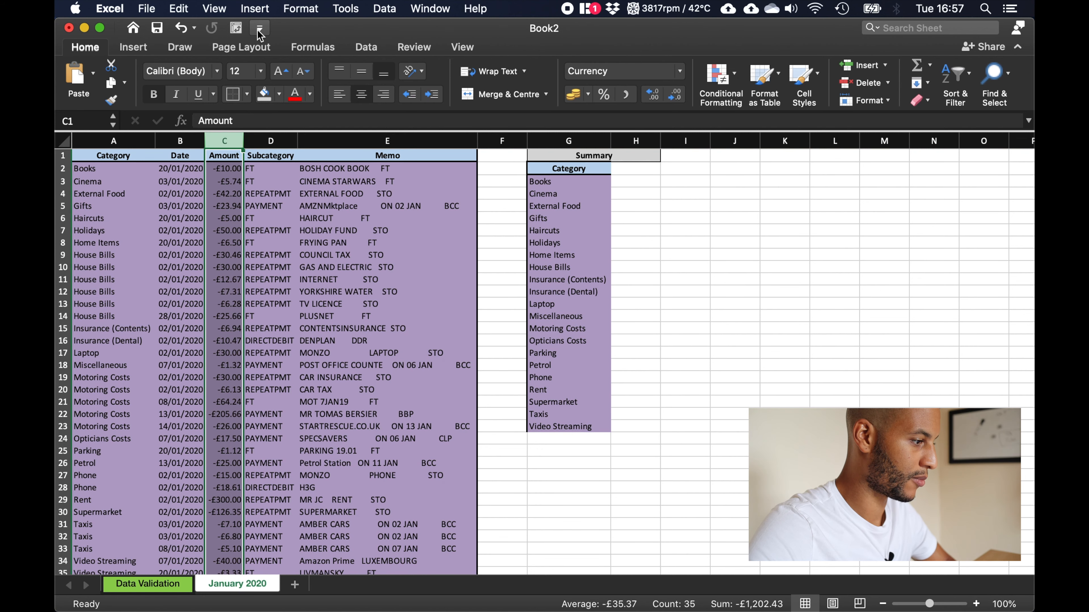
- Define the name January2020Amount for column C, correcting the 'Janury' typo
{"action": "left_click", "coordinate": [255, 8]}
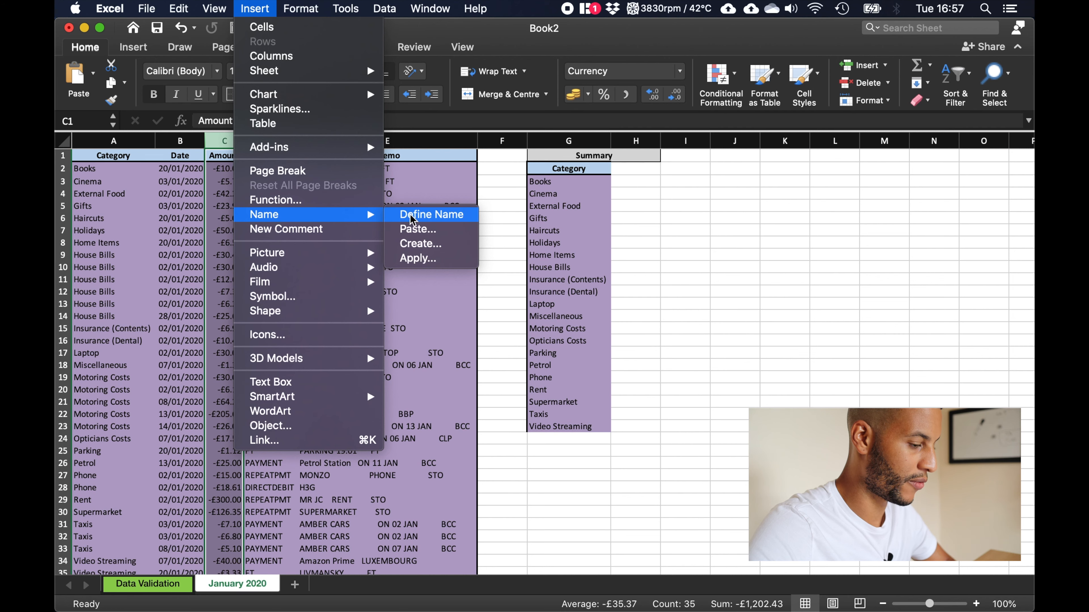
{"action": "left_click", "coordinate": [431, 214]}
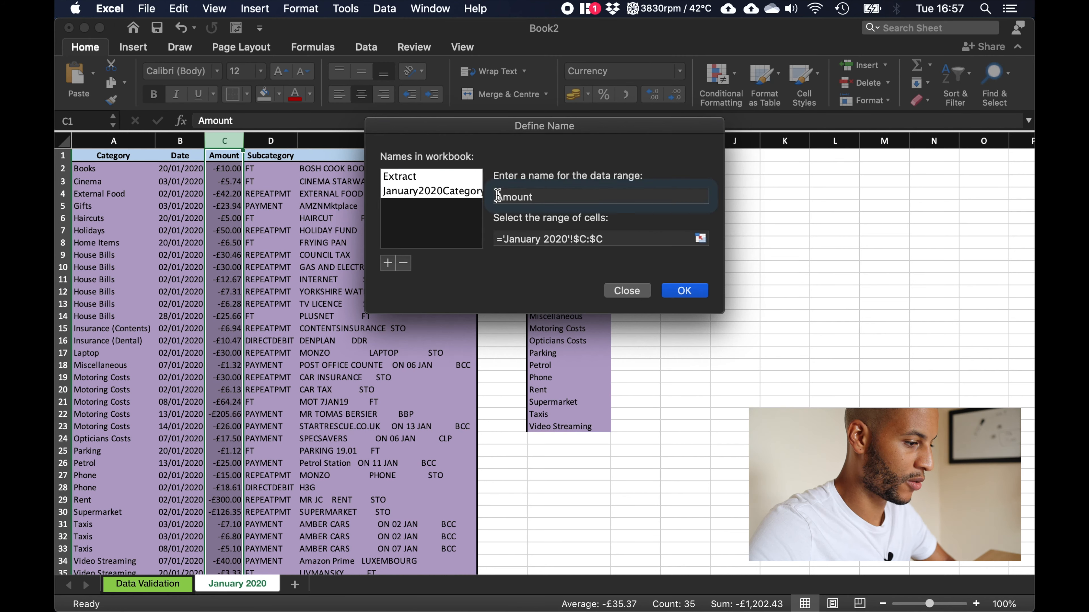
{"action": "left_click", "coordinate": [599, 197]}
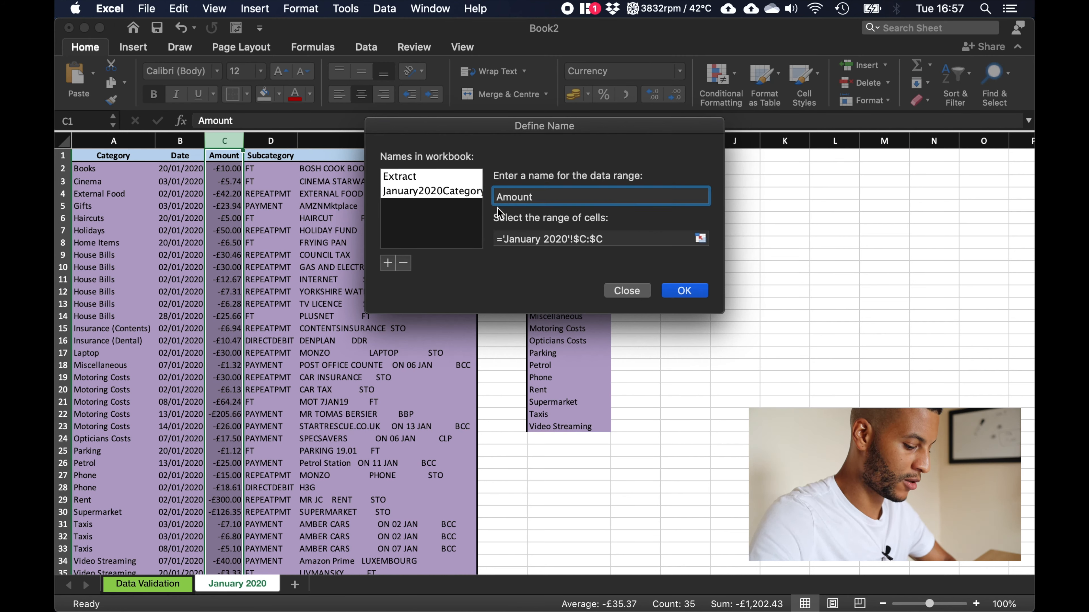
{"action": "type", "text": "Janury"}
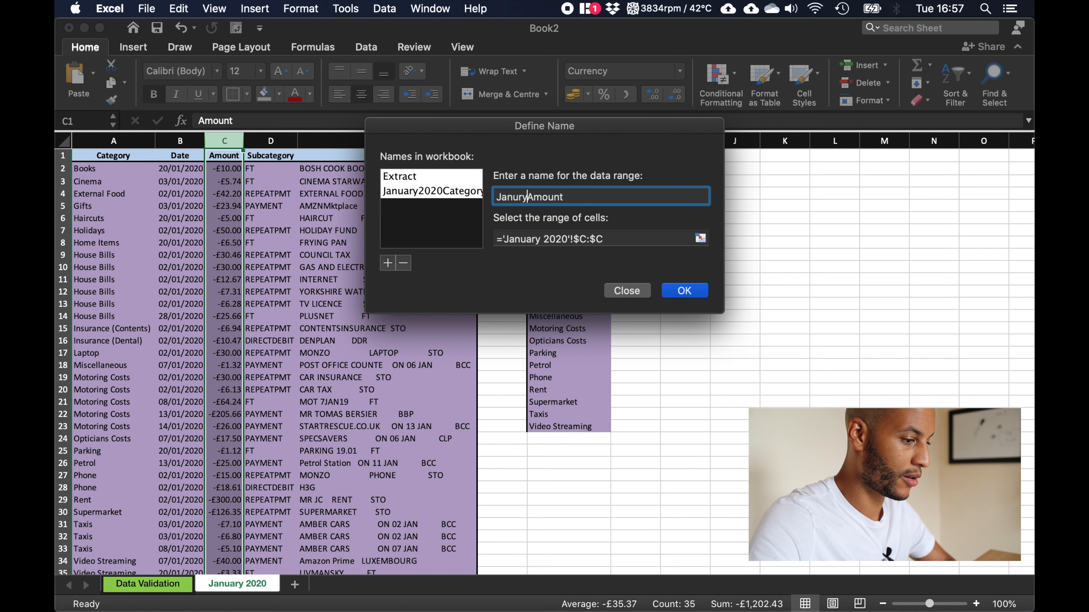
{"action": "key", "text": "Backspace"}
{"action": "type", "text": "ary2020"}
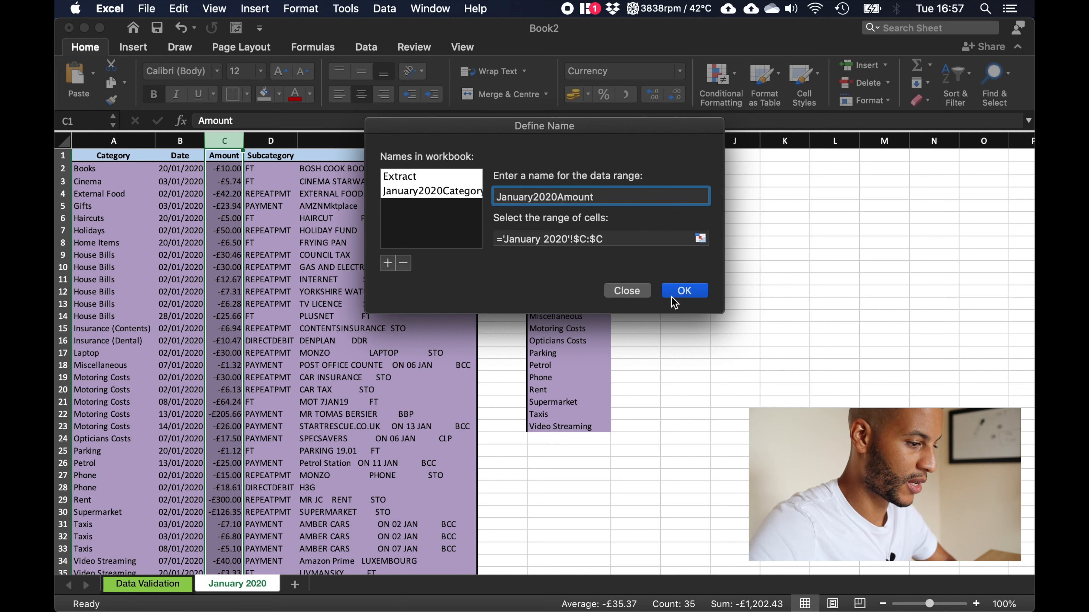
{"action": "left_click", "coordinate": [682, 290]}
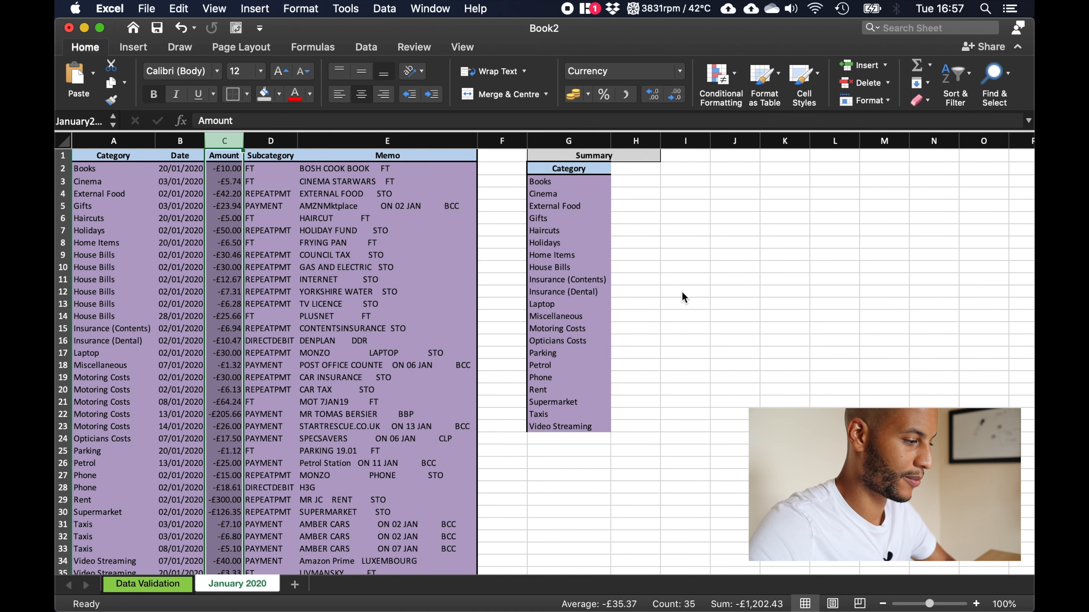
{"action": "left_click", "coordinate": [387, 230]}
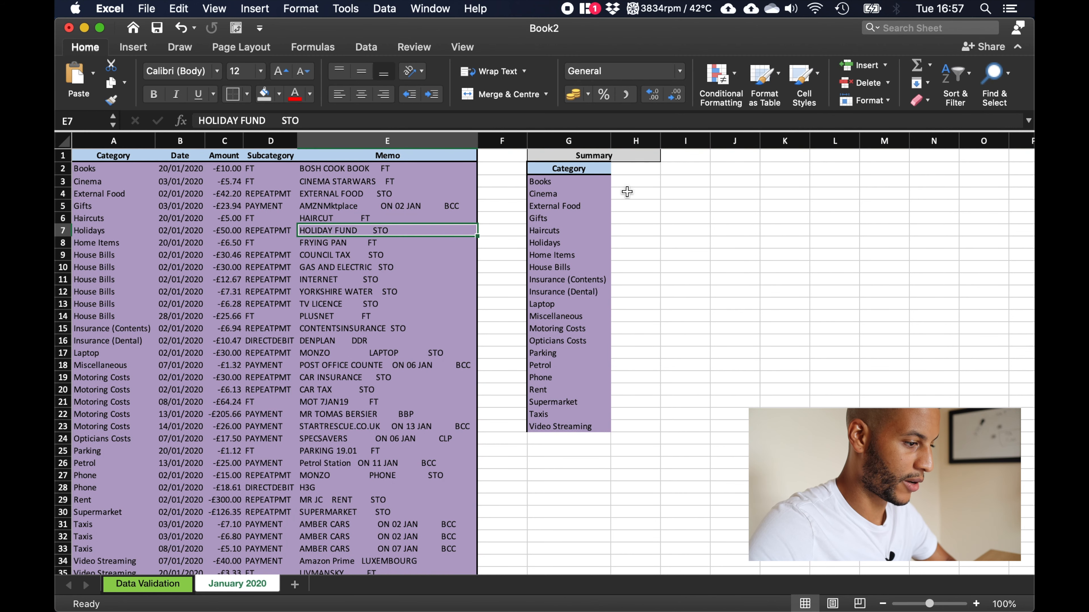
{"action": "left_click", "coordinate": [634, 167]}
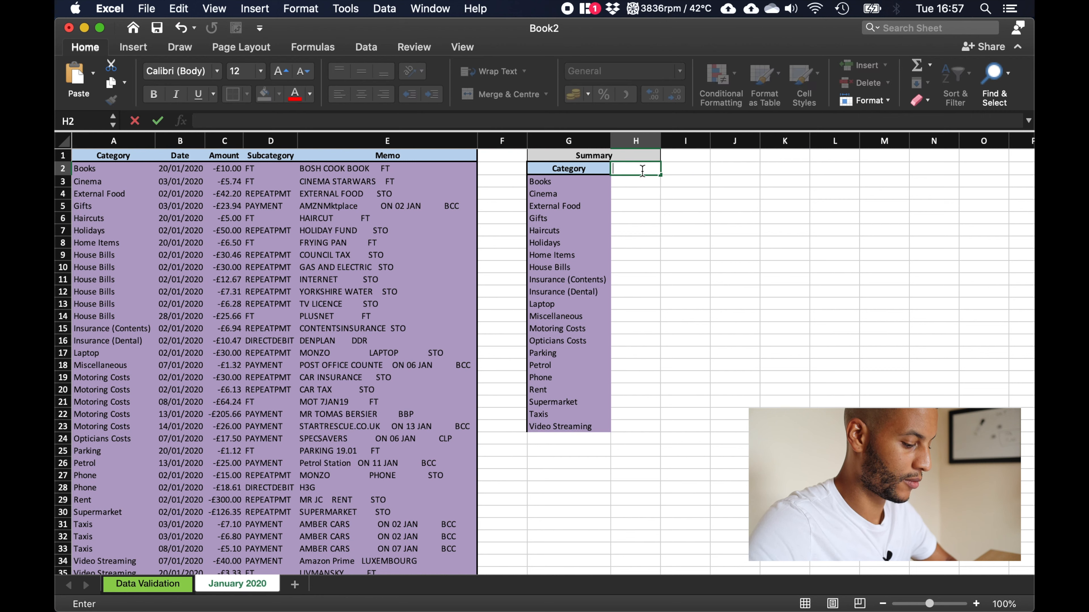
- Add a £ heading in H2 and begin =SUMIF( in H3 beside Books
{"action": "type", "text": "£"}
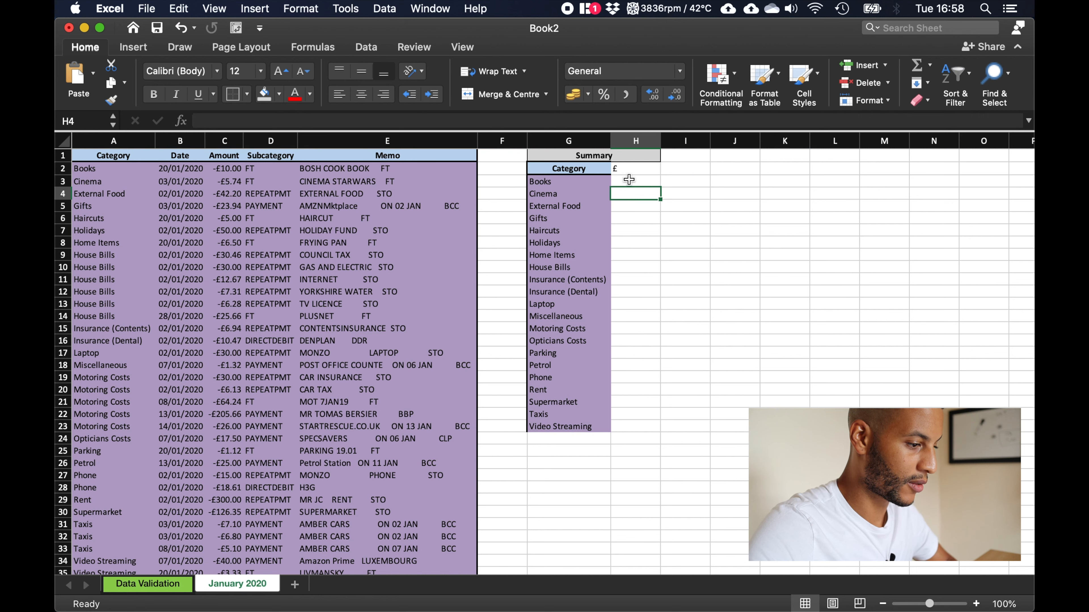
{"action": "left_click", "coordinate": [635, 181]}
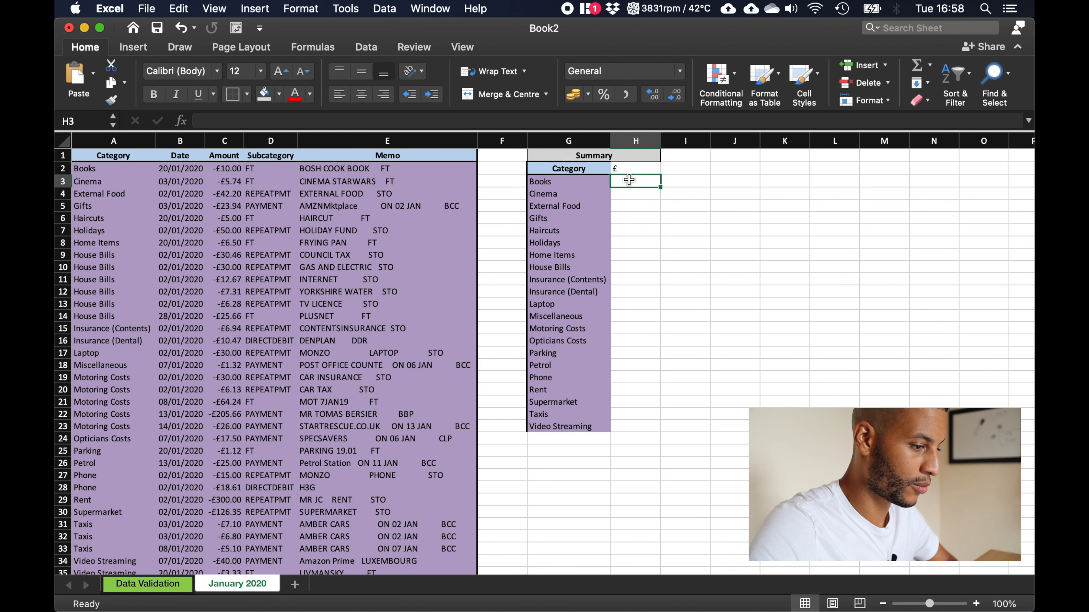
{"action": "type", "text": "=s"}
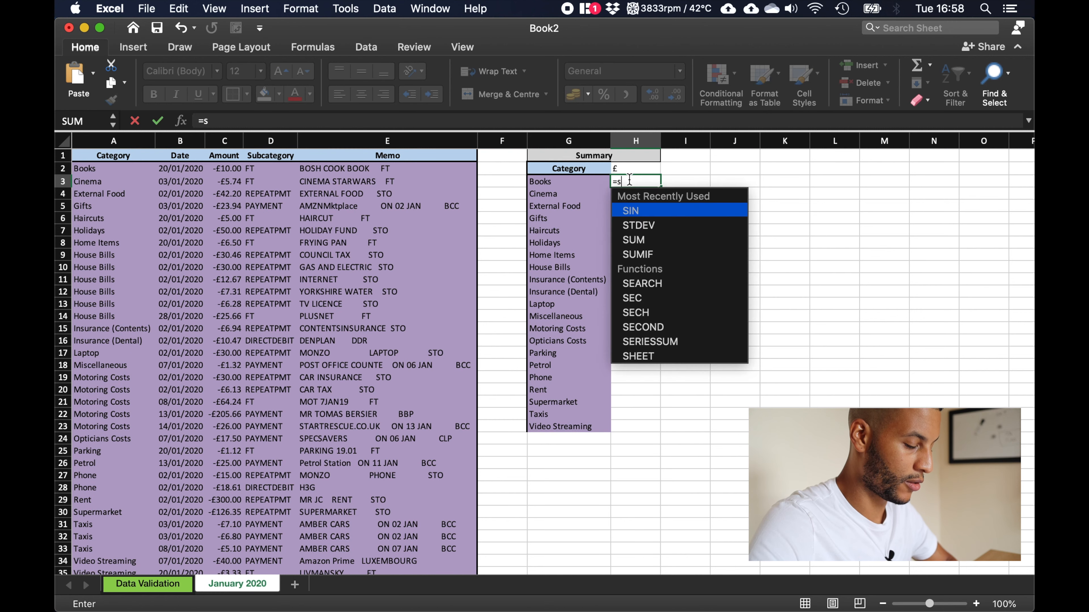
{"action": "type", "text": "u"}
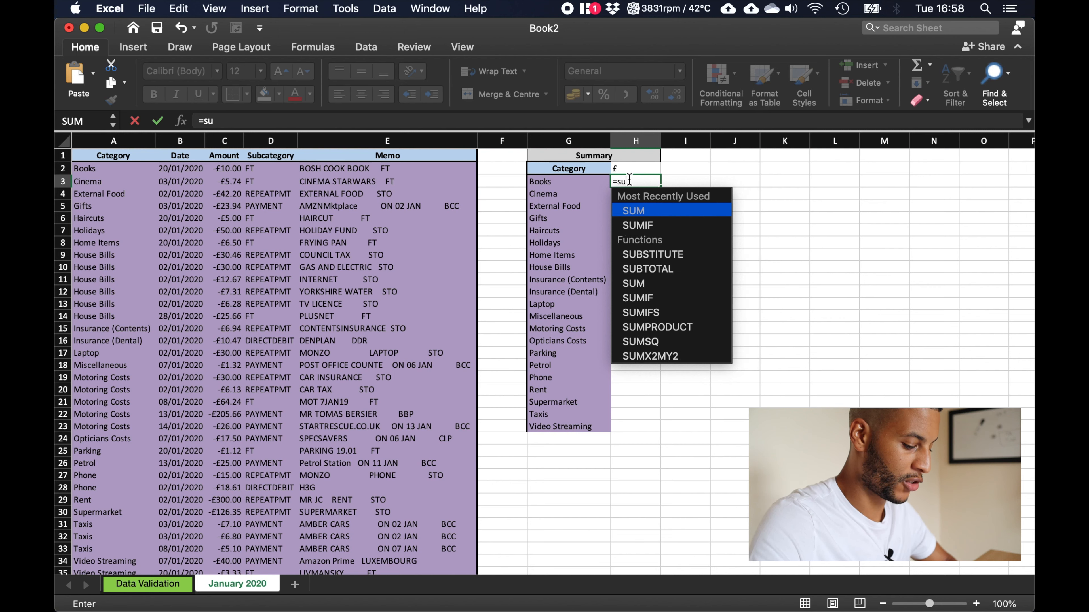
{"action": "type", "text": "if"}
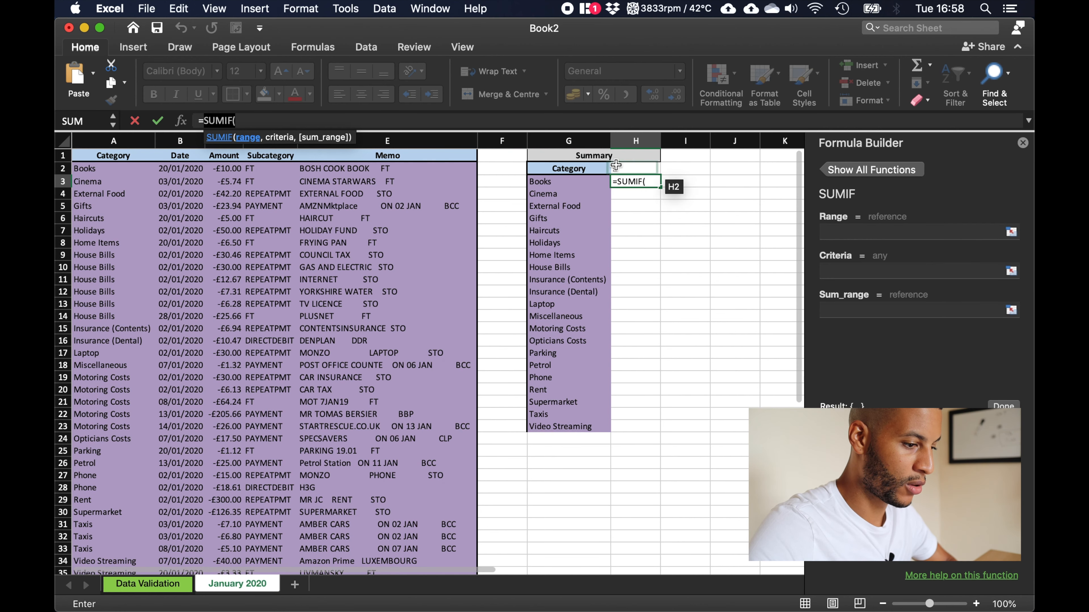
- Complete SUMIF with range January2020Category, criteria G3, sum_range January2020Amount, giving Books -10
{"action": "left_click", "coordinate": [916, 232]}
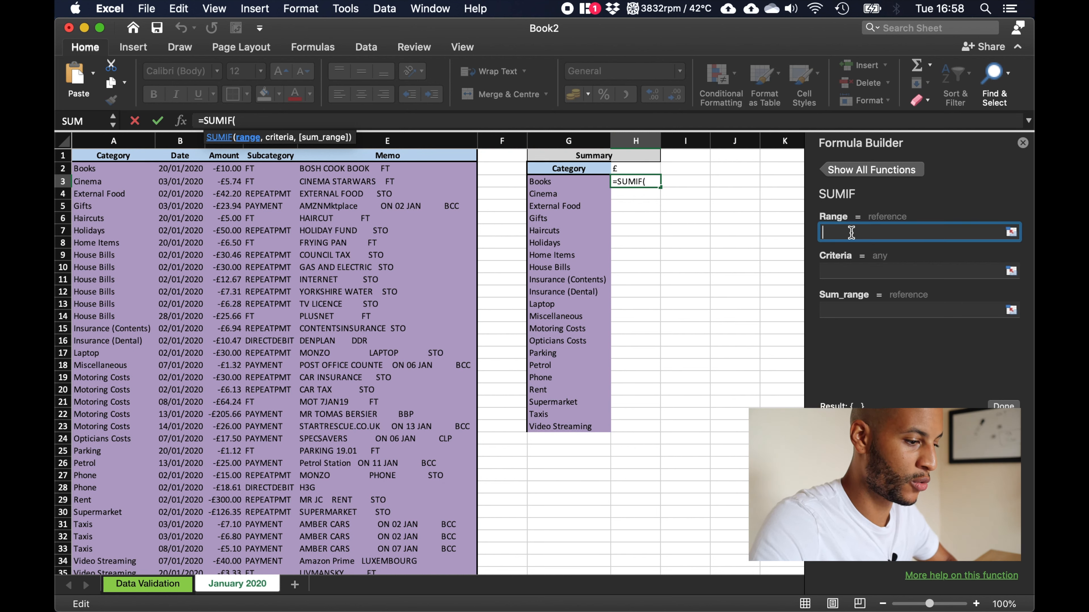
{"action": "type", "text": "january2020"}
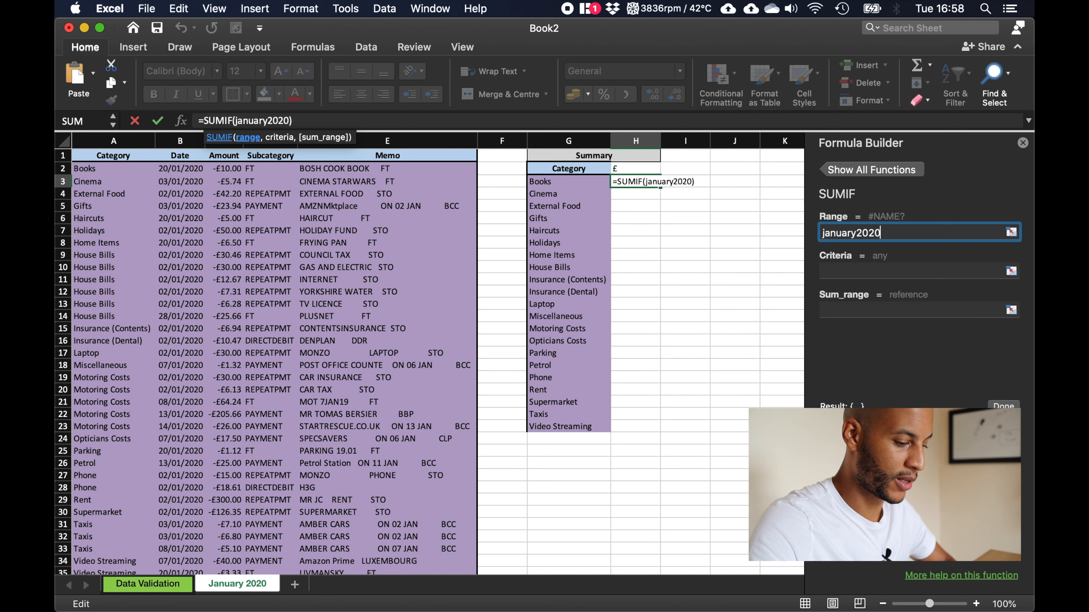
{"action": "type", "text": "category"}
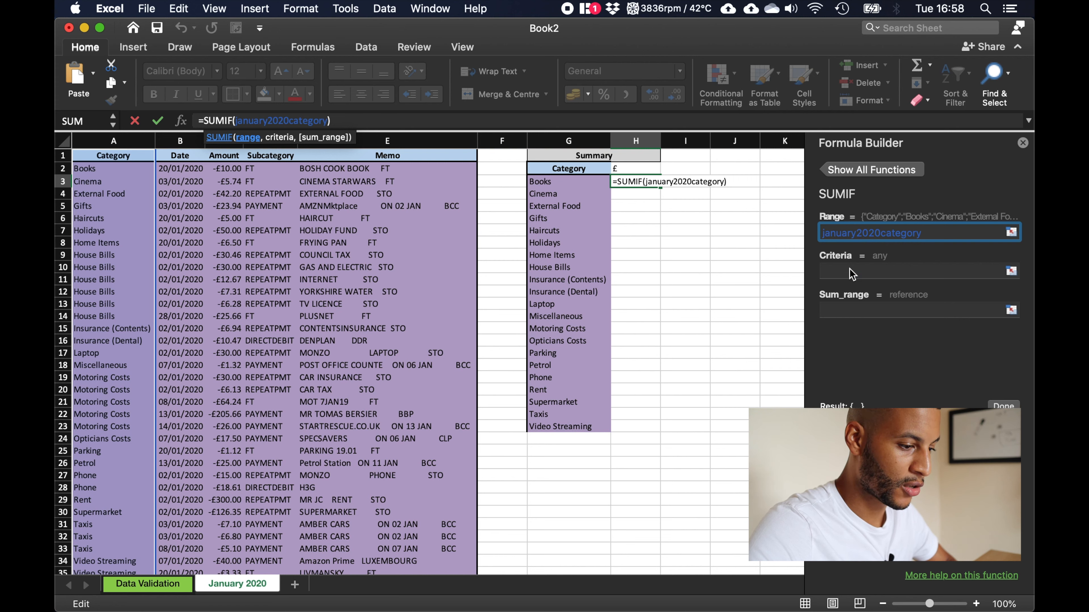
{"action": "left_click", "coordinate": [916, 270]}
{"action": "type", "text": "g3"}
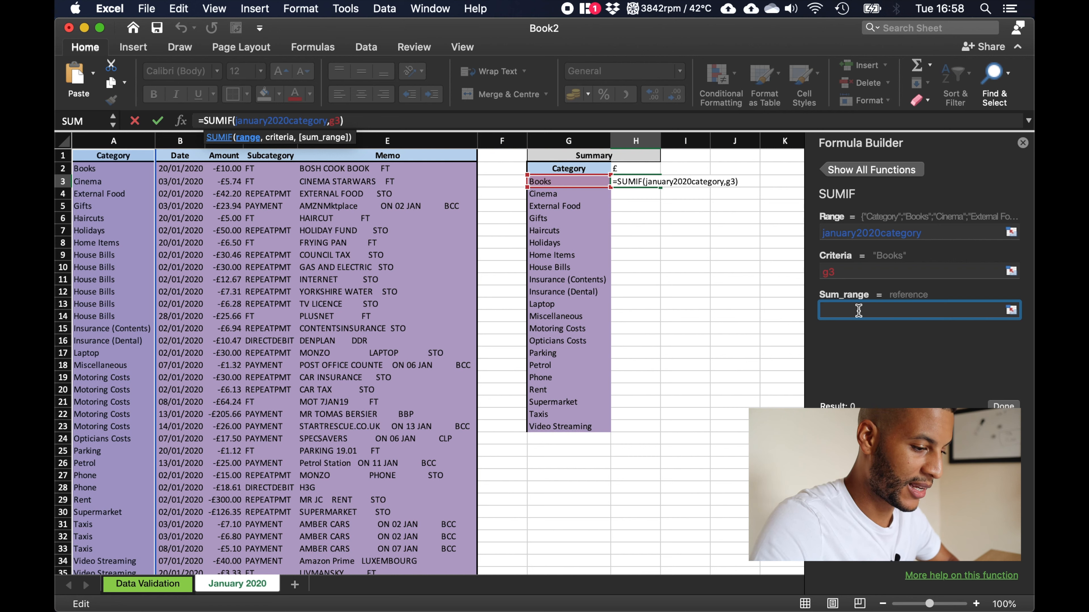
{"action": "type", "text": "january2020"}
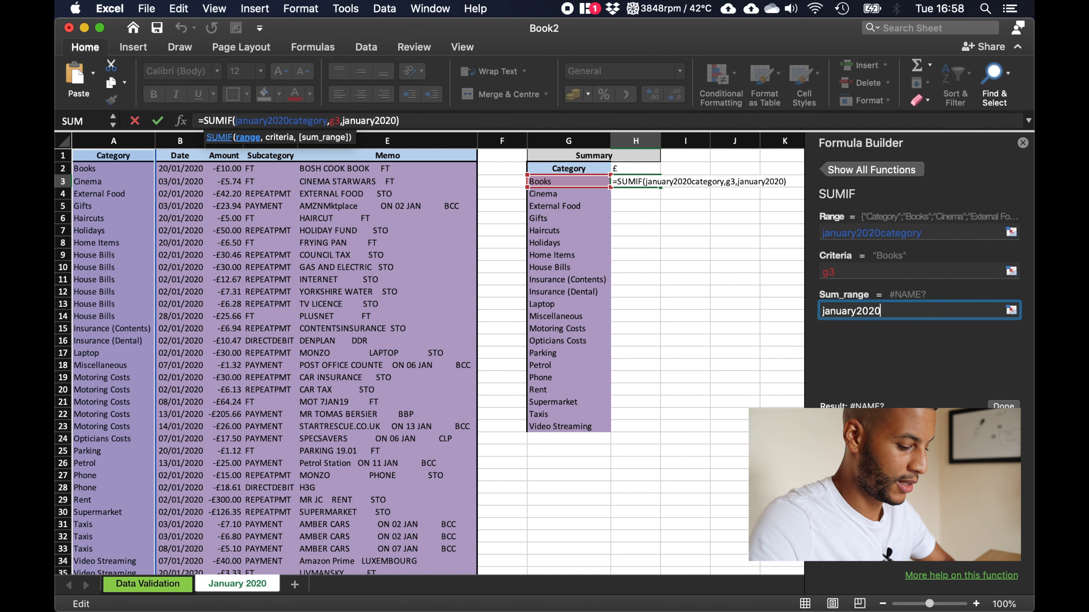
{"action": "type", "text": "amount"}
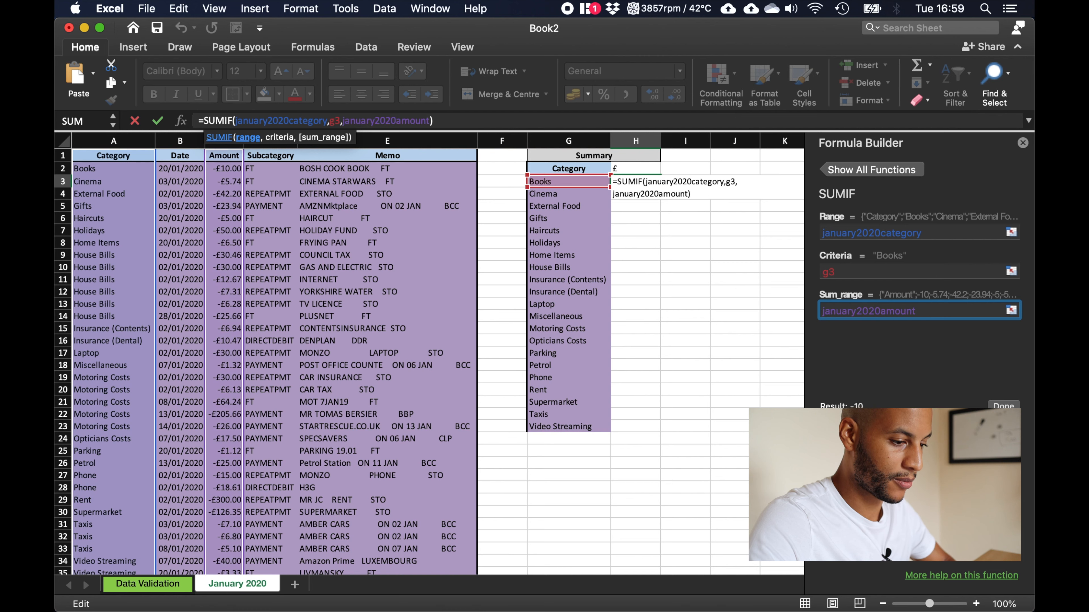
{"action": "left_click", "coordinate": [916, 310]}
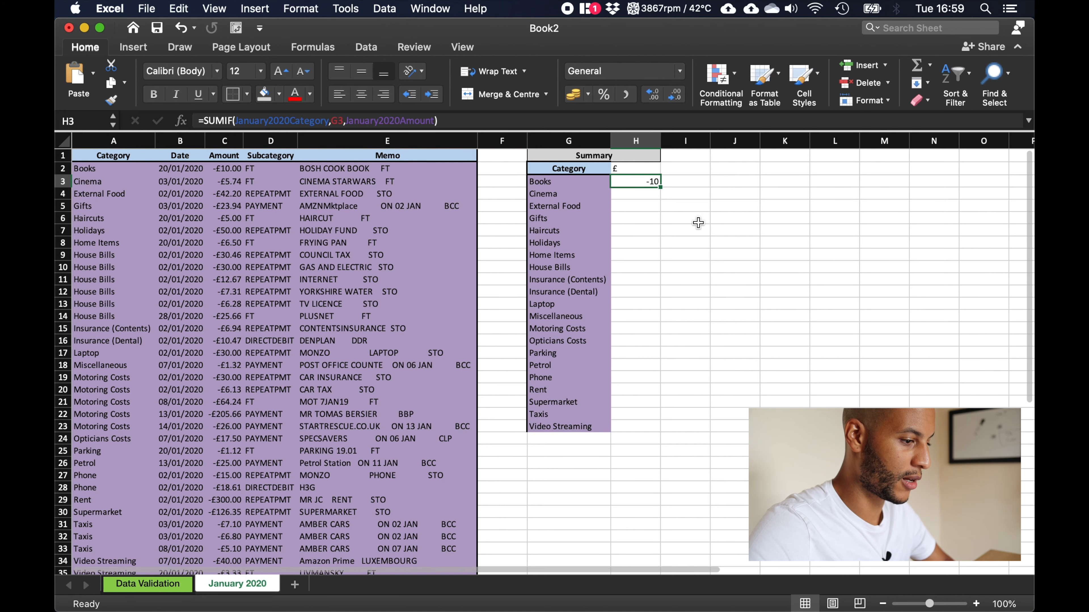
{"action": "mouse_move", "coordinate": [633, 182]}
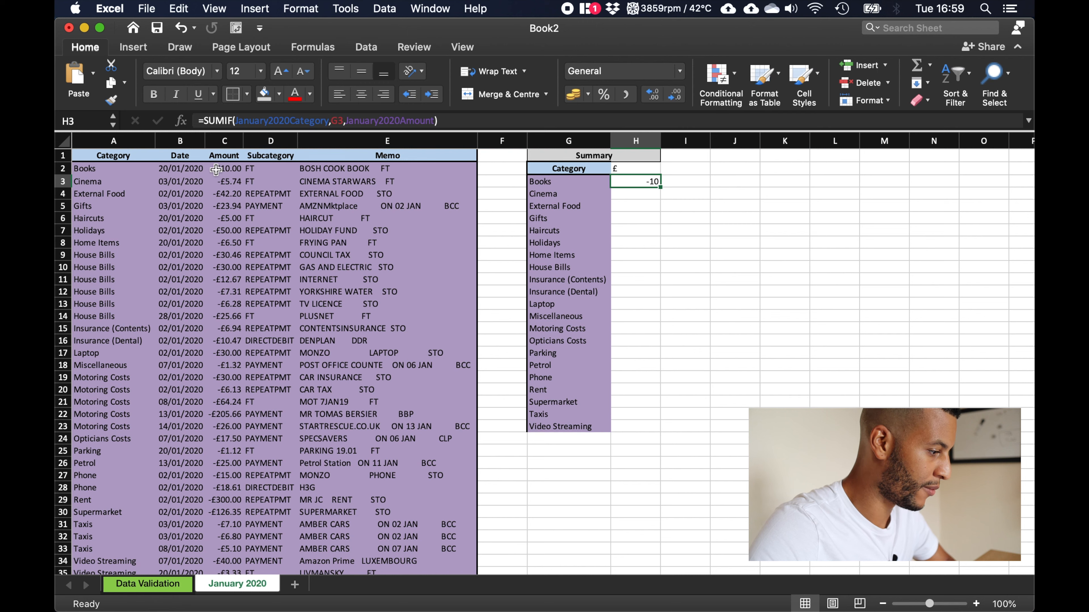
- Verify the Books amount, then fill the SUMIF down H3:H23 for every category
{"action": "left_click", "coordinate": [223, 167]}
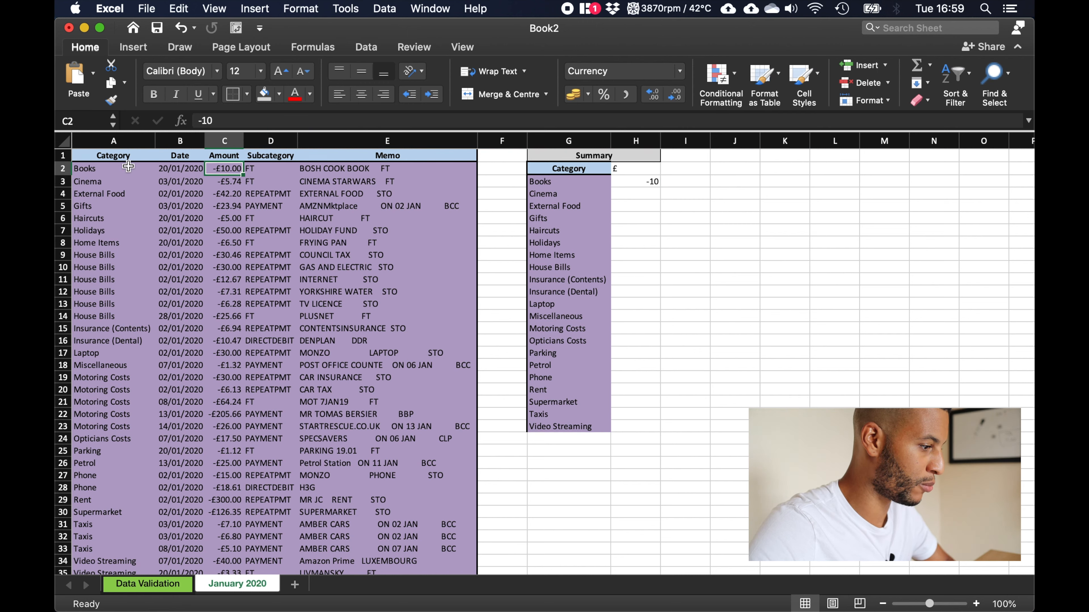
{"action": "left_click", "coordinate": [634, 181]}
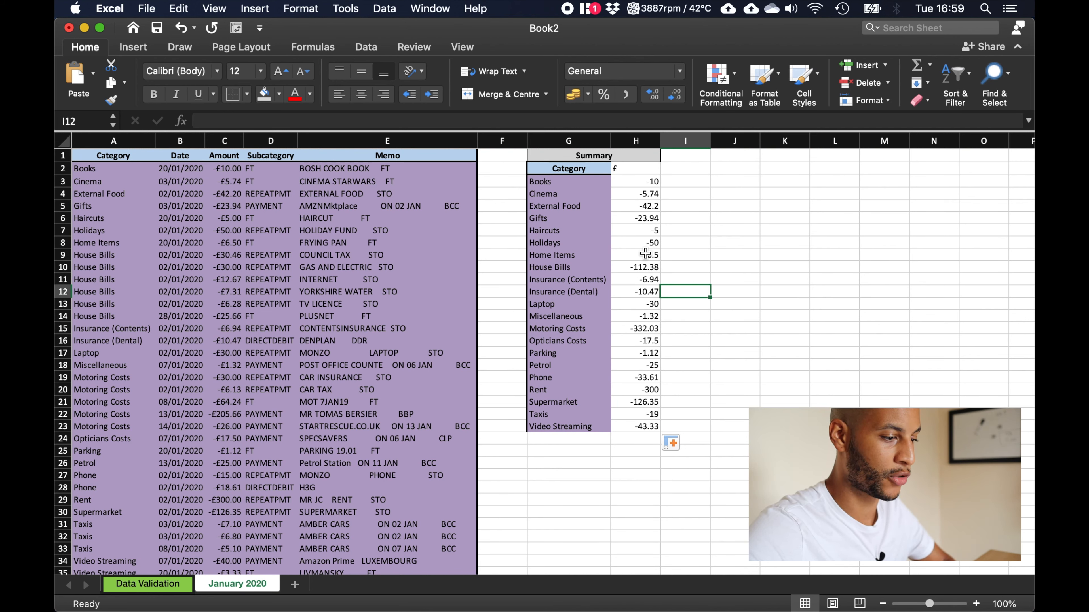
{"action": "scroll", "scroll_direction": "down", "scroll_amount": 3}
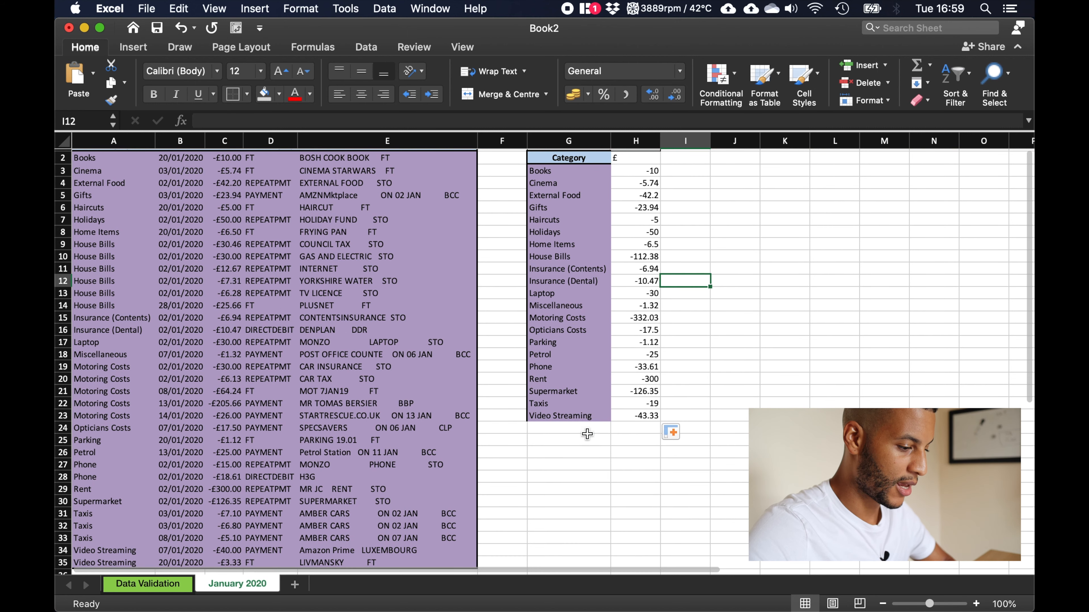
- Add a Total row in G24 with =SUM(H3:H23) giving -1,202.43
{"action": "type", "text": "Total"}
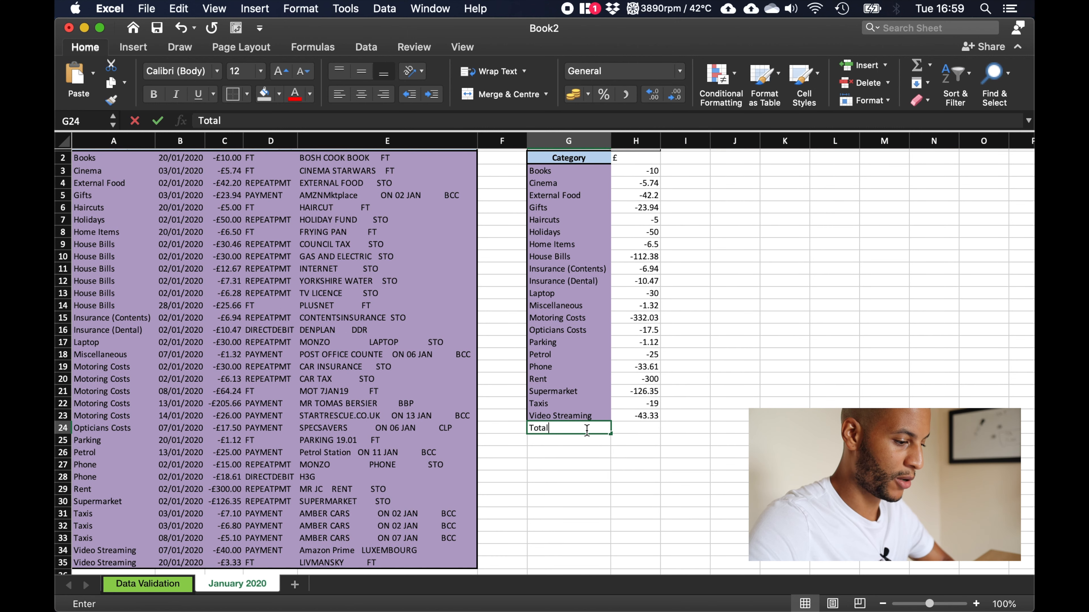
{"action": "key", "text": "tab"}
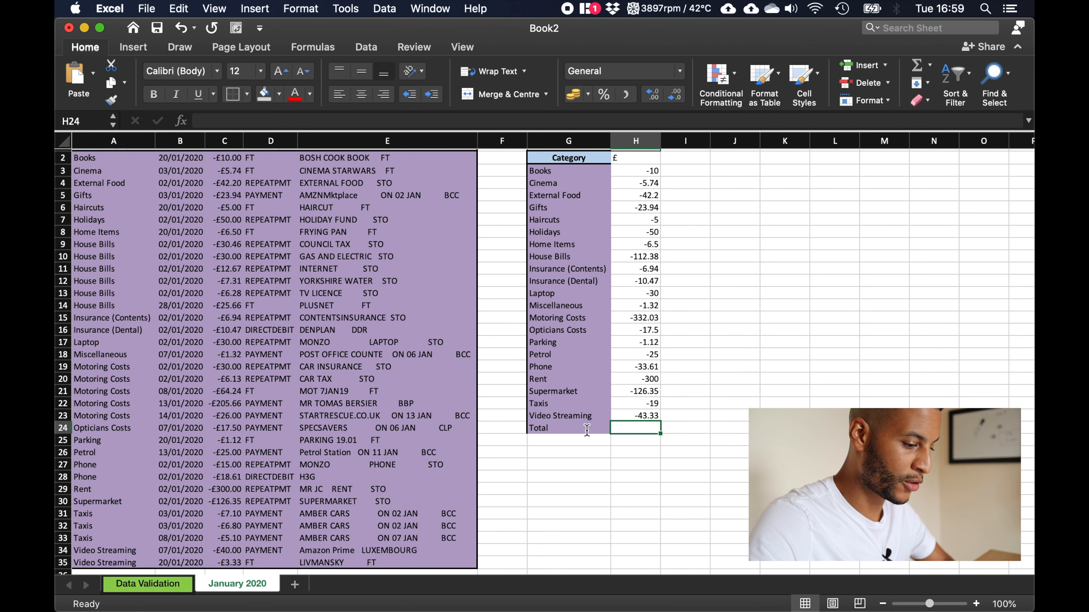
{"action": "type", "text": "=sum"}
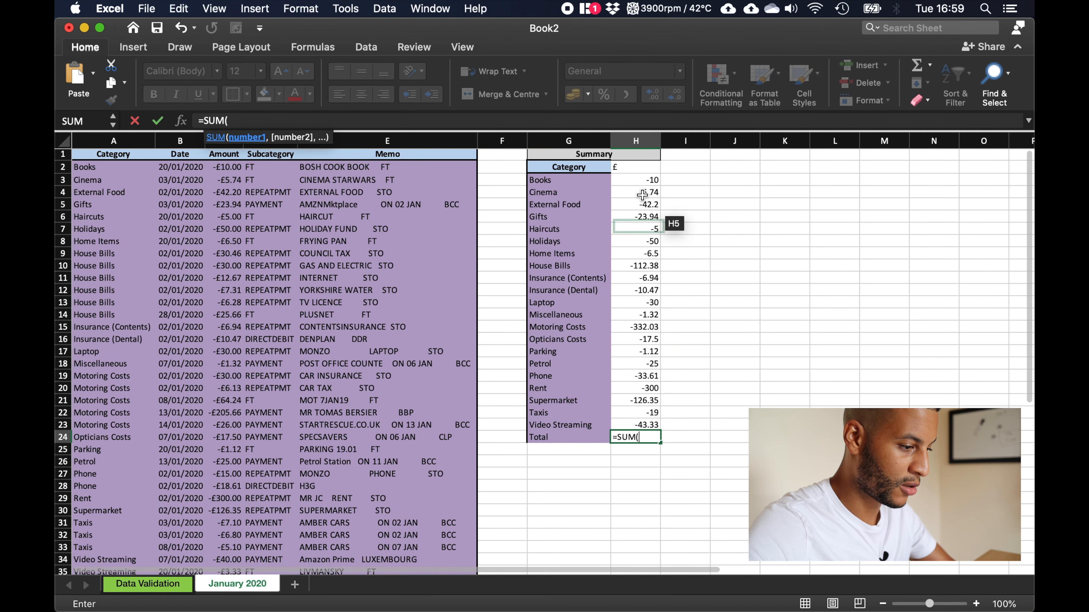
{"action": "left_click", "coordinate": [635, 180]}
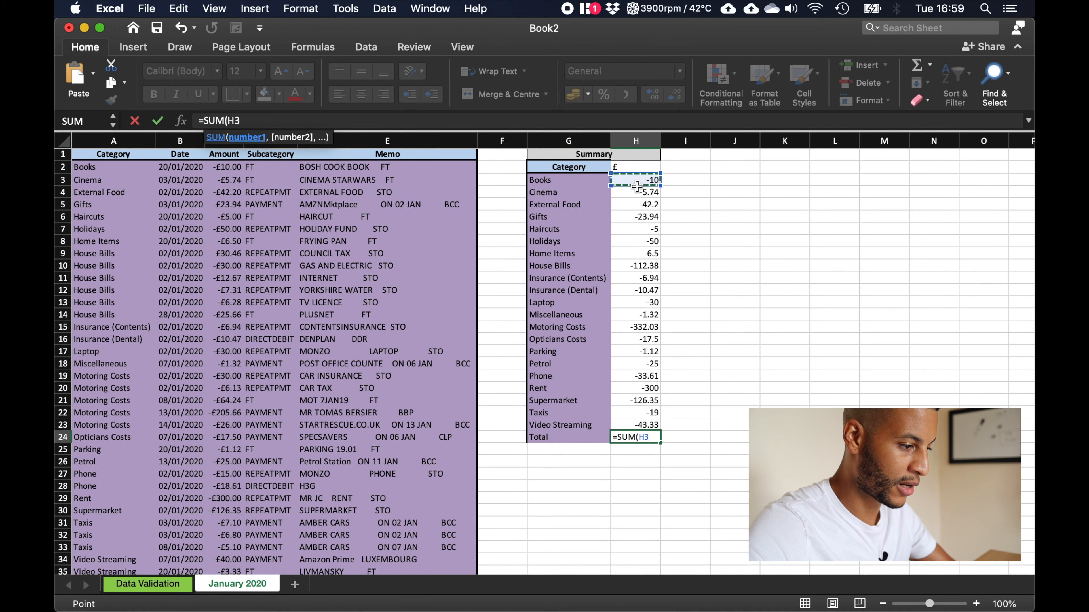
{"action": "left_click_drag", "start_coordinate": [634, 180], "coordinate": [634, 375]}
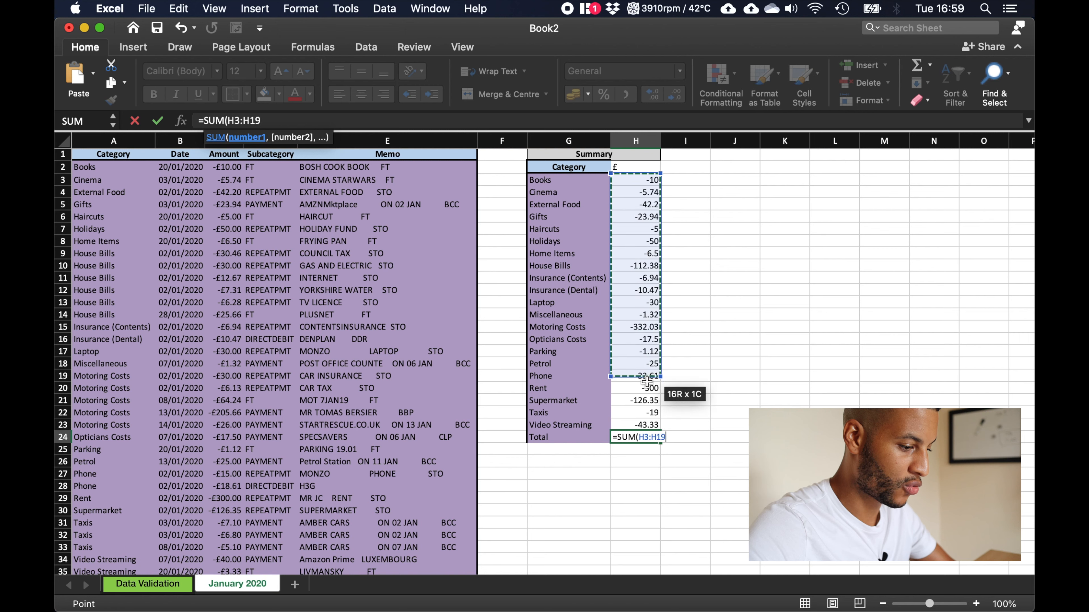
{"action": "left_click_drag", "start_coordinate": [635, 375], "coordinate": [635, 437]}
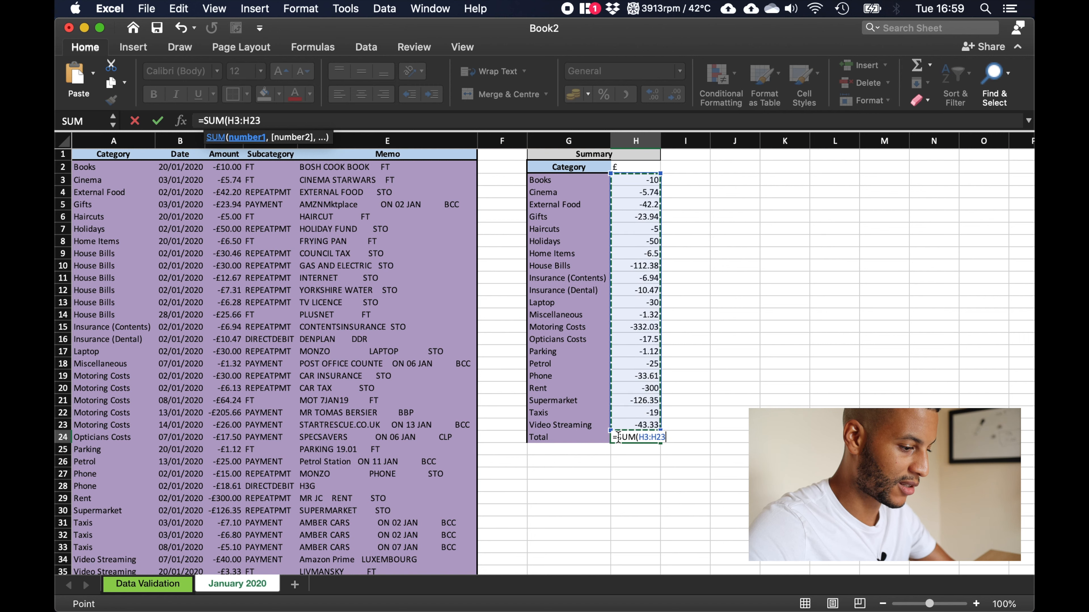
{"action": "mouse_move", "coordinate": [726, 405]}
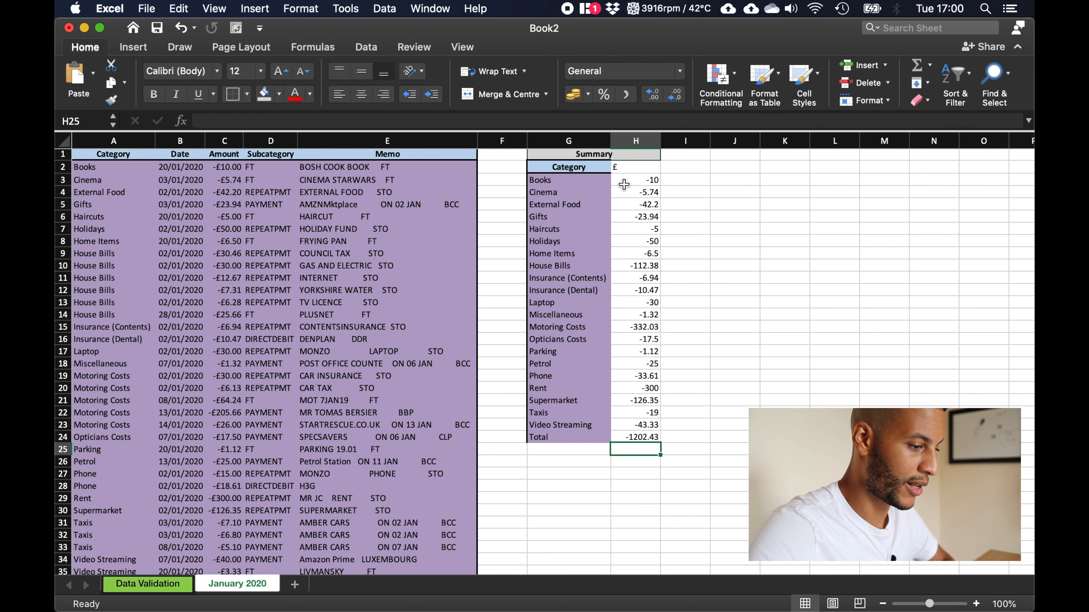
- Format the summary amounts H3:H24 as pound Currency
{"action": "left_click_drag", "start_coordinate": [634, 180], "coordinate": [634, 425]}
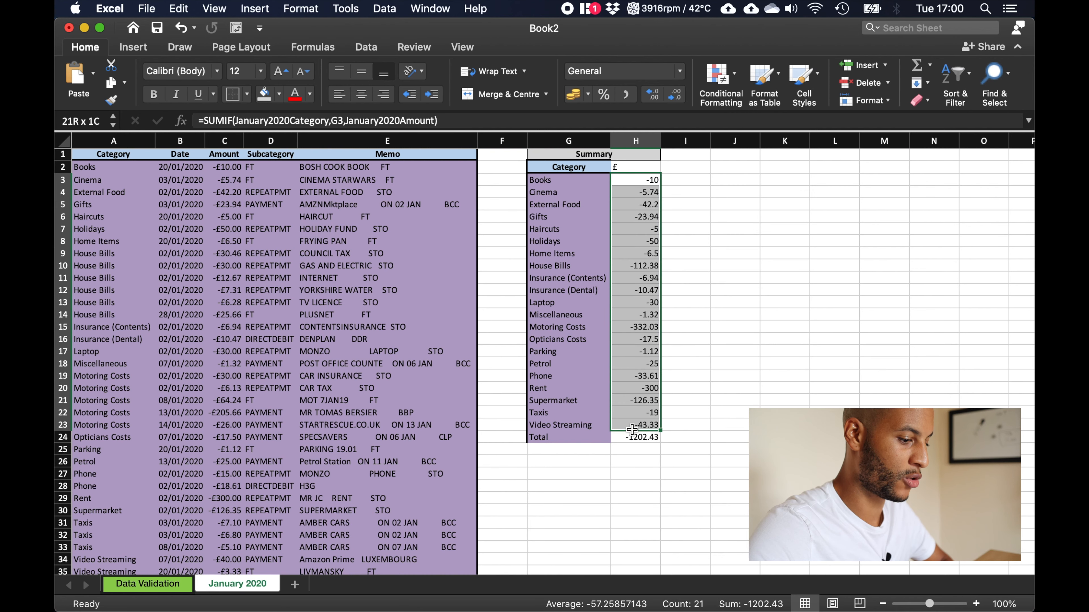
{"action": "left_click", "coordinate": [635, 436]}
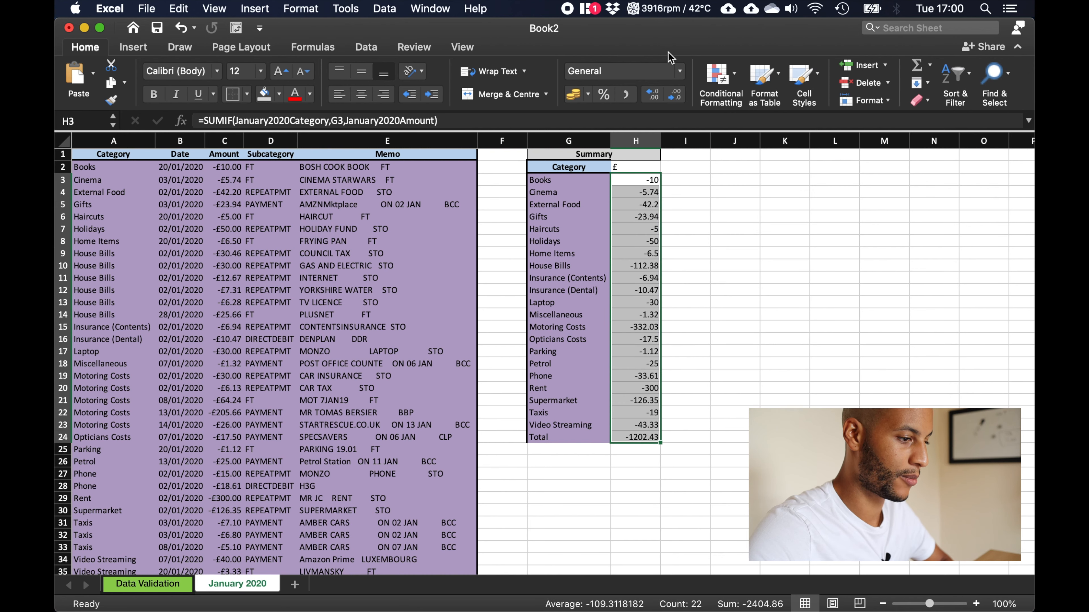
{"action": "left_click", "coordinate": [618, 71]}
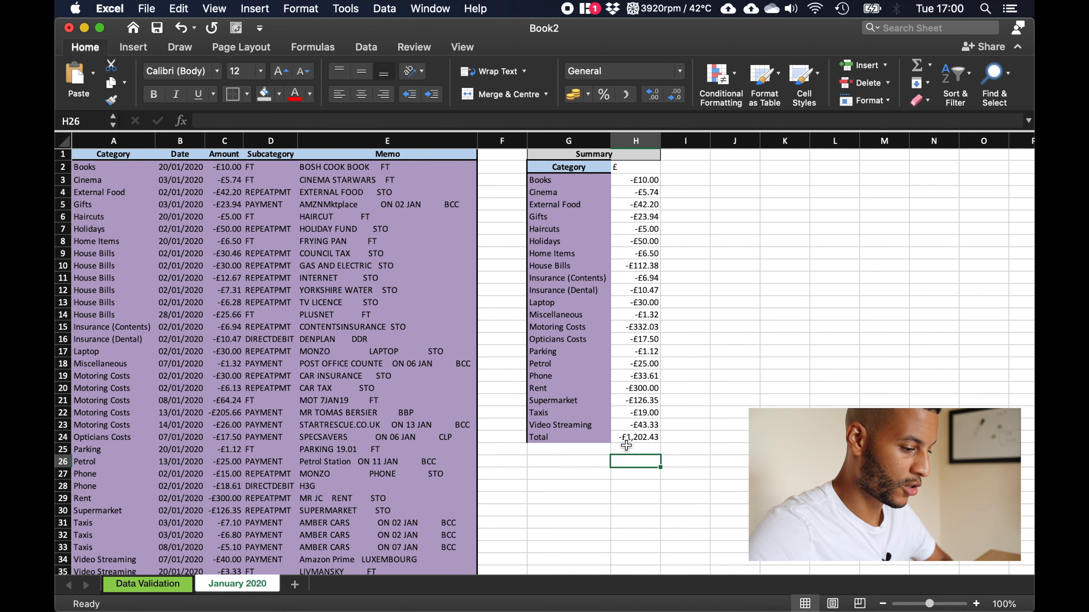
- Enter a check =SUM of the Amount column in C37, showing -£1,202.43 matching the total
{"action": "left_click", "coordinate": [568, 436]}
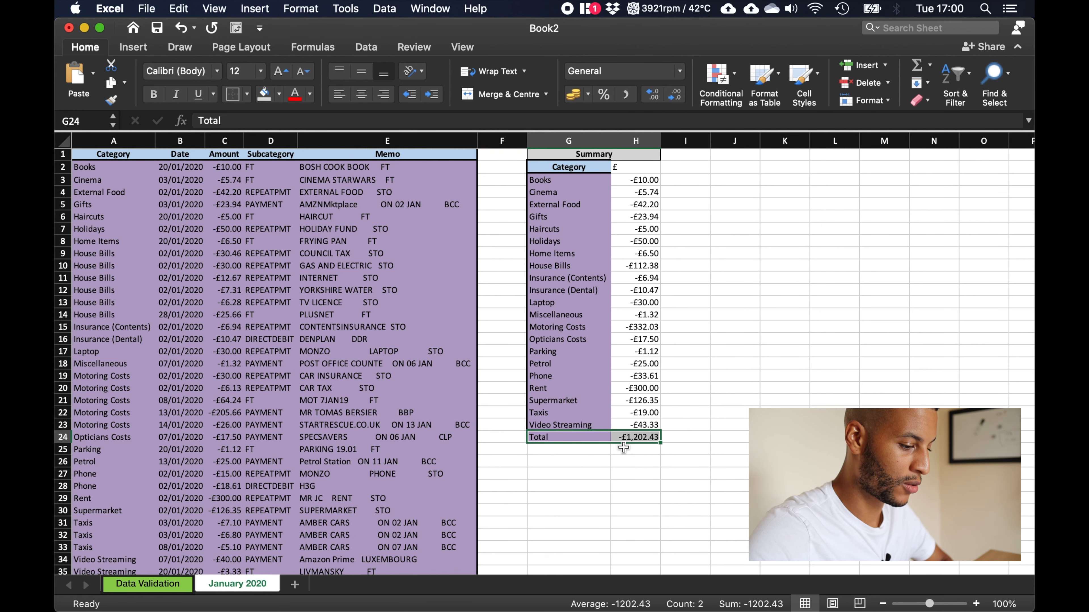
{"action": "scroll", "scroll_direction": "down", "scroll_amount": 3}
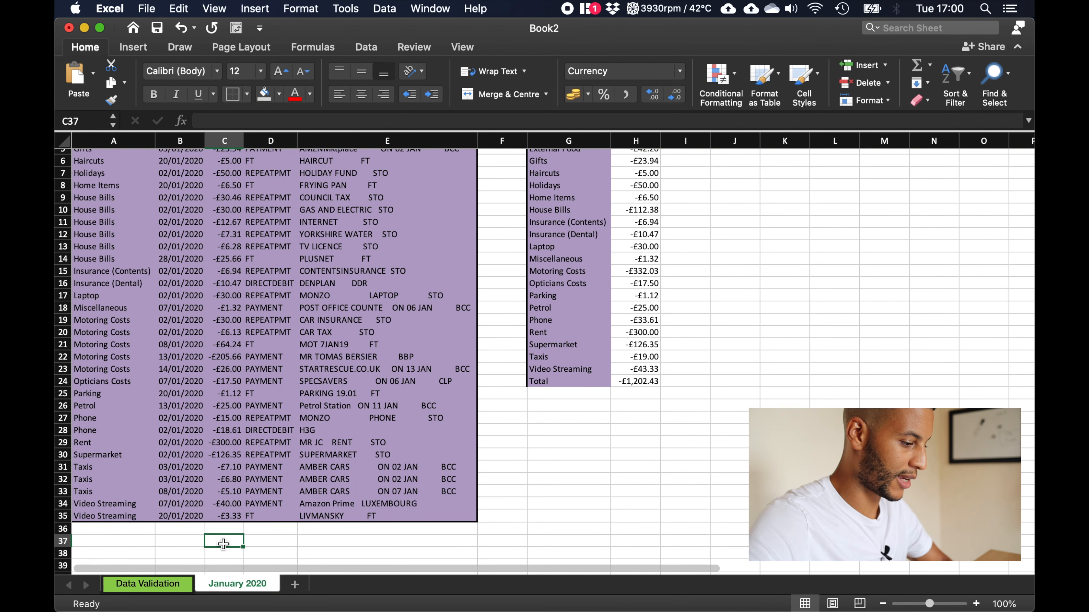
{"action": "type", "text": "=sum"}
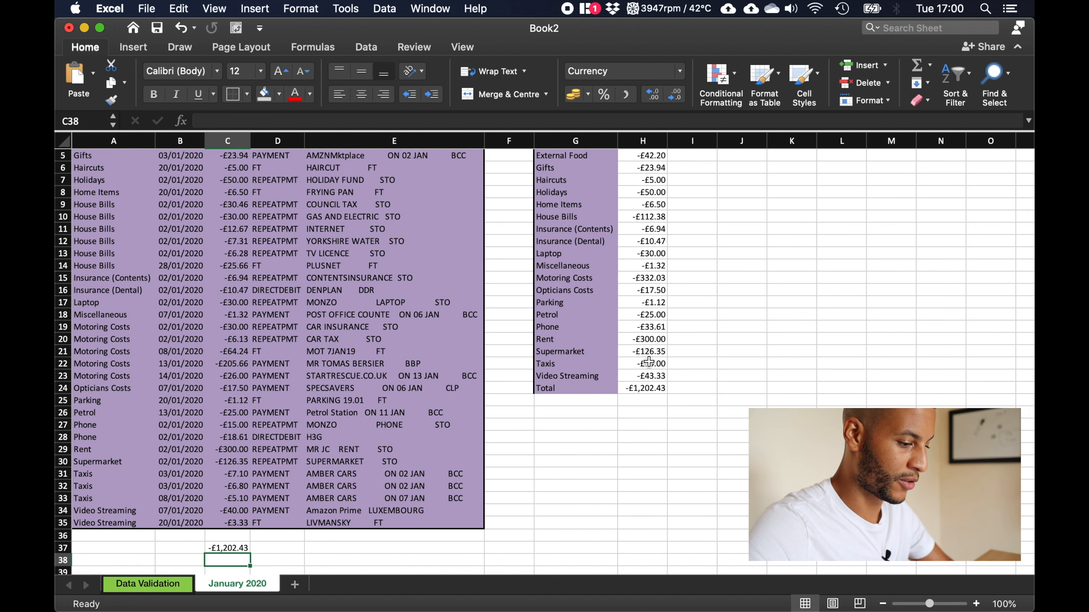
{"action": "left_click", "coordinate": [226, 548]}
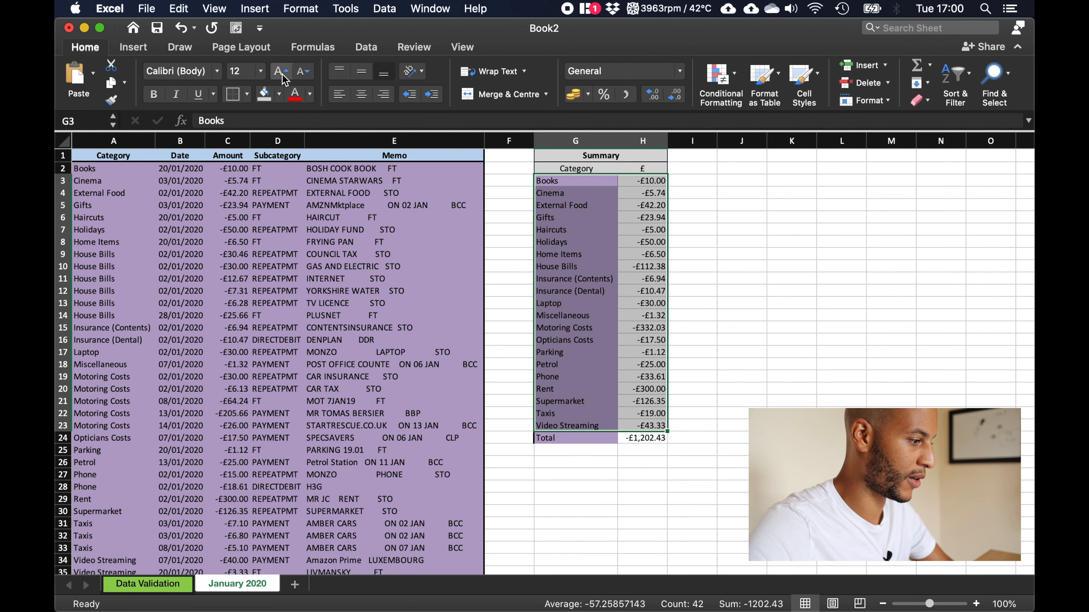
- Fill category rows G3:H23 orange and the Total row green with bold, then select the headers
{"action": "left_click", "coordinate": [279, 93]}
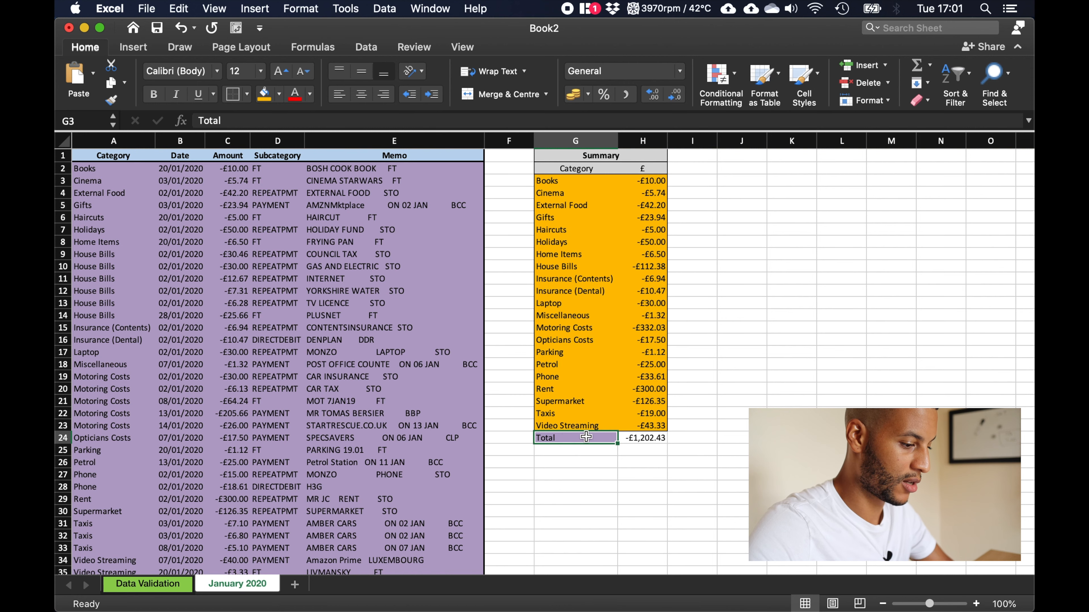
{"action": "left_click", "coordinate": [642, 437]}
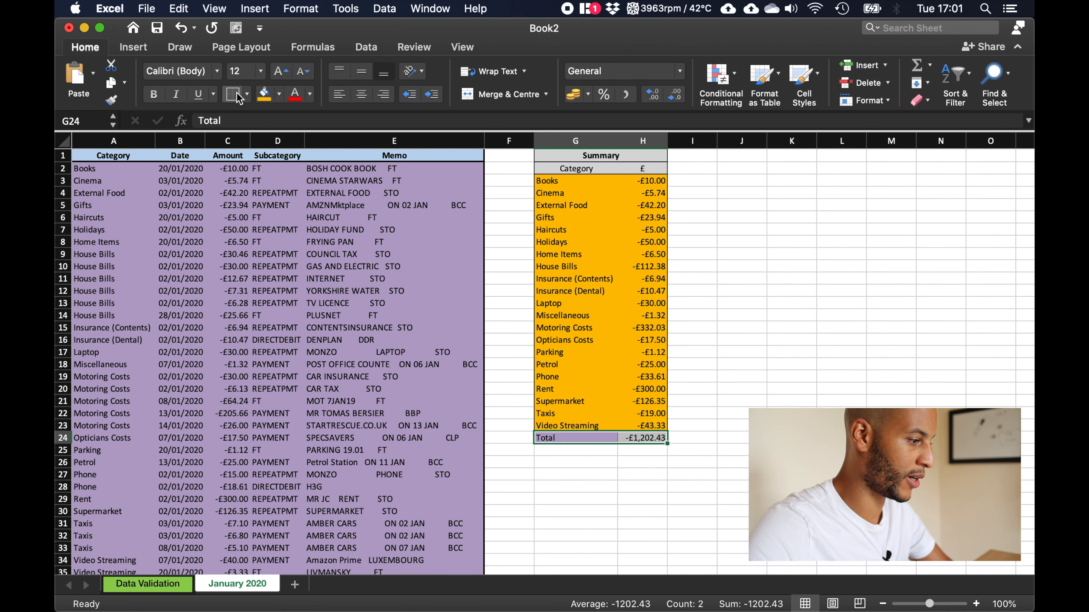
{"action": "left_click", "coordinate": [276, 94]}
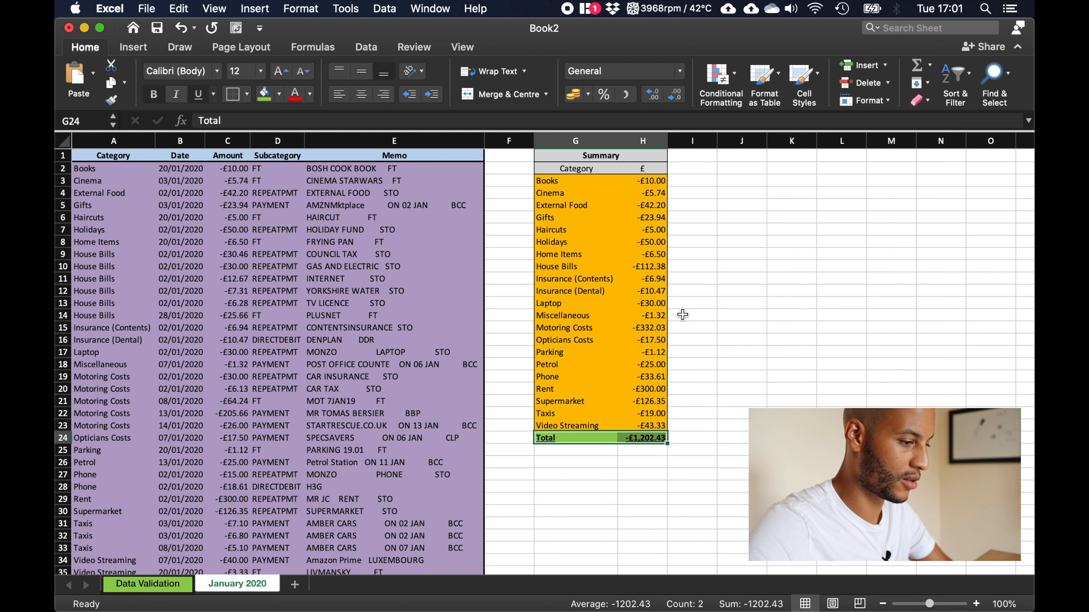
{"action": "left_click", "coordinate": [741, 278]}
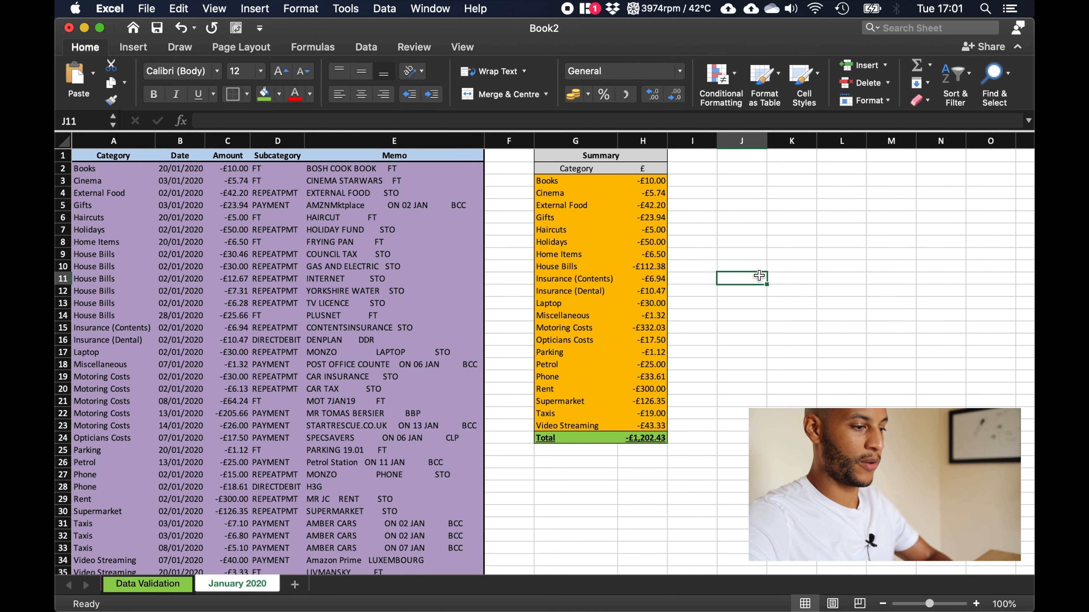
{"action": "mouse_move", "coordinate": [615, 212]}
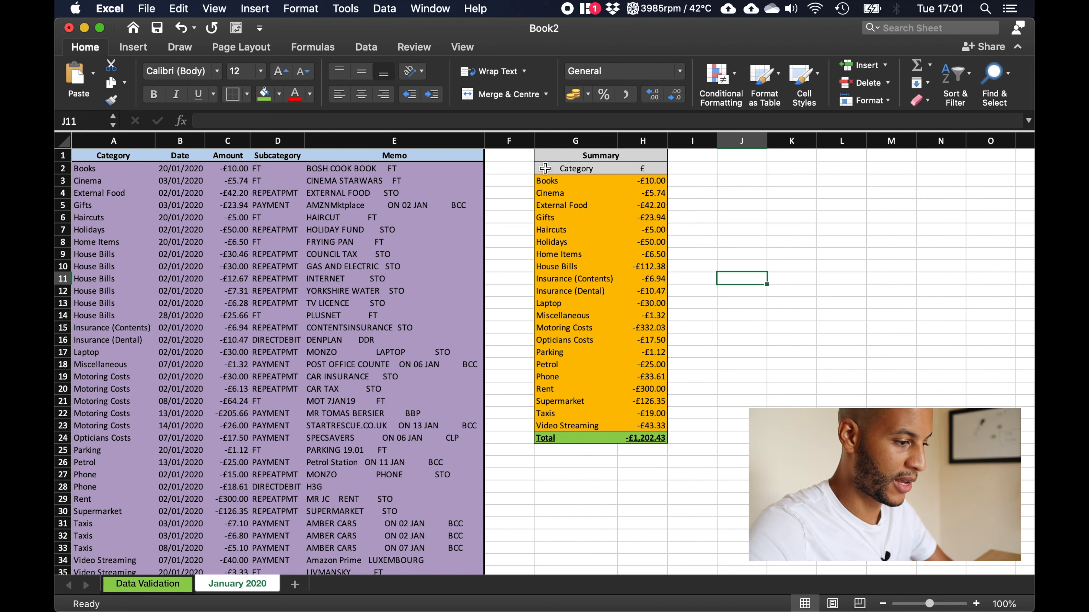
{"action": "left_click_drag", "start_coordinate": [575, 168], "coordinate": [639, 425]}
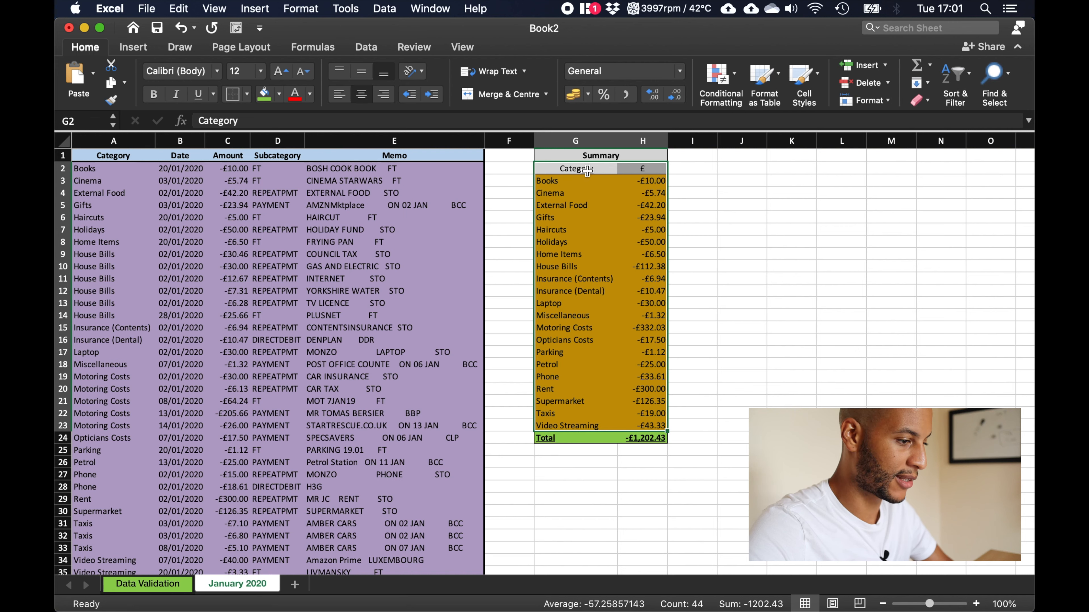
{"action": "mouse_move", "coordinate": [618, 319]}
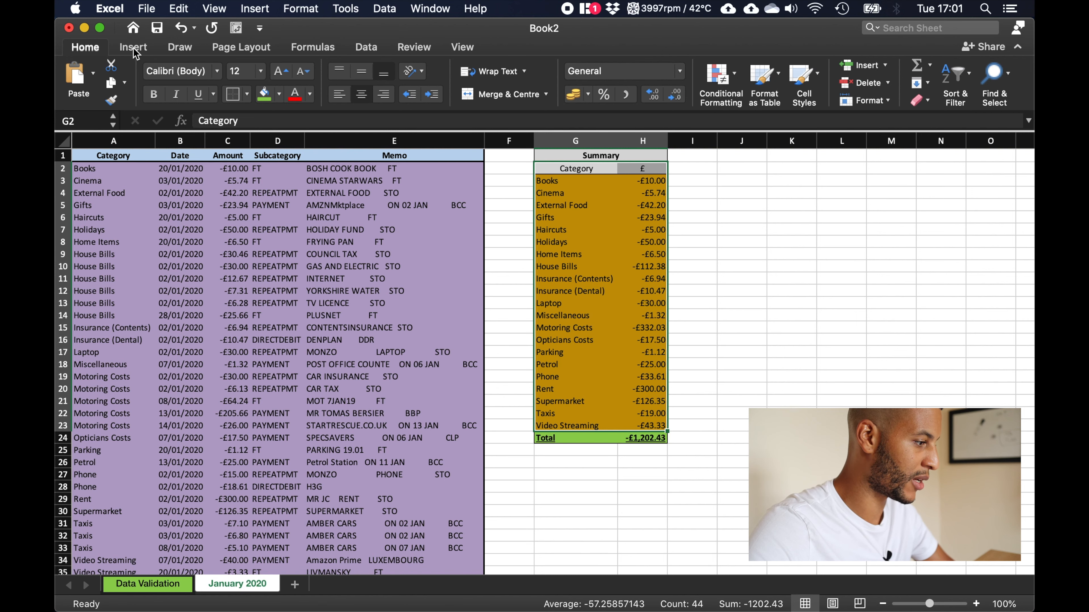
- Convert the Summary range to a table with headers and no filter buttons
{"action": "left_click", "coordinate": [169, 81]}
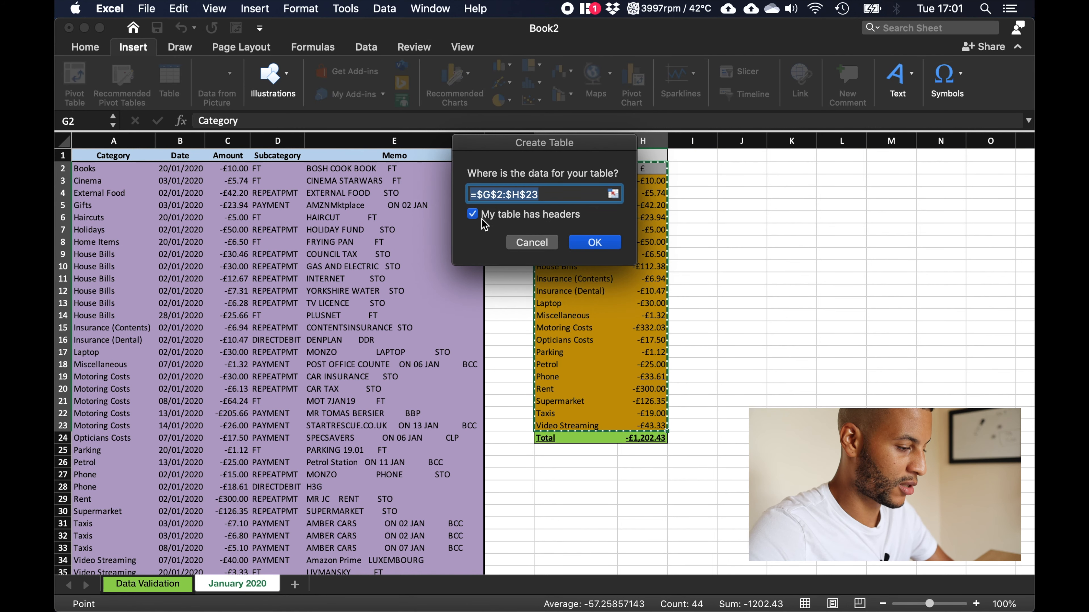
{"action": "mouse_move", "coordinate": [594, 242]}
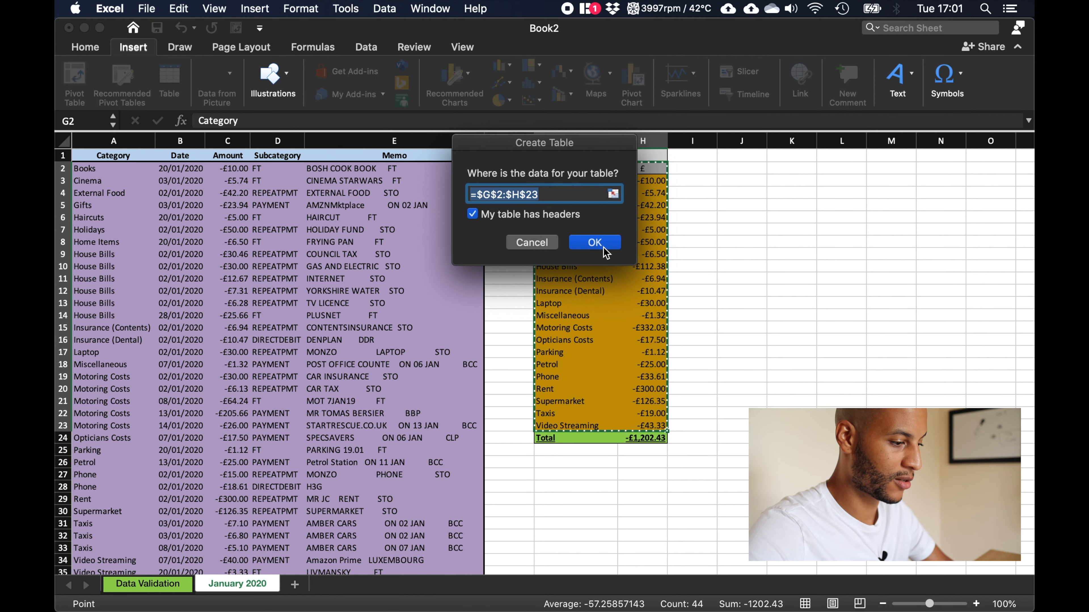
{"action": "left_click", "coordinate": [593, 242]}
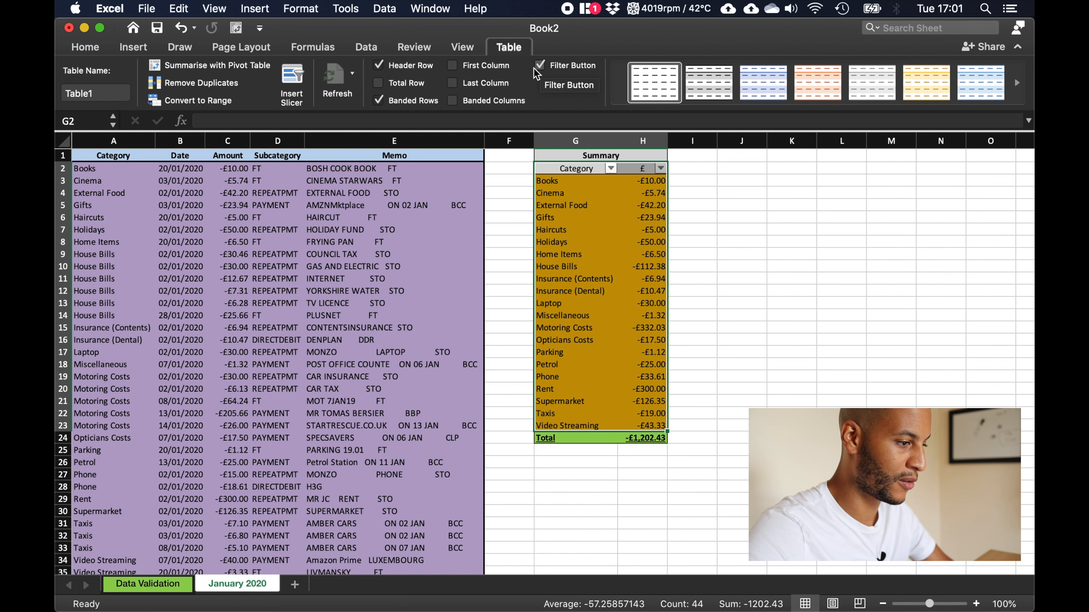
{"action": "left_click", "coordinate": [540, 64]}
{"action": "type", "text": "J"}
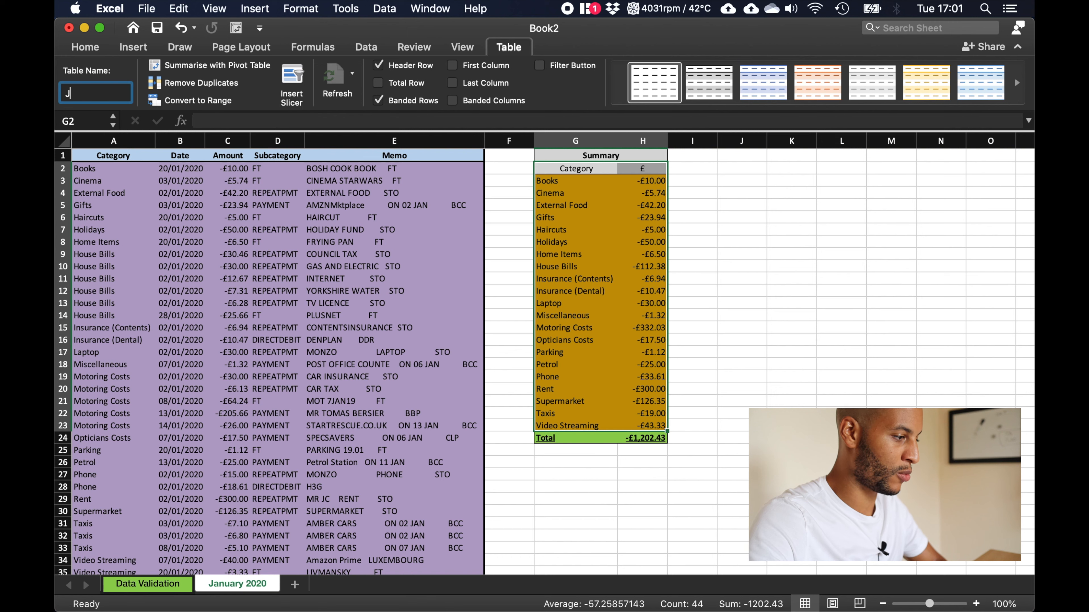
- Rename the table to January2020Summary
{"action": "type", "text": "anuary"}
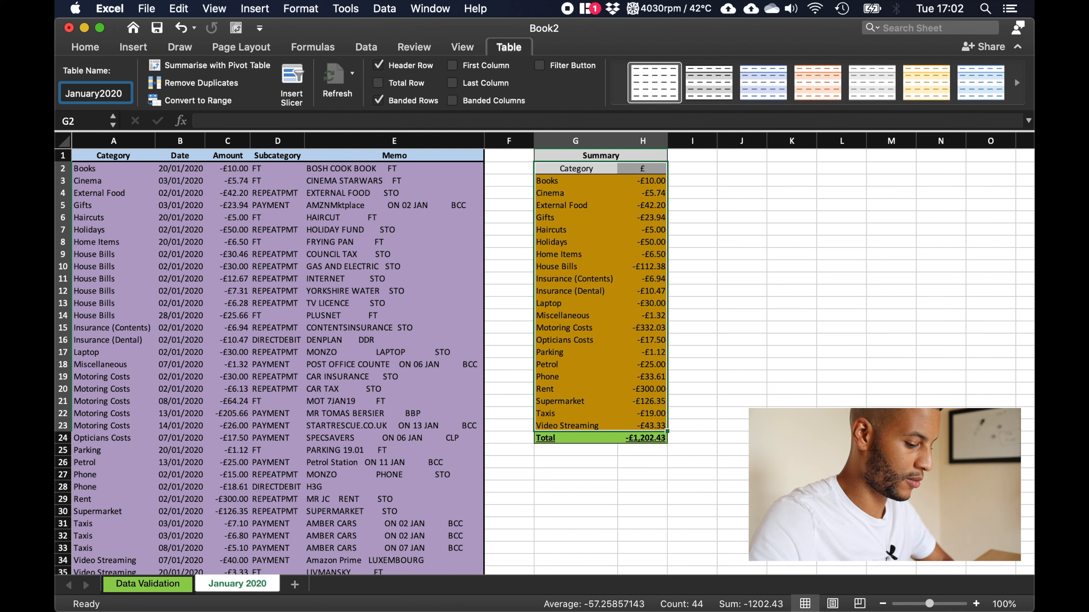
{"action": "type", "text": "2020Summary"}
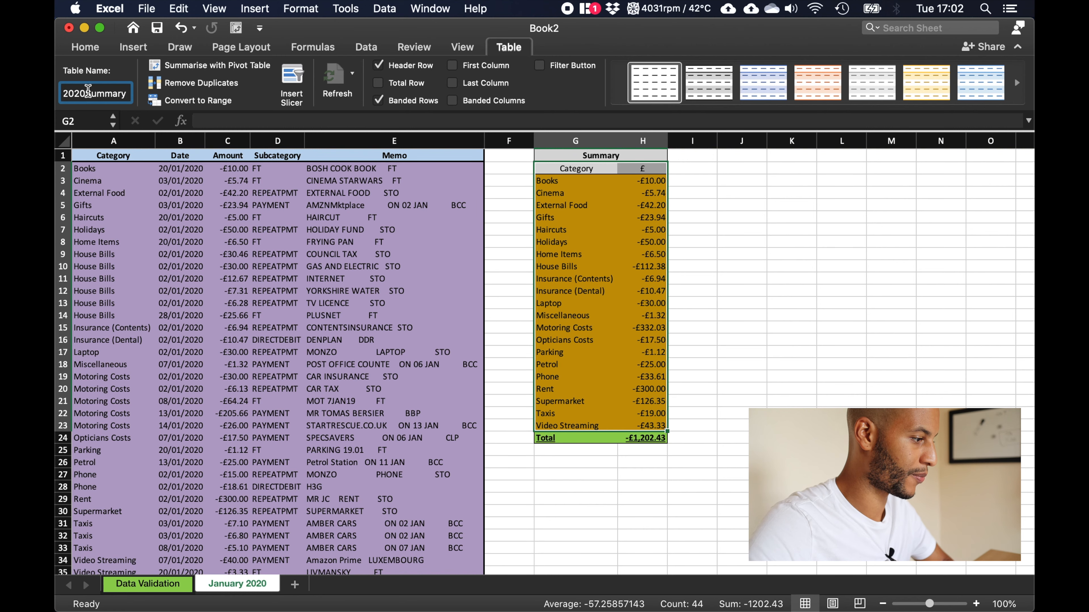
{"action": "left_click", "coordinate": [85, 46]}
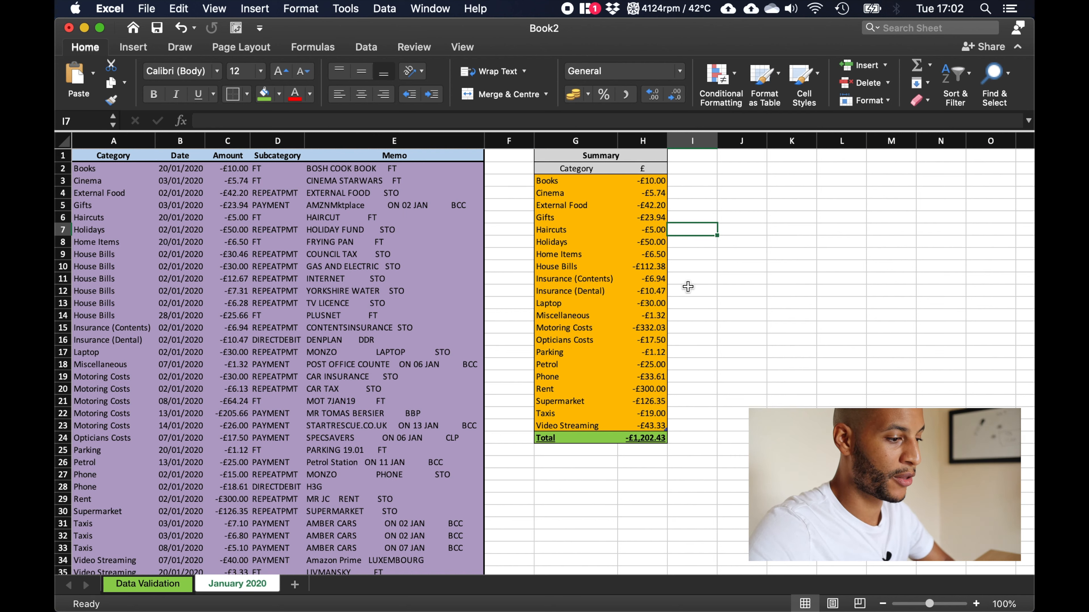
{"action": "mouse_move", "coordinate": [750, 350]}
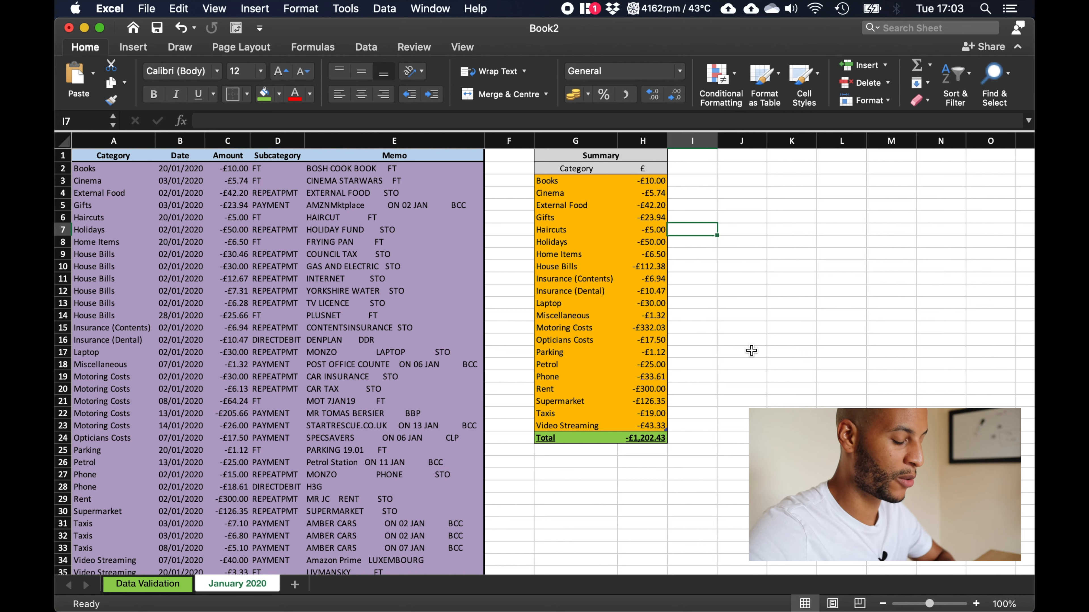
{"action": "mouse_move", "coordinate": [550, 377]}
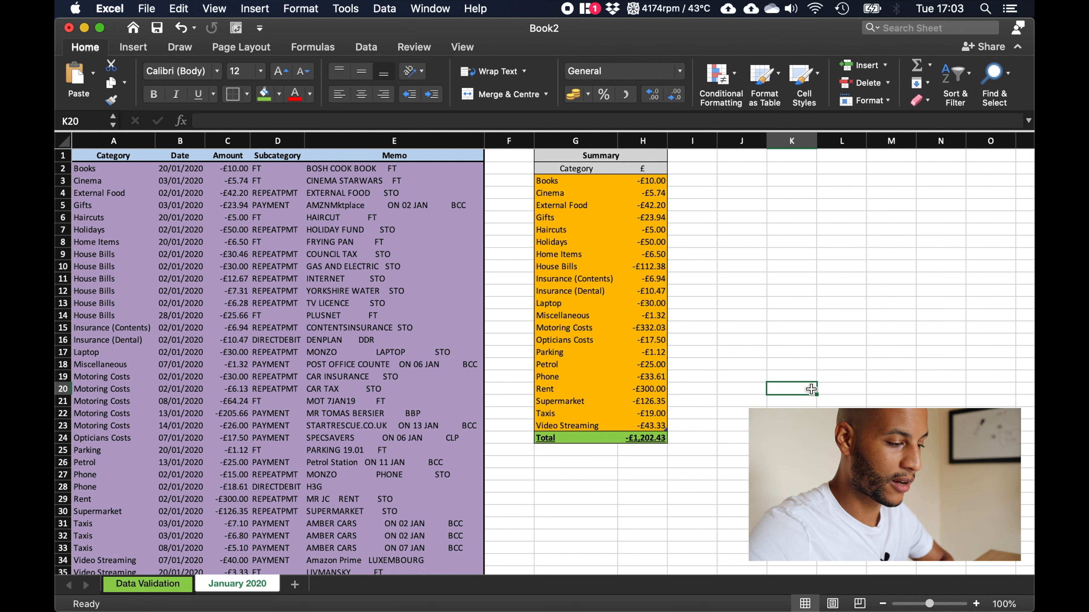
{"action": "mouse_move", "coordinate": [768, 347]}
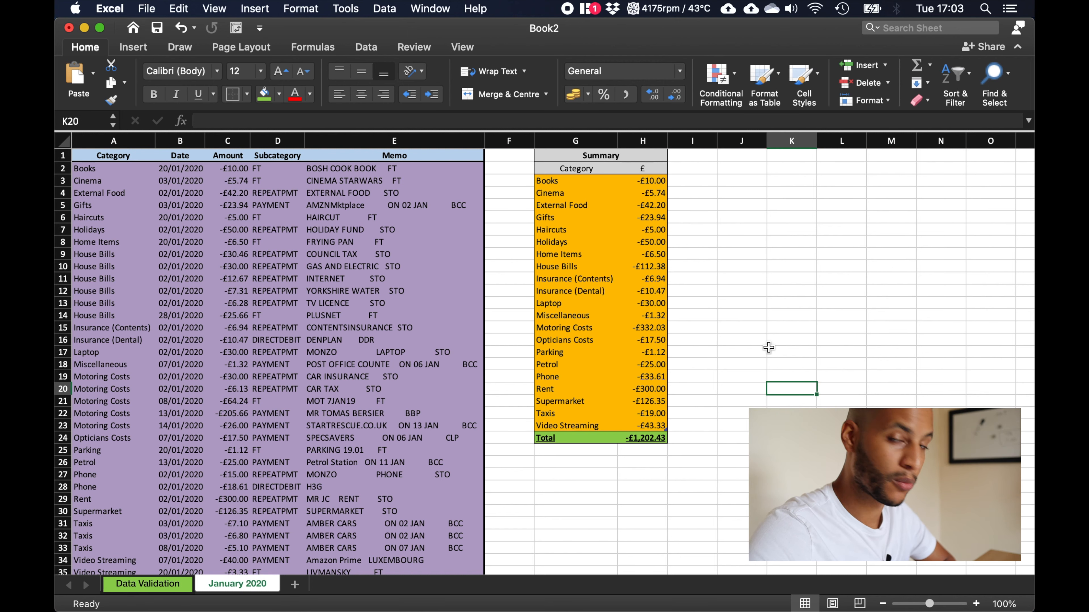